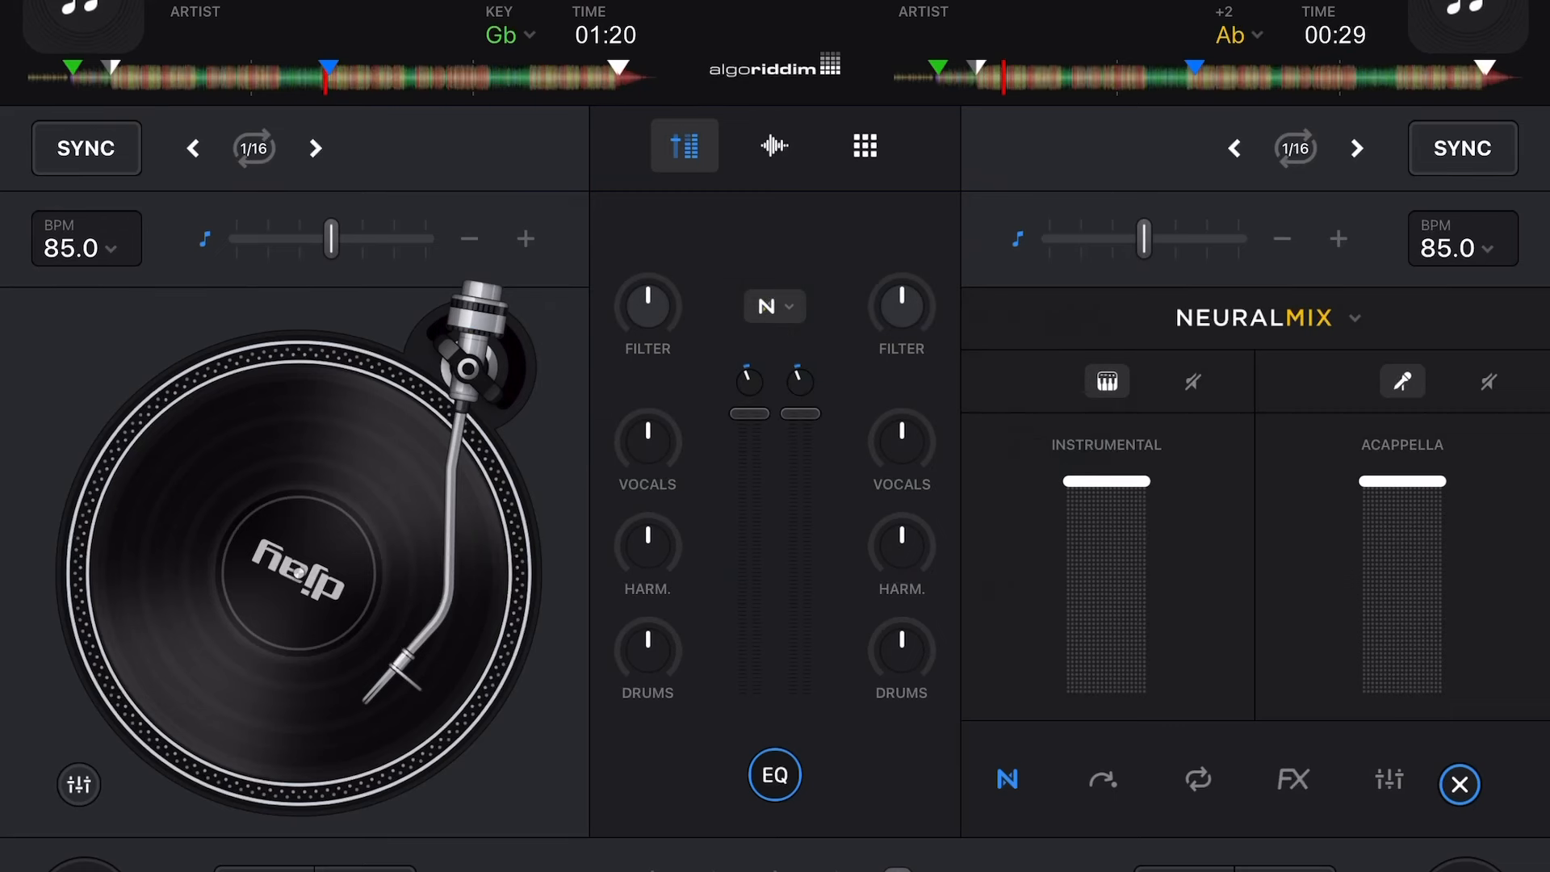
Step: Switch the right deck from Neural Mix to Manual FX, showing Reverb, Reverb and Stutter Delay
{"action": "left_click", "coordinate": [1291, 779]}
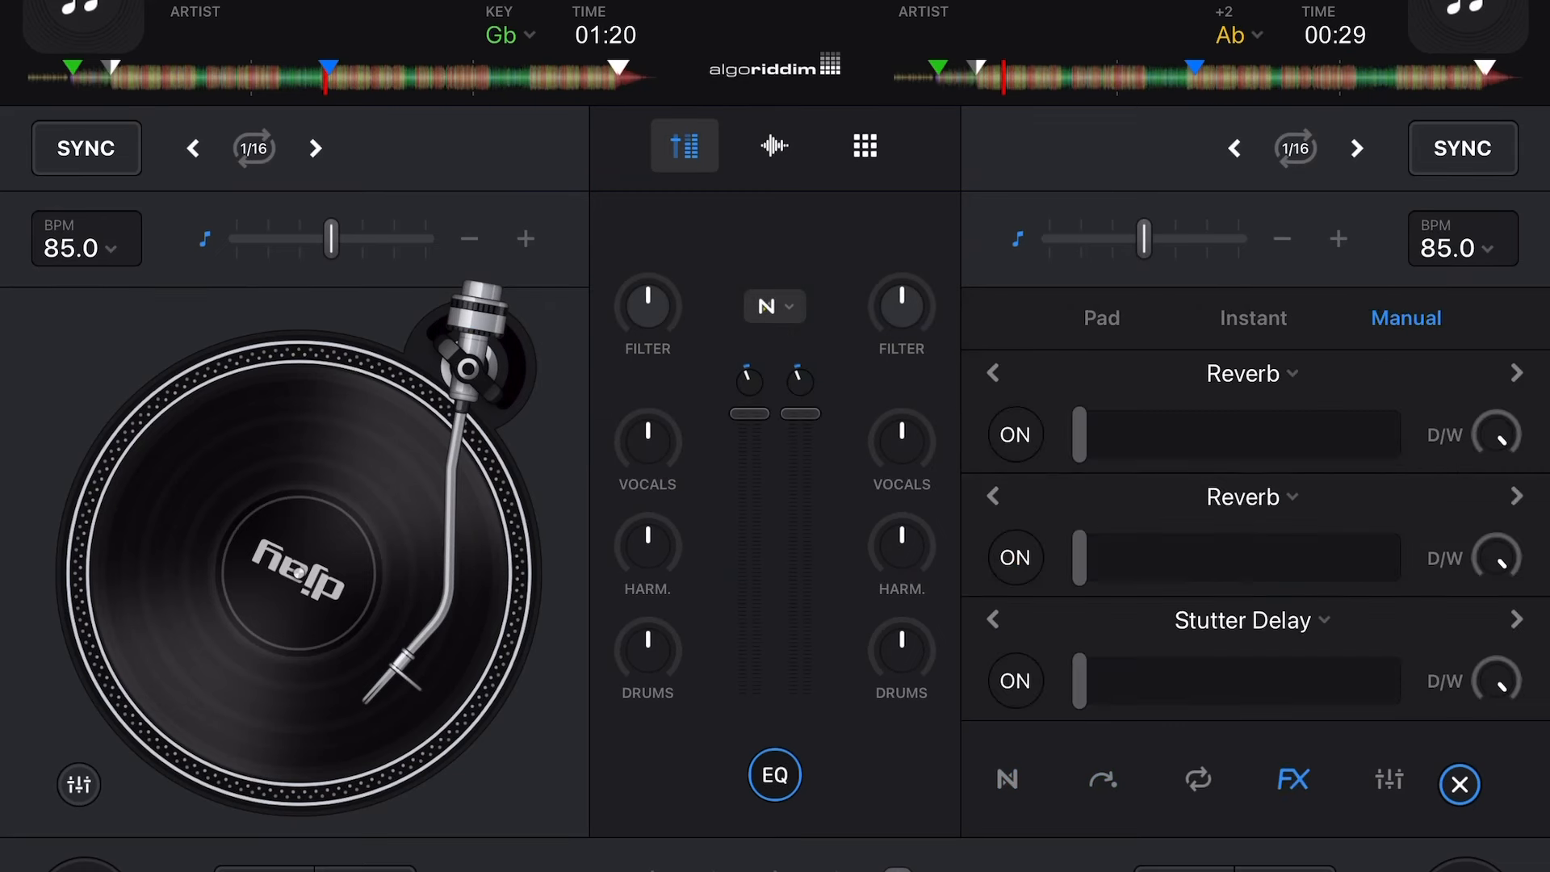
{"action": "left_click", "coordinate": [1459, 785]}
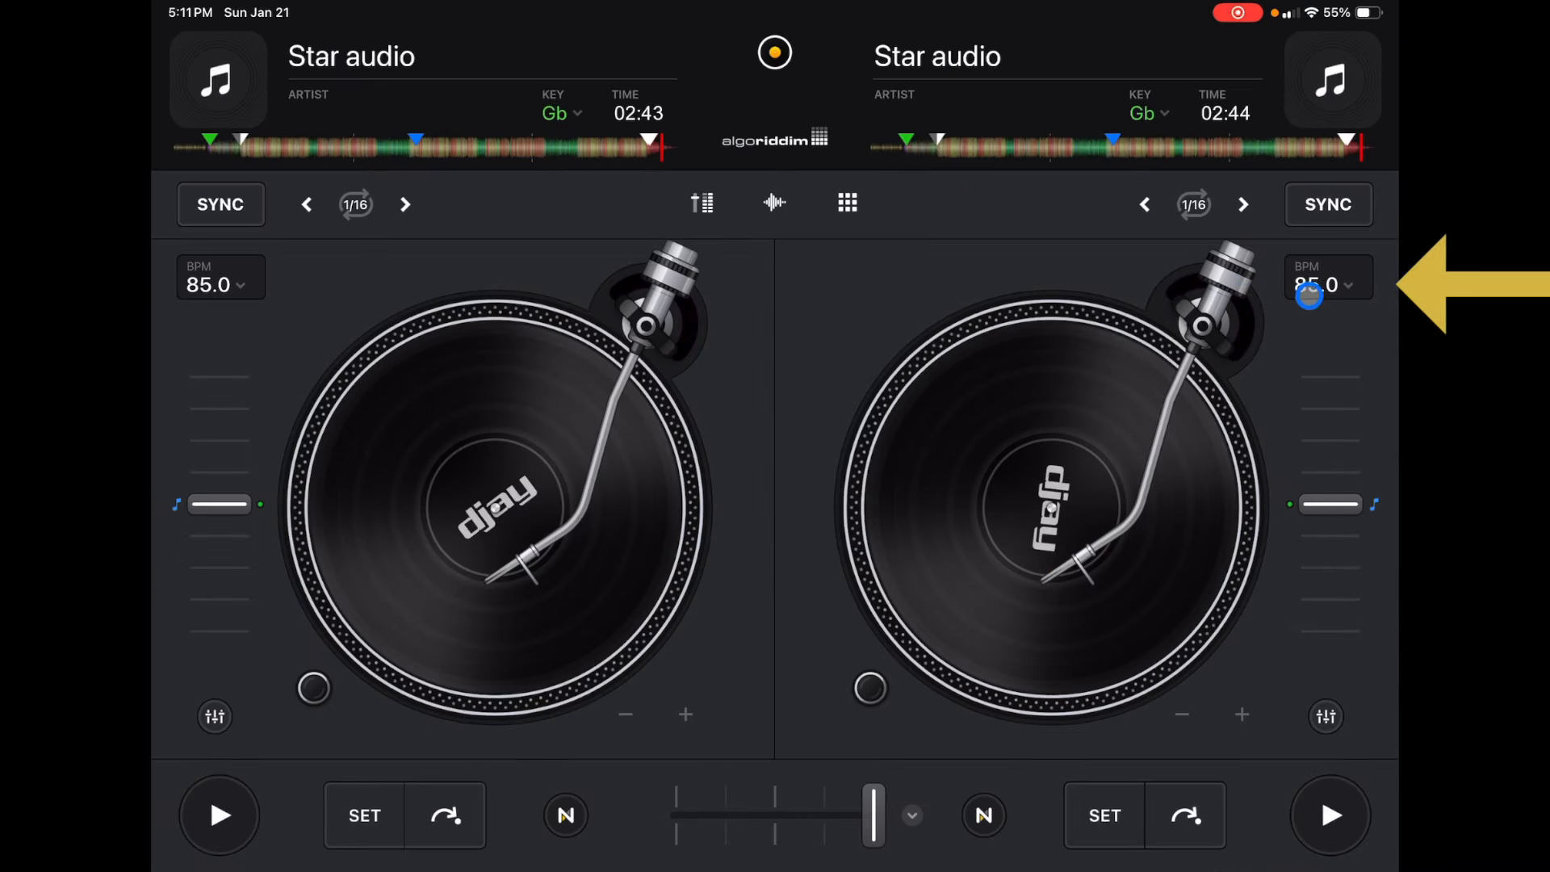
{"action": "left_click", "coordinate": [1352, 285]}
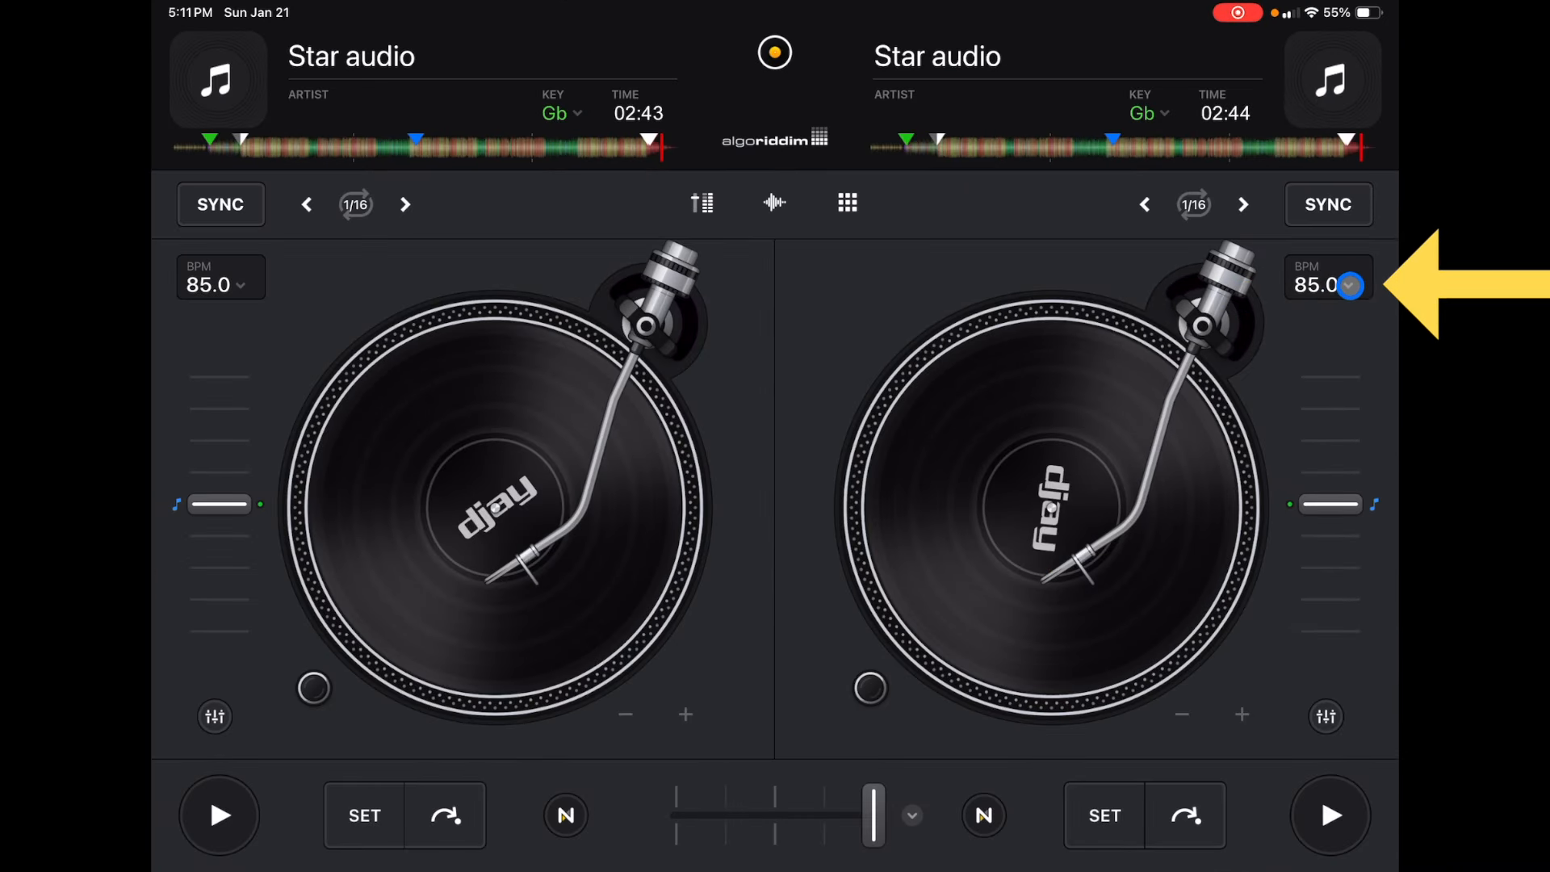
{"action": "left_click", "coordinate": [1350, 285]}
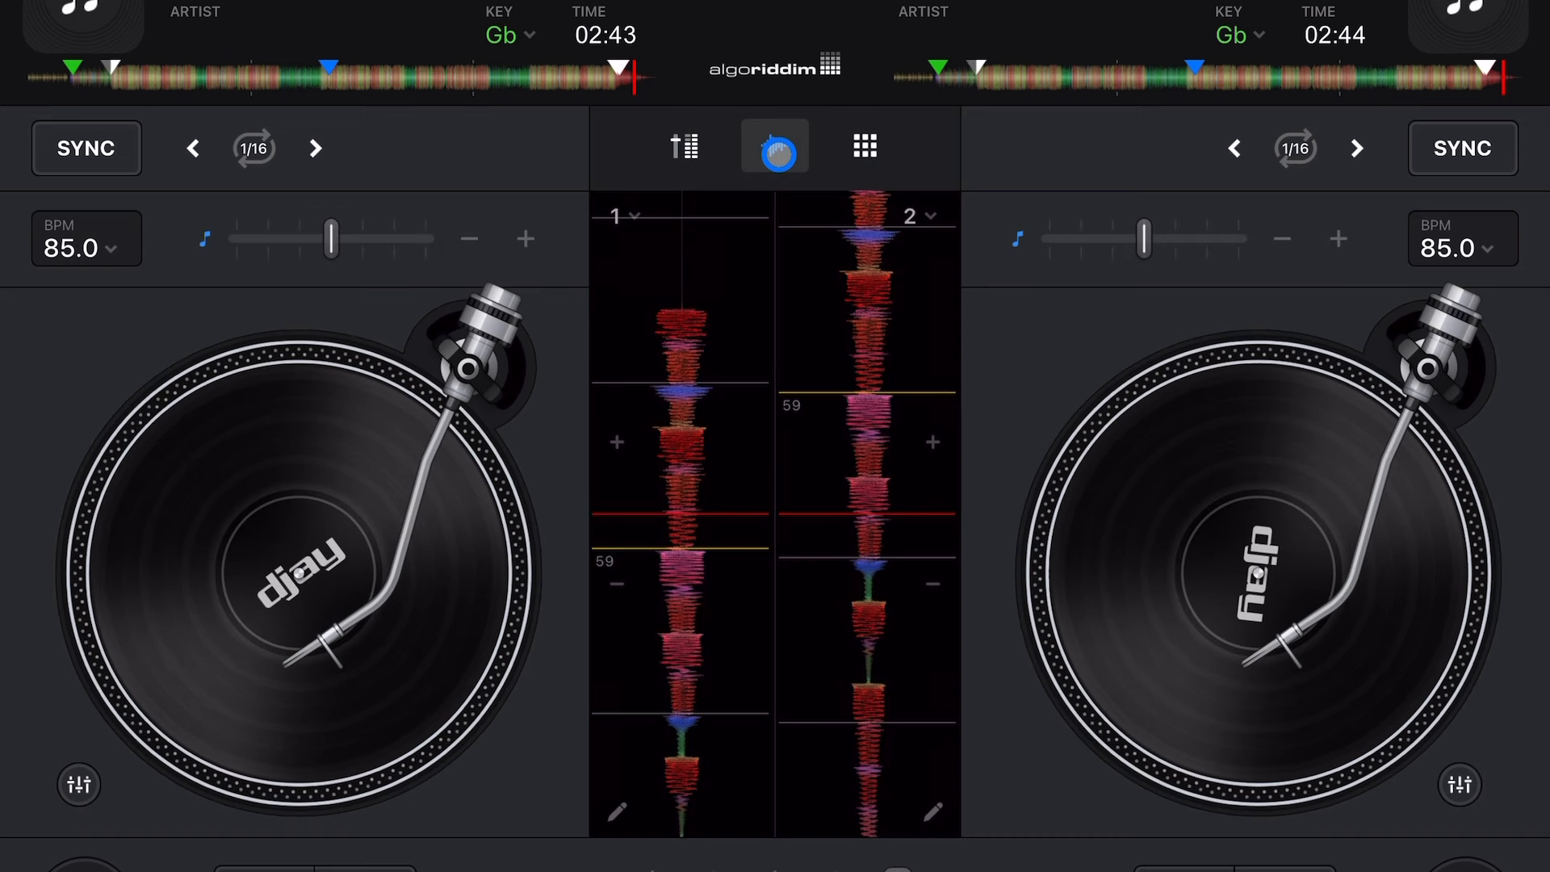
Step: Return the centre panel to the mixer, reveal the EQ knobs and choose Neural Mix EQ
{"action": "left_click", "coordinate": [683, 146]}
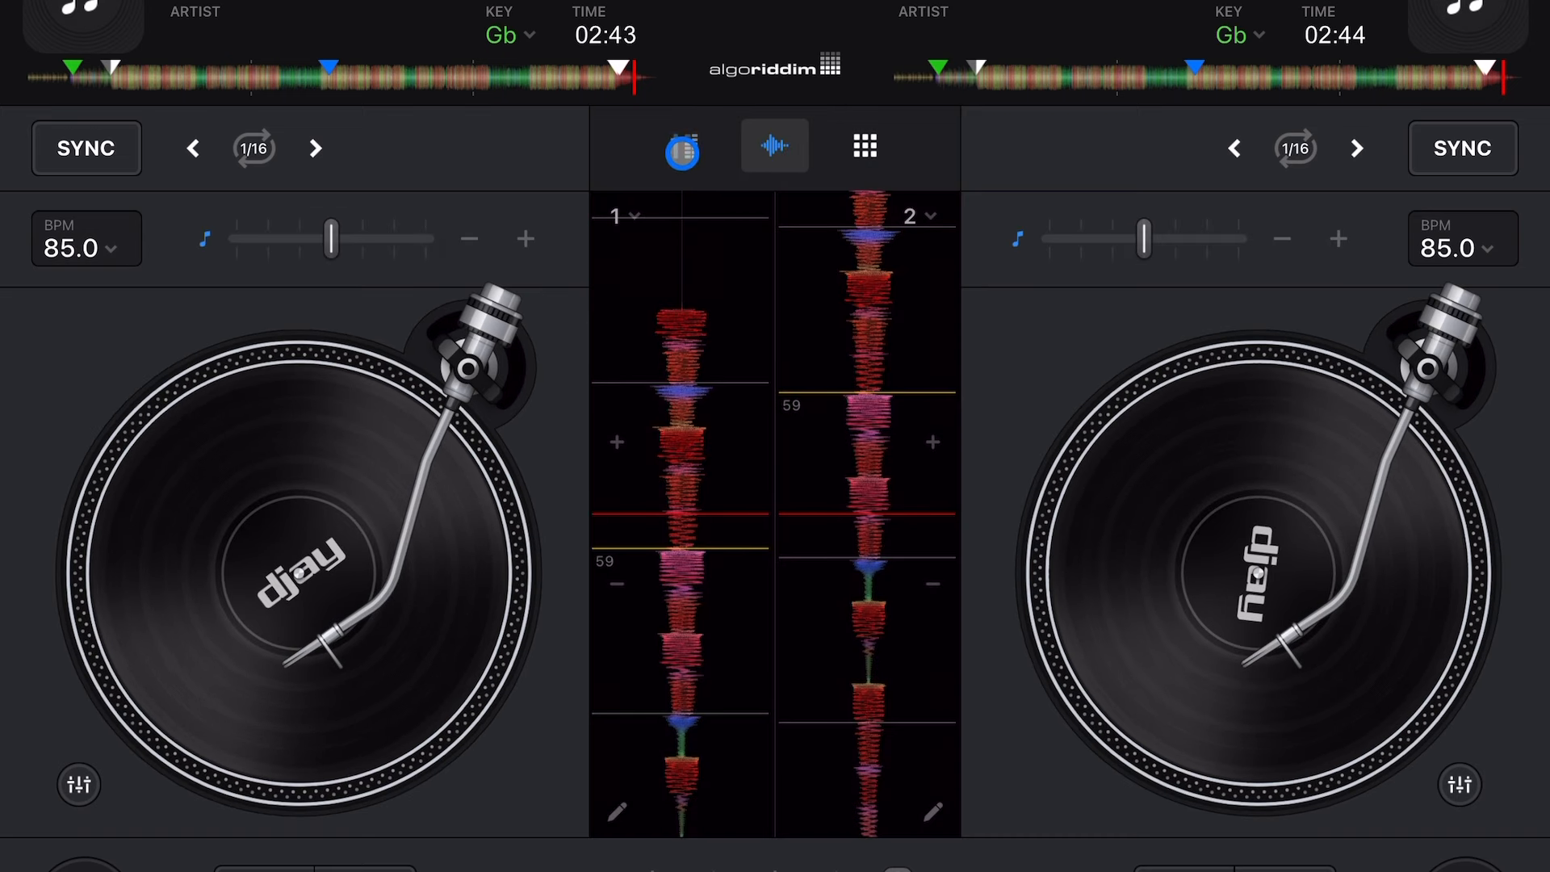
{"action": "left_click", "coordinate": [683, 146]}
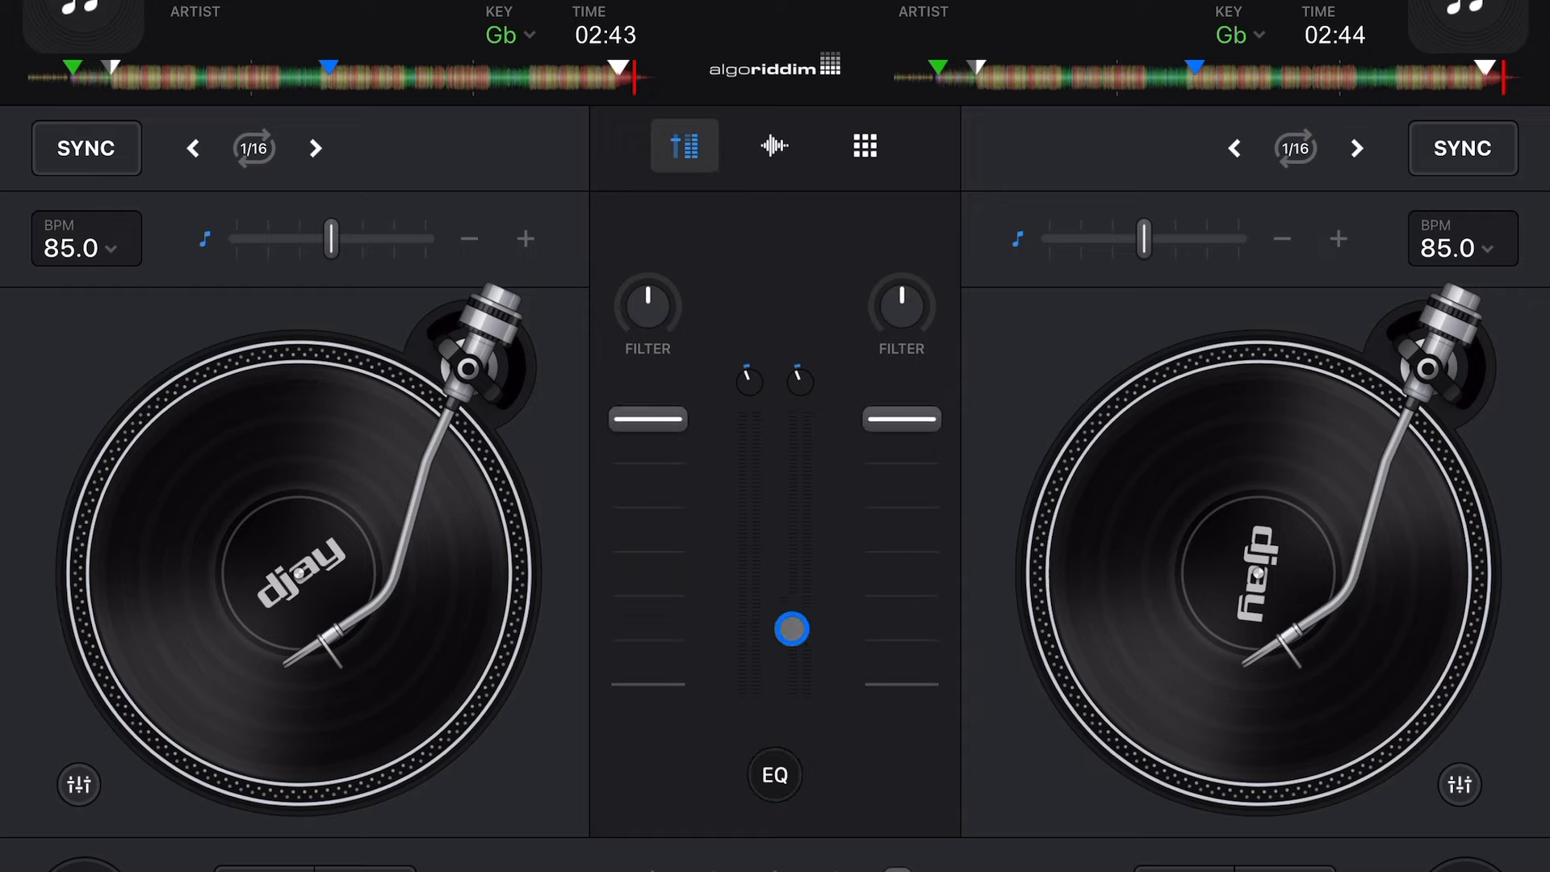
{"action": "left_click", "coordinate": [775, 774]}
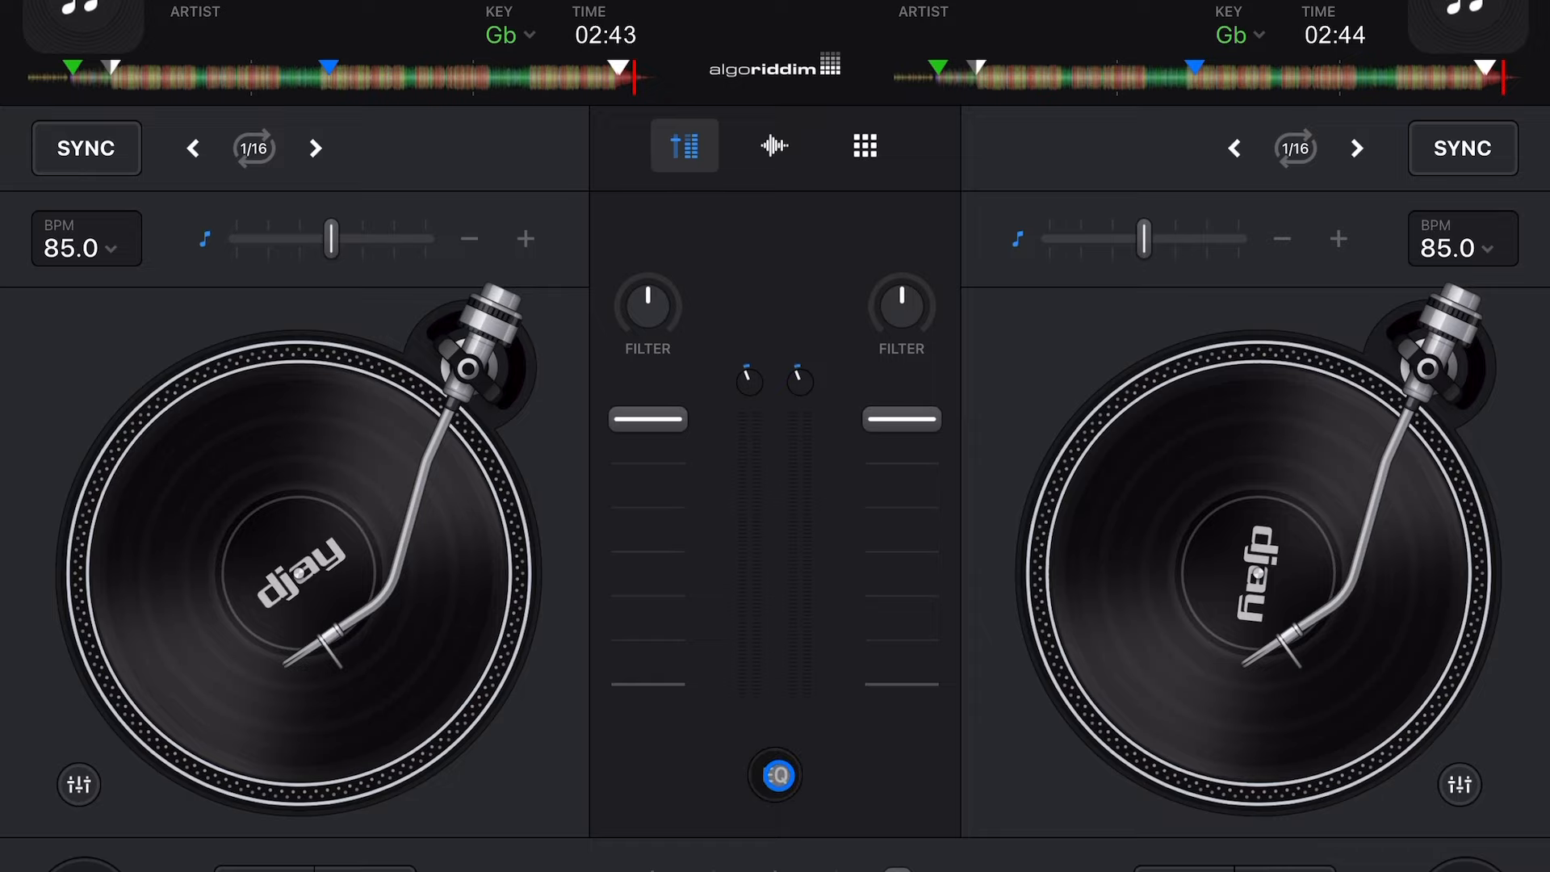
{"action": "left_click", "coordinate": [775, 774]}
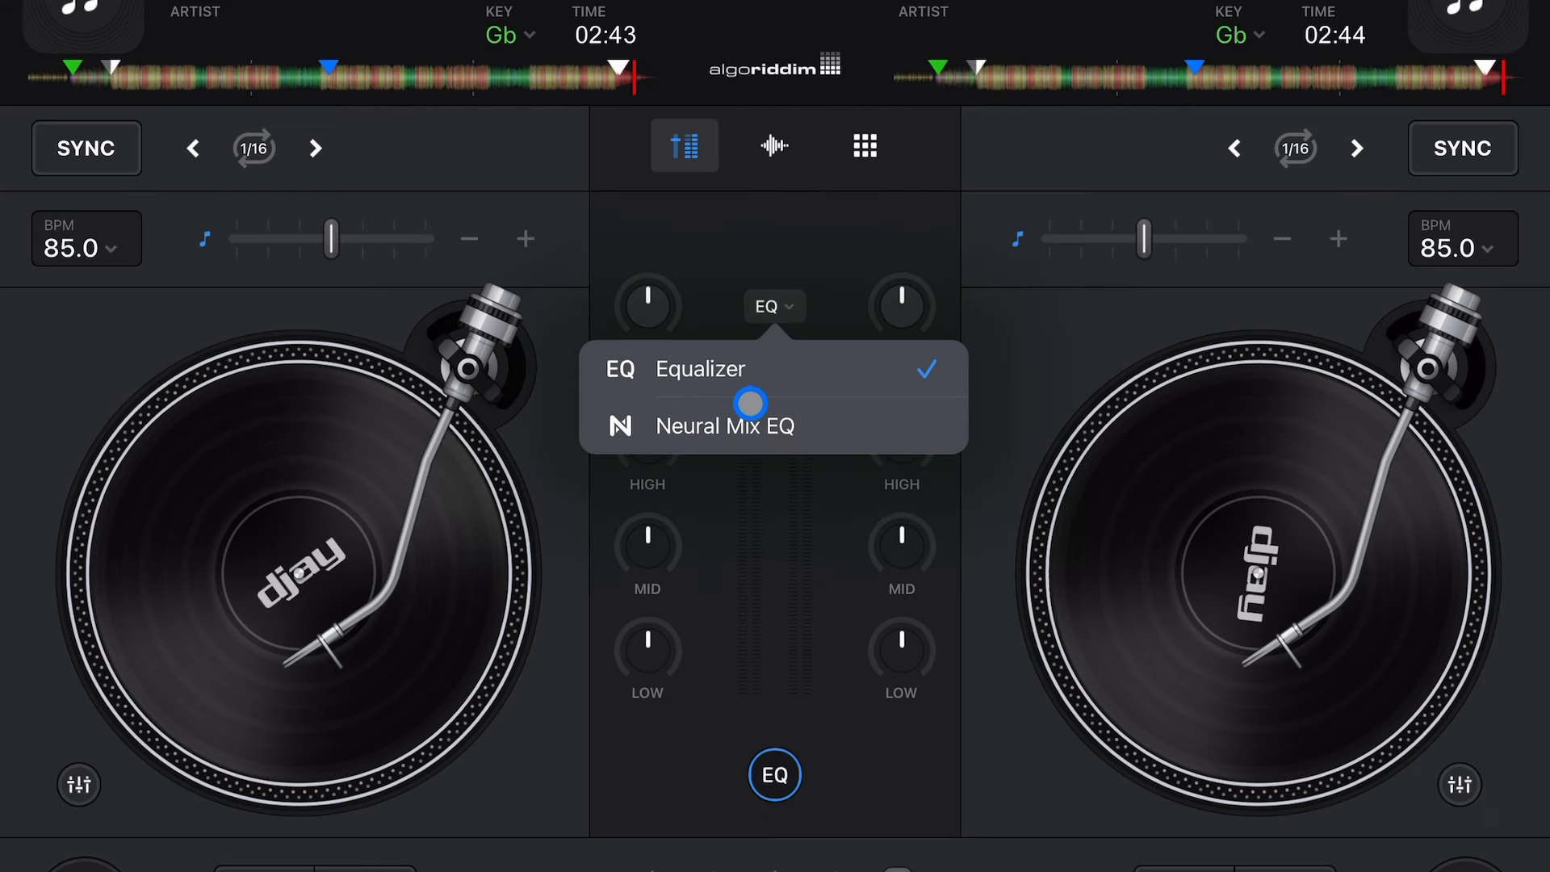
{"action": "left_click", "coordinate": [723, 426]}
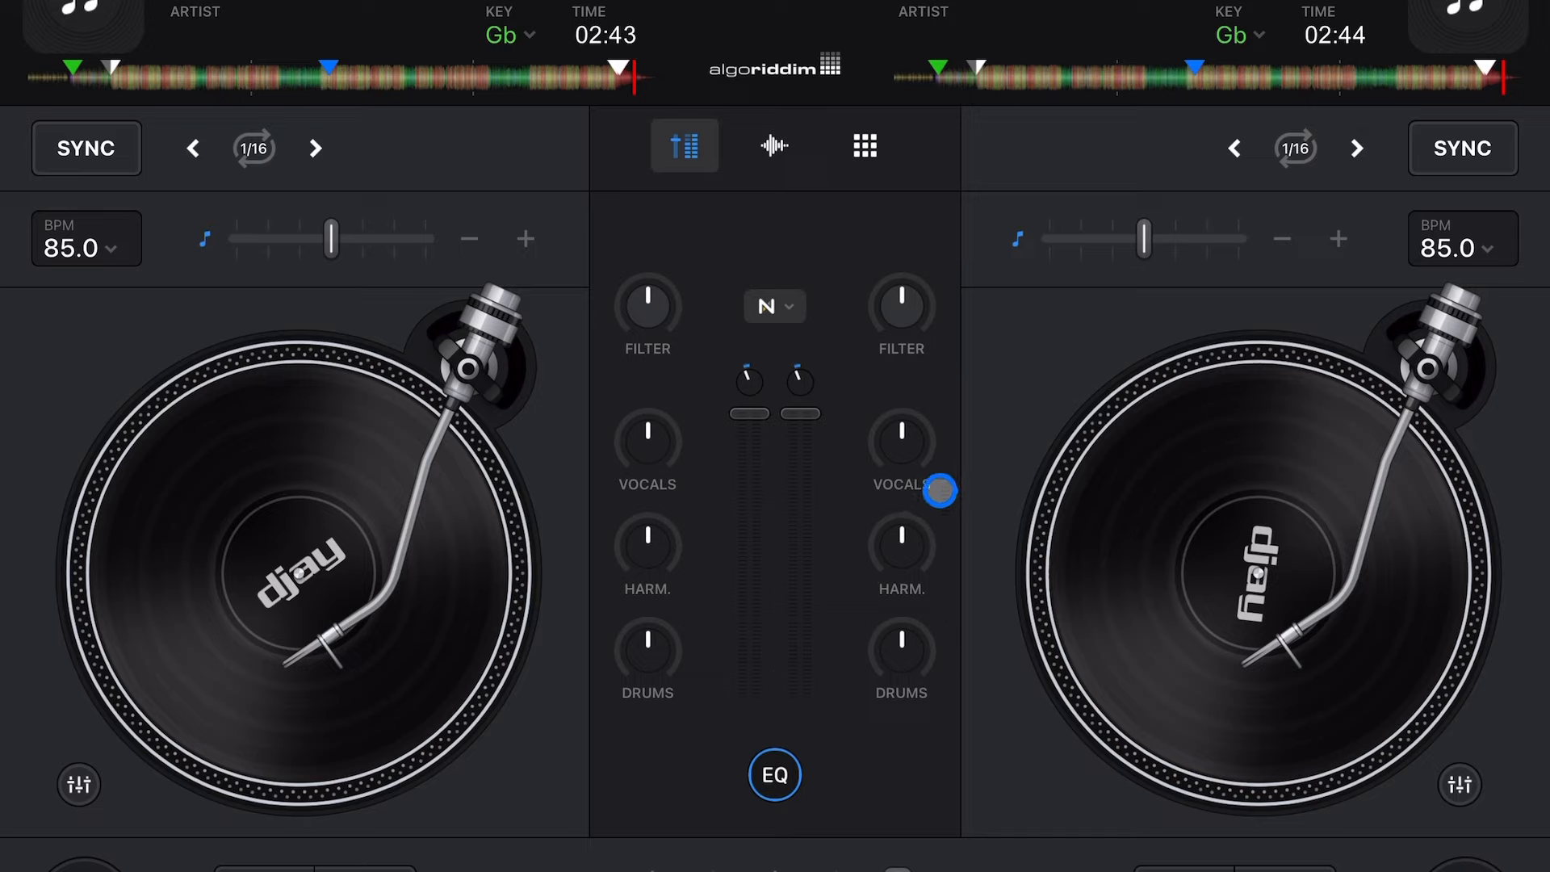
{"action": "left_click", "coordinate": [861, 146]}
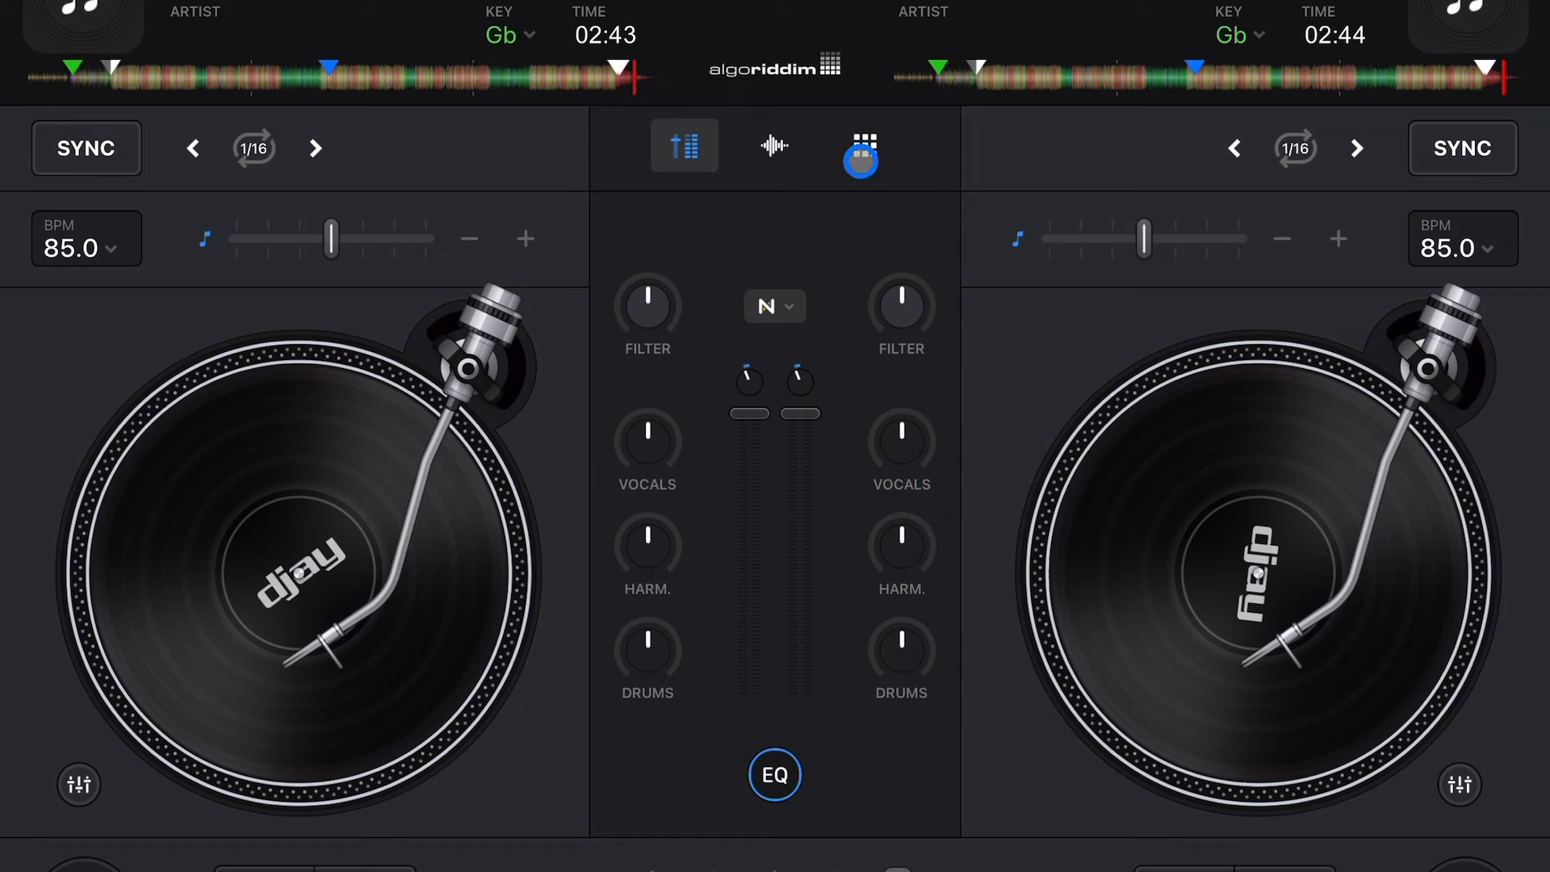
Step: Open the sampler pads, preview the Retro 80s looper and its preset list
{"action": "left_click", "coordinate": [862, 146]}
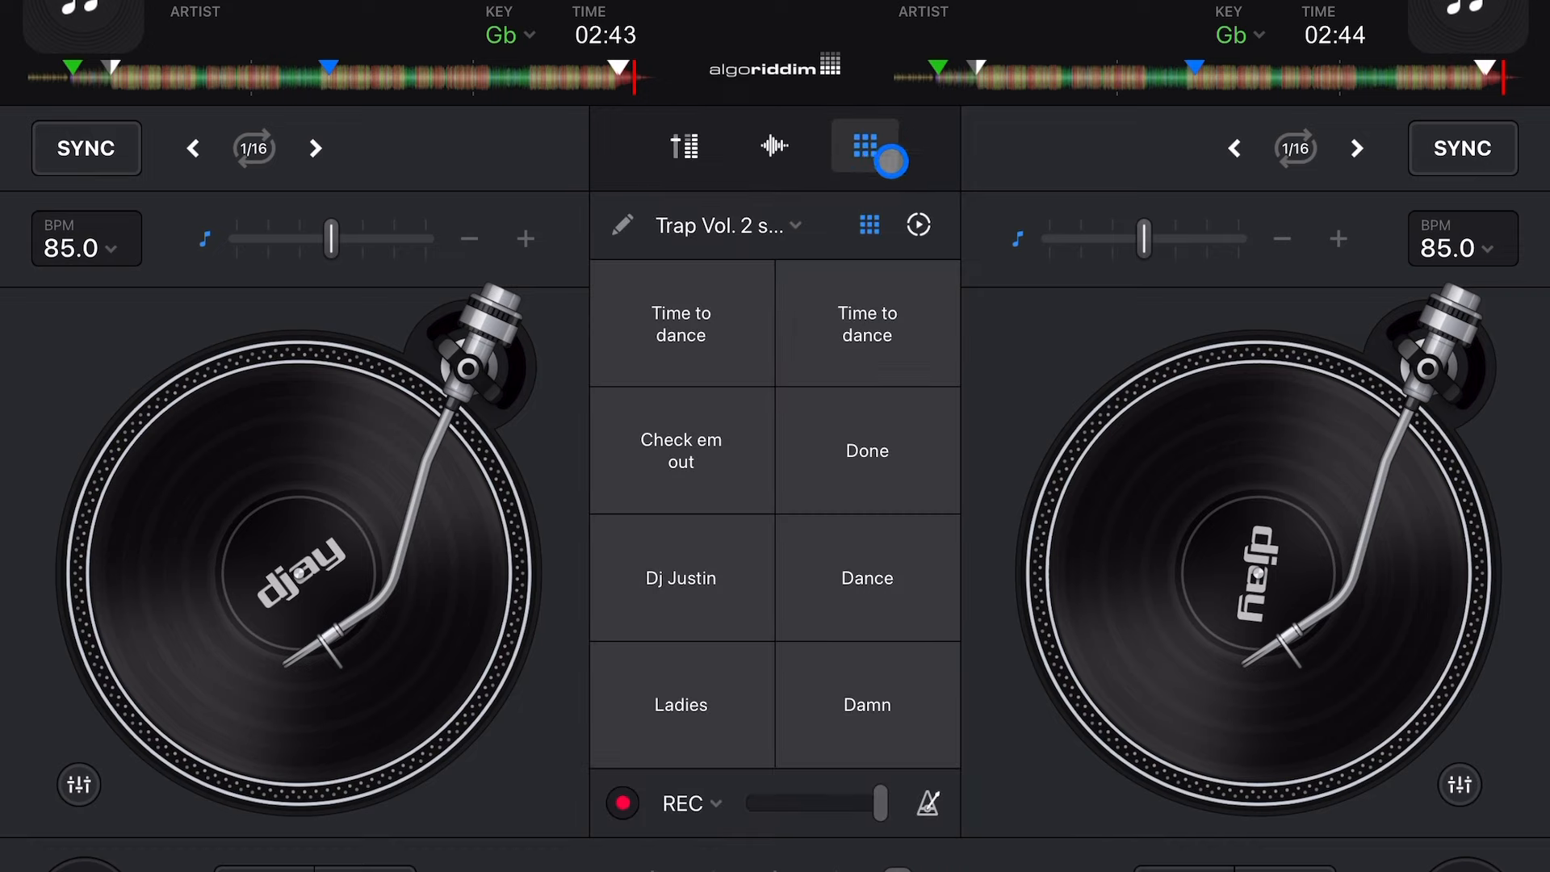
{"action": "left_click", "coordinate": [918, 225]}
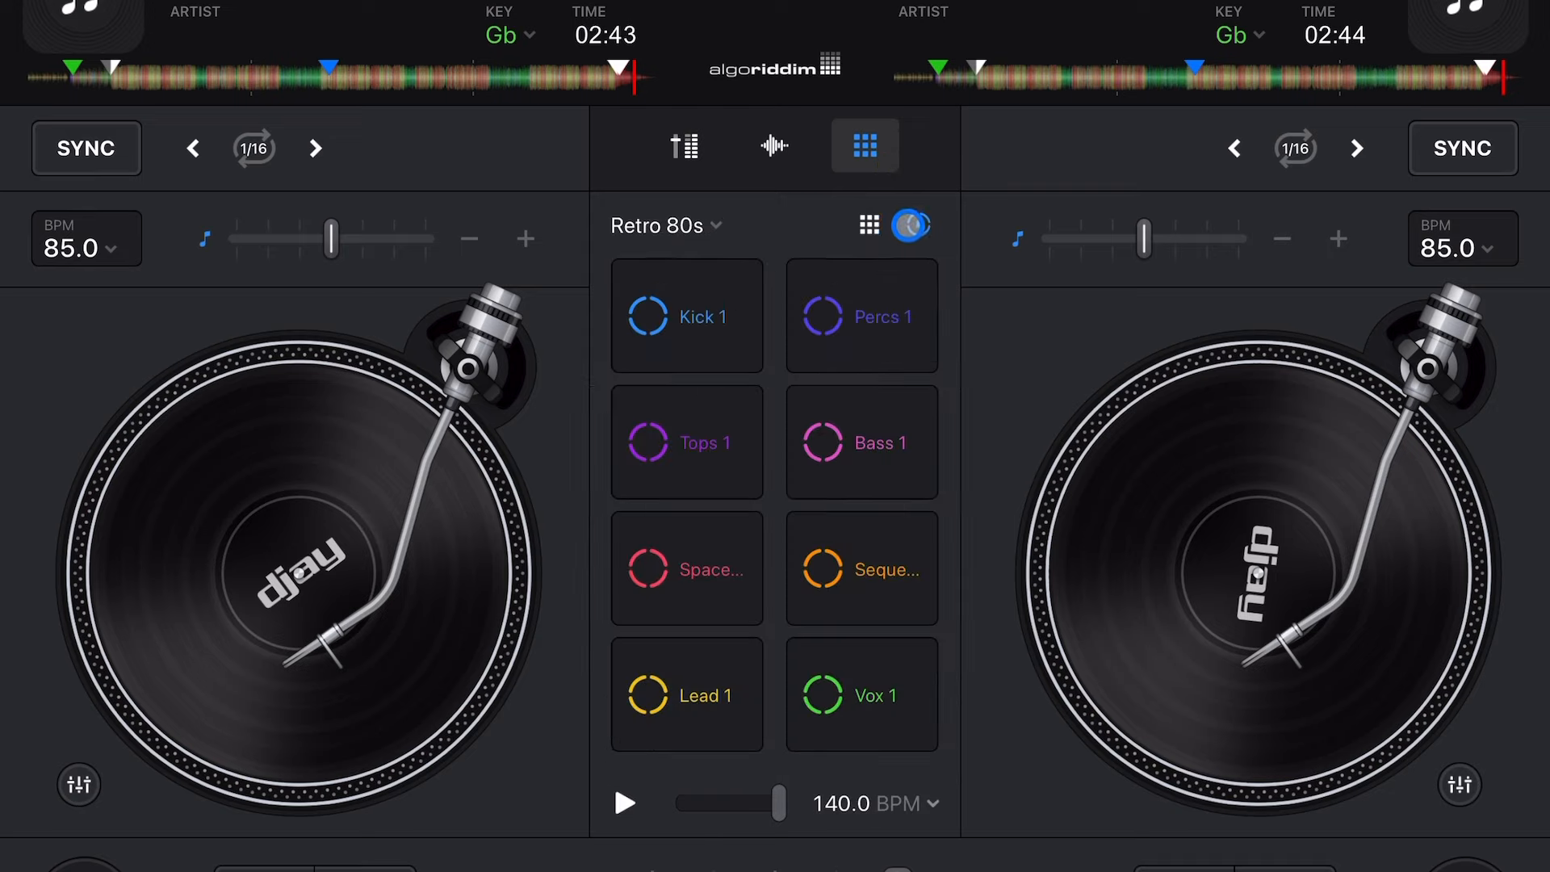
{"action": "left_click", "coordinate": [919, 225]}
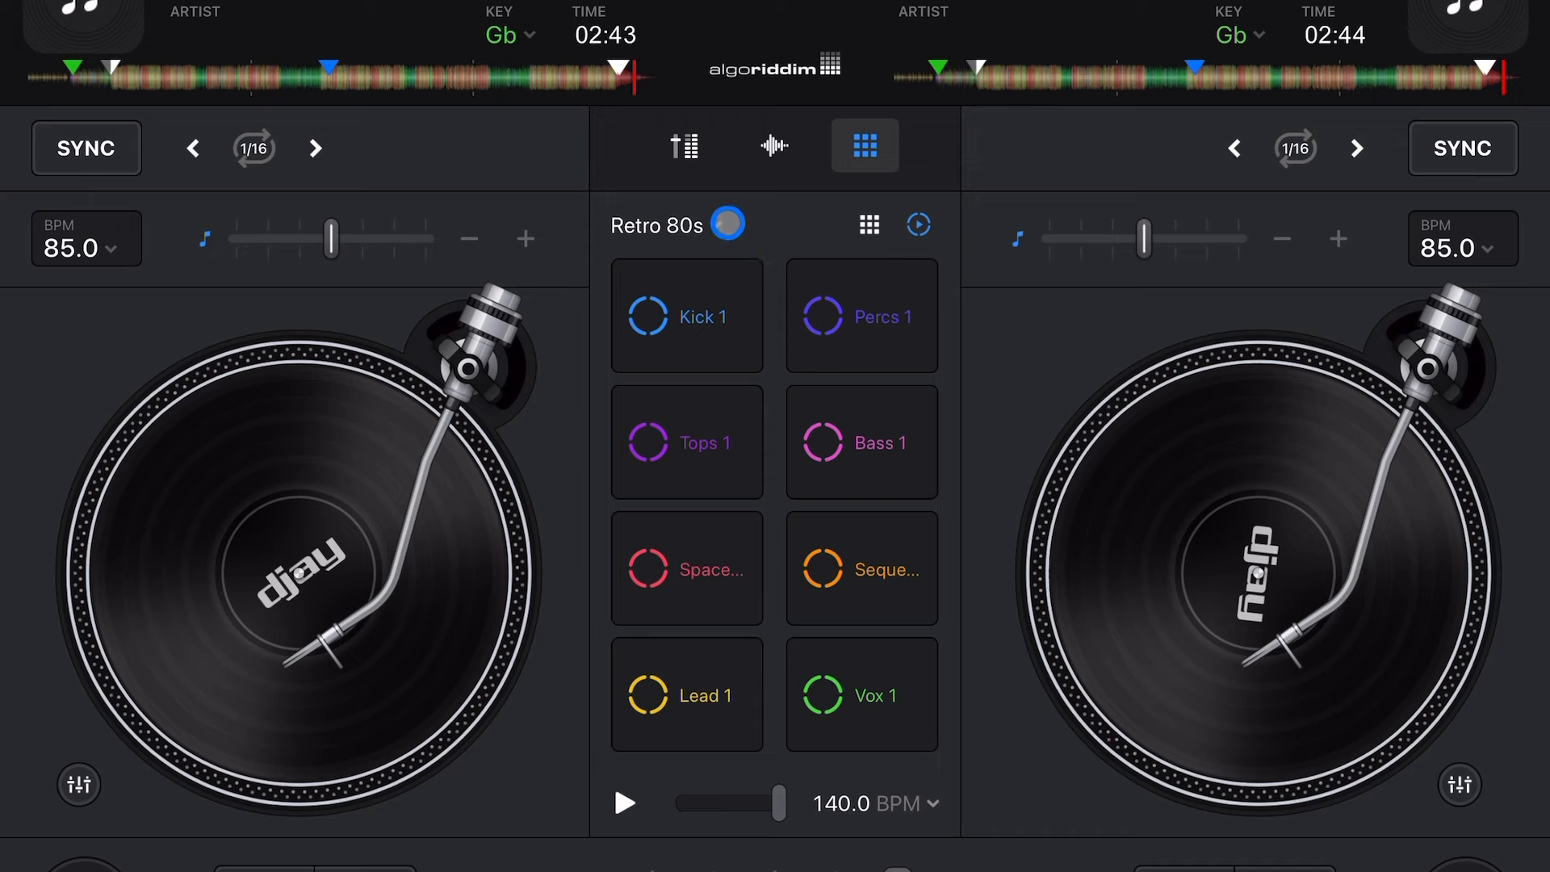
{"action": "left_click", "coordinate": [666, 225]}
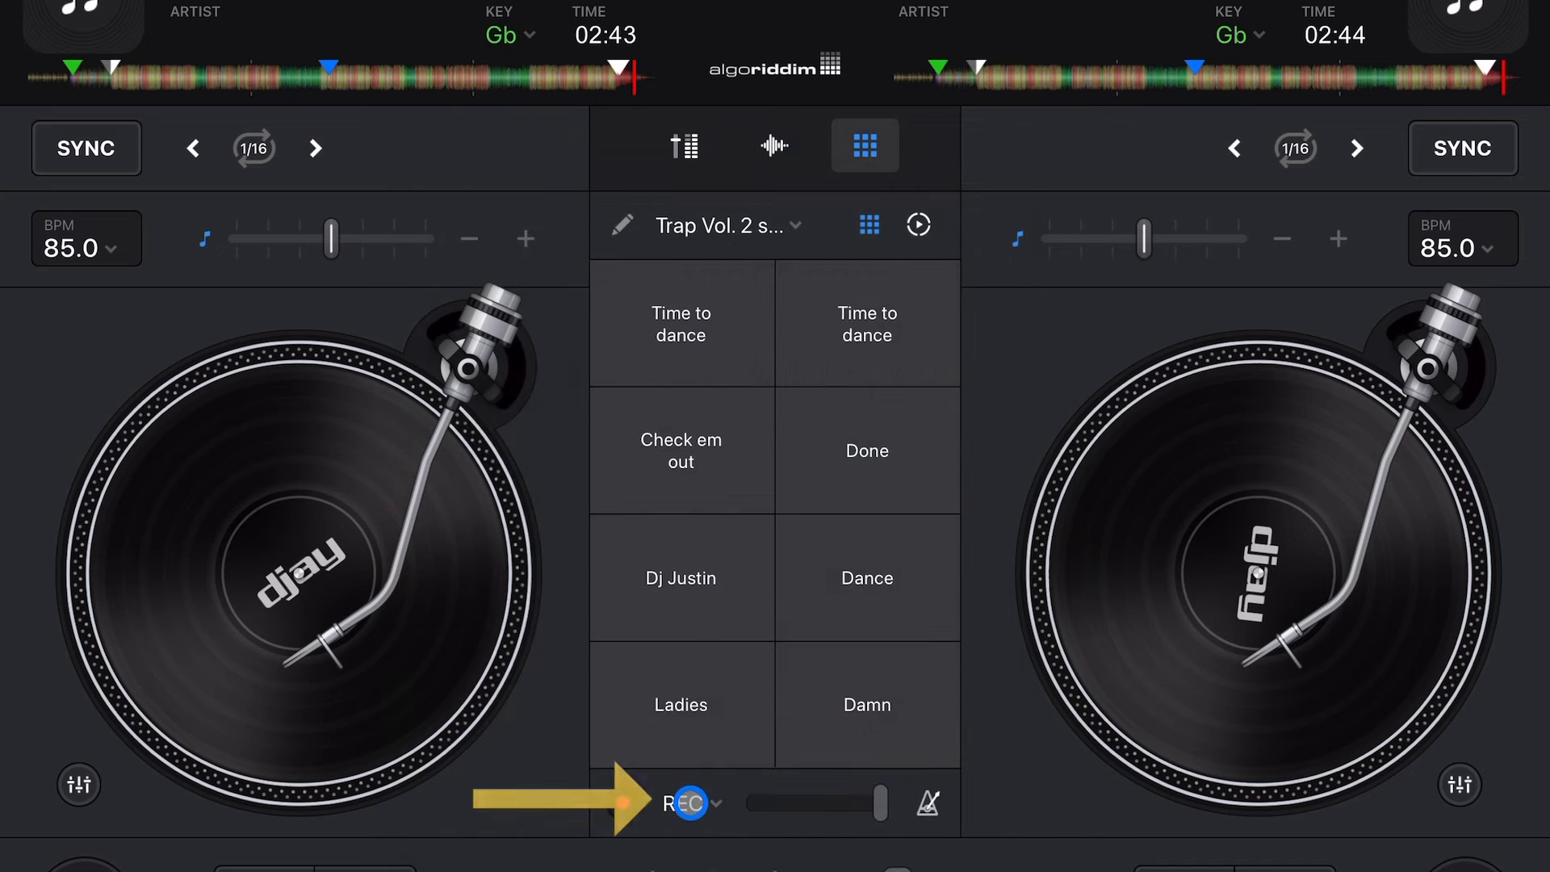
{"action": "left_click", "coordinate": [700, 801]}
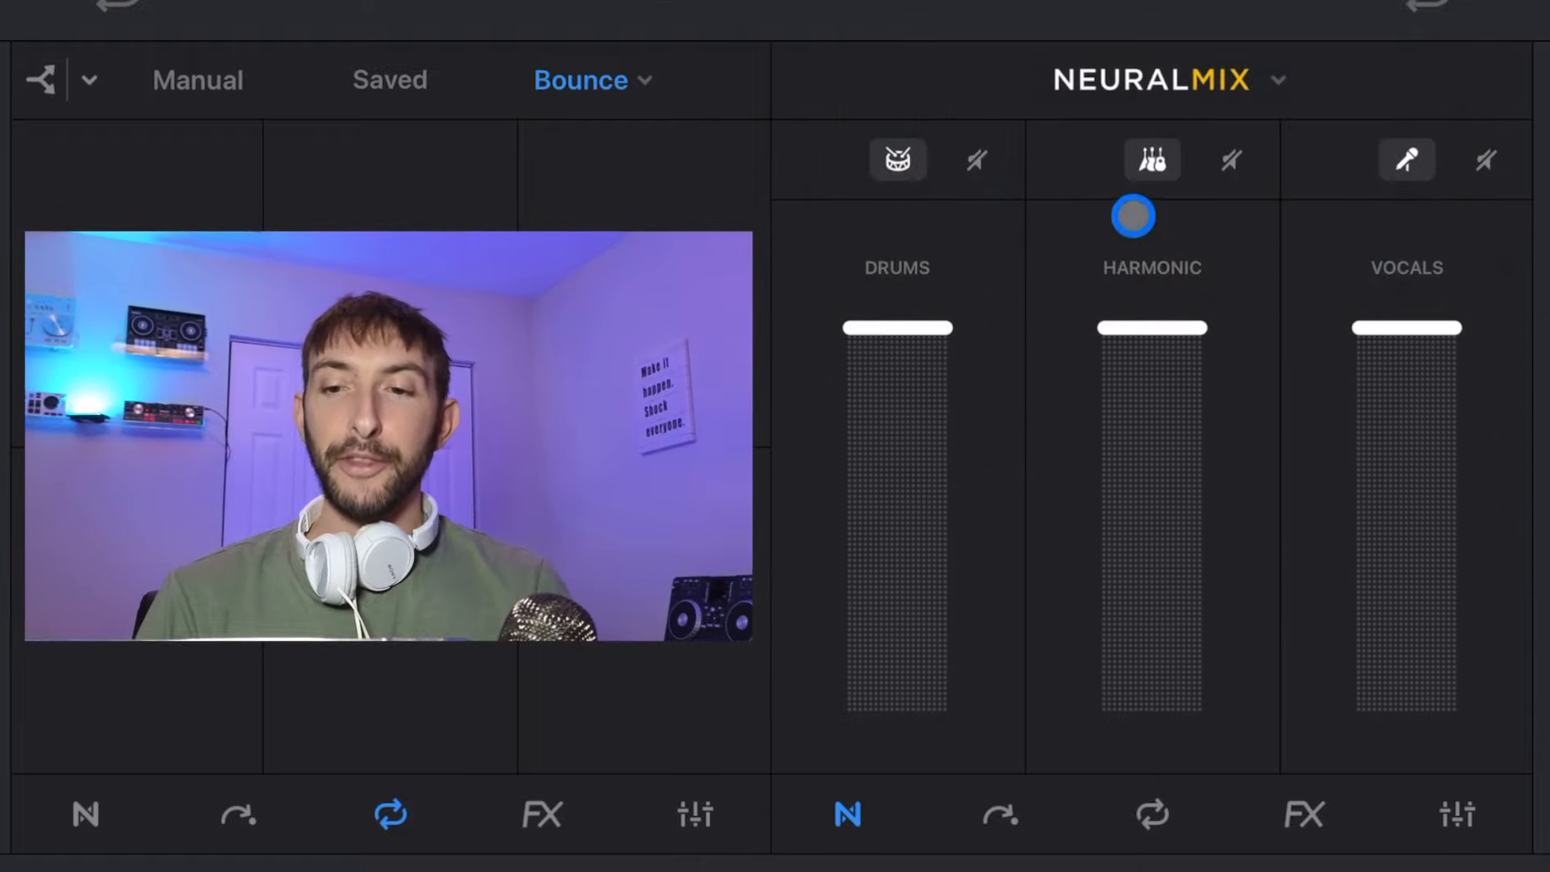
Step: Set the right deck's Neural Mix to the 2-track Instrumental – Acapella split
{"action": "left_click", "coordinate": [1196, 79]}
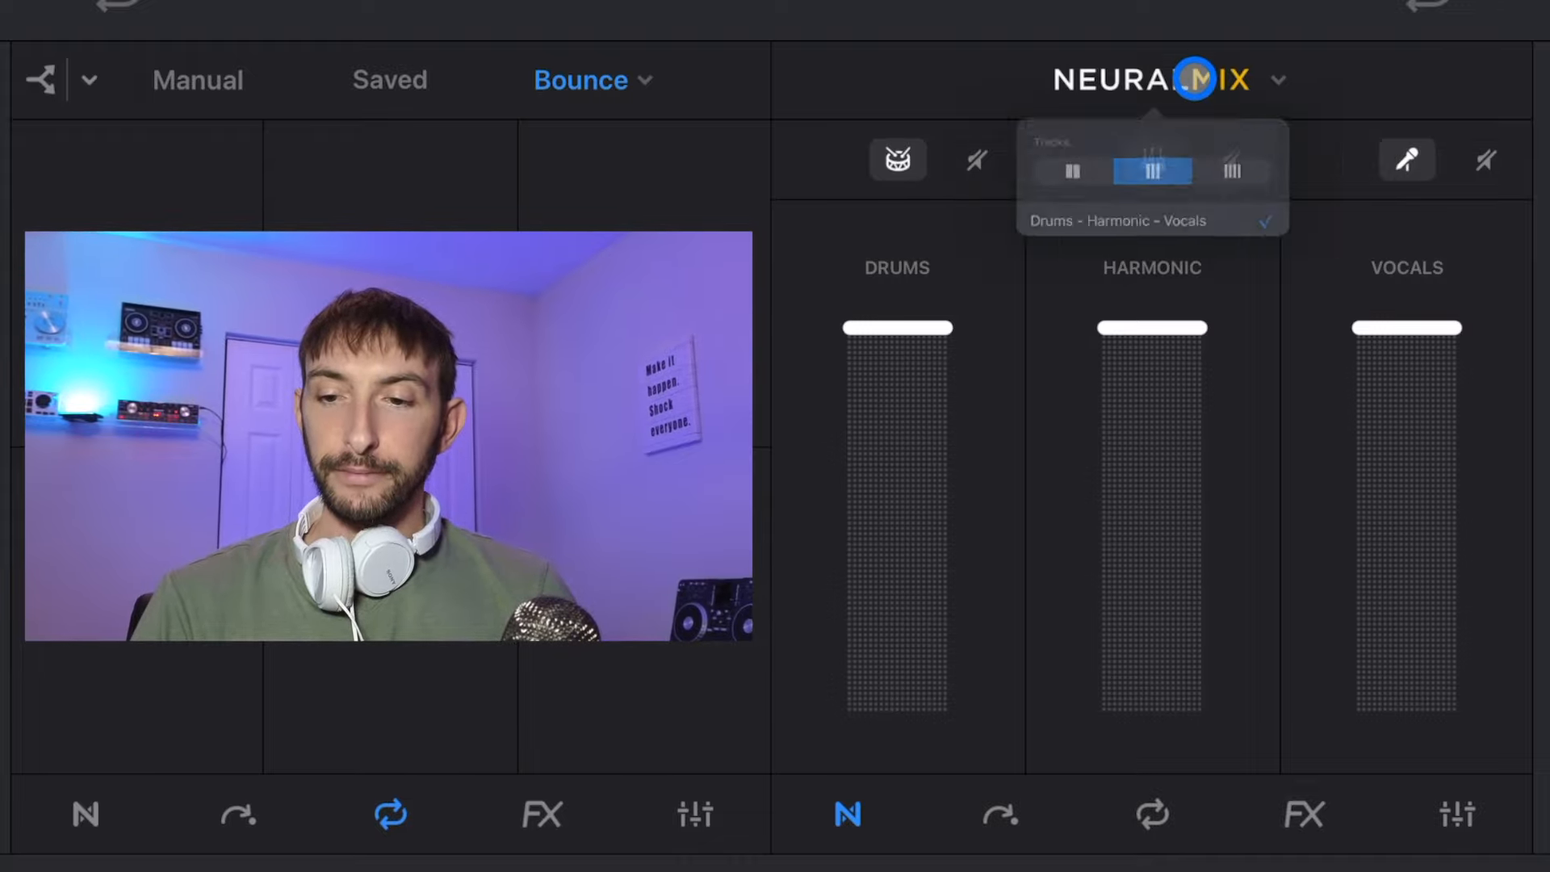
{"action": "left_click", "coordinate": [1071, 171]}
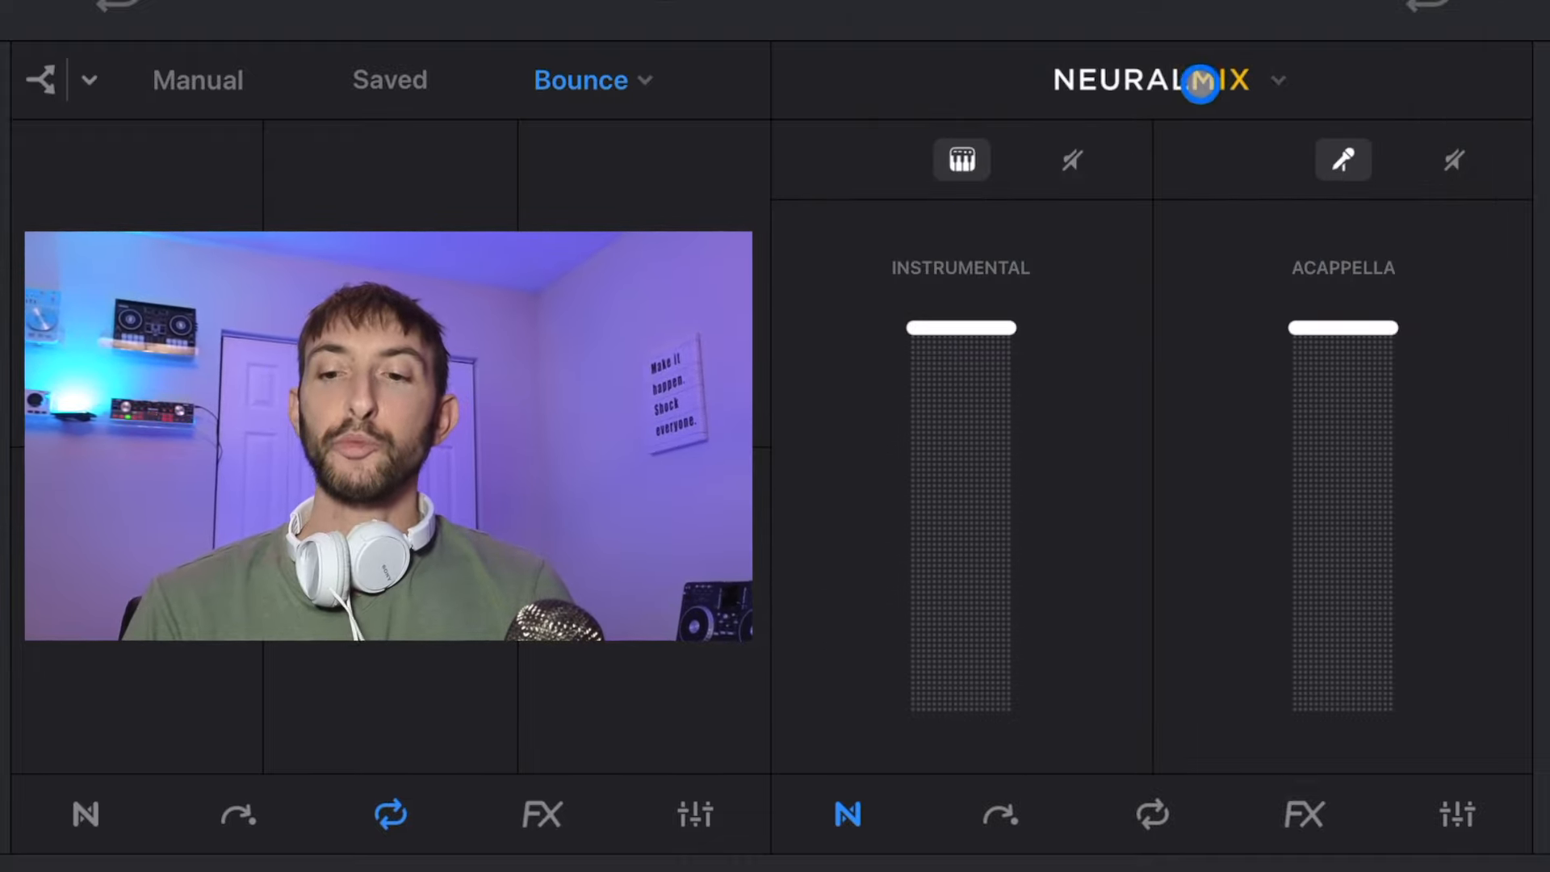
{"action": "left_click", "coordinate": [1276, 79]}
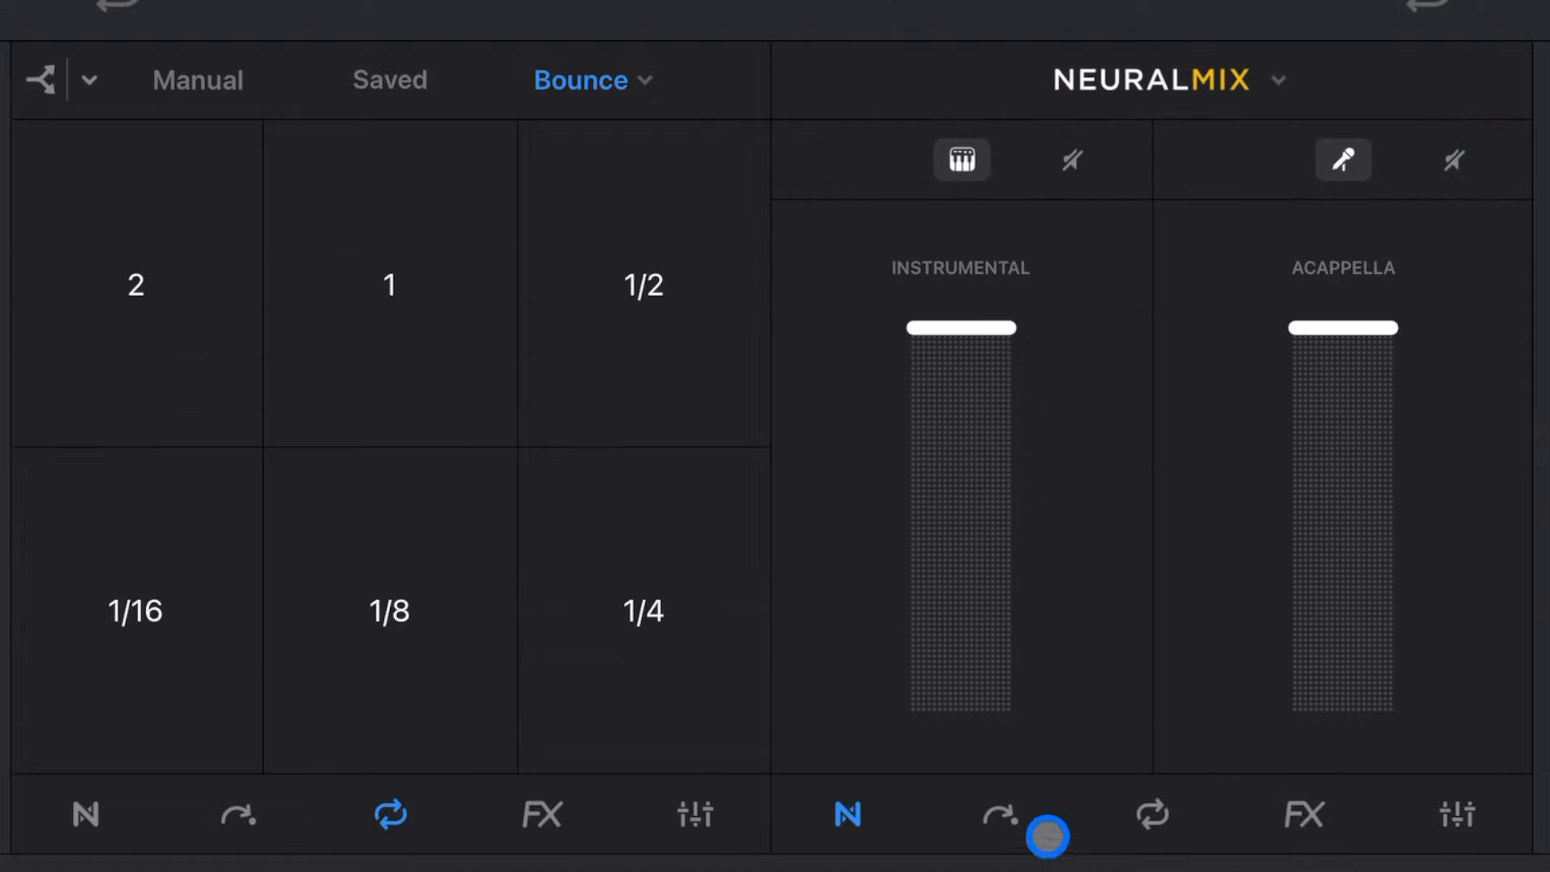
Step: Show the right deck's Cue pads (Start, End, Drop1, Drop2) and check the quantize options
{"action": "left_click", "coordinate": [845, 815]}
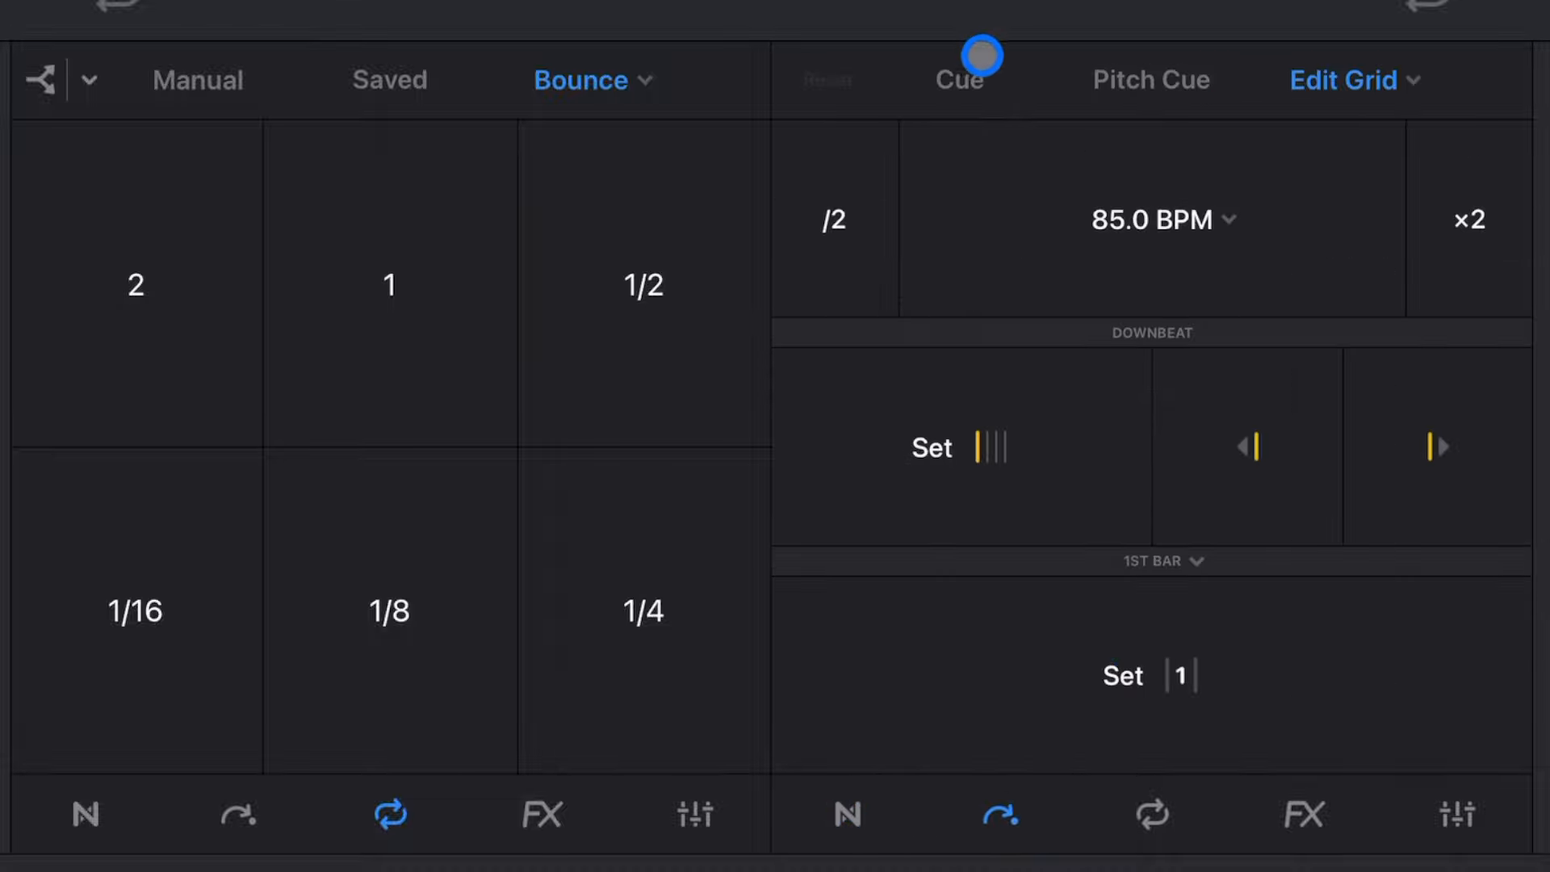
{"action": "left_click", "coordinate": [956, 80]}
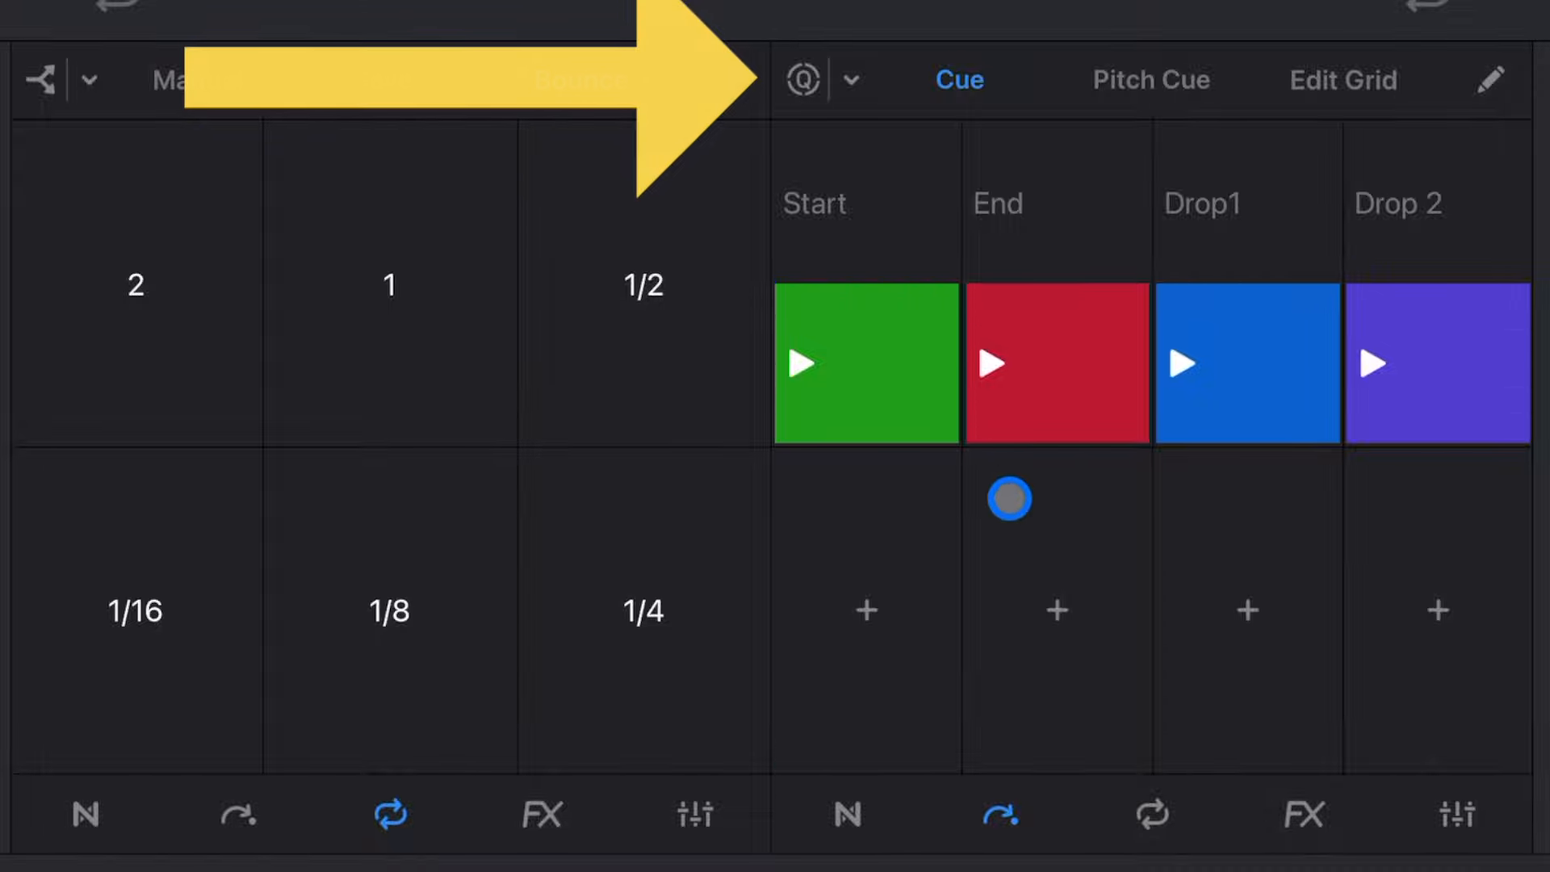
{"action": "left_click", "coordinate": [857, 79]}
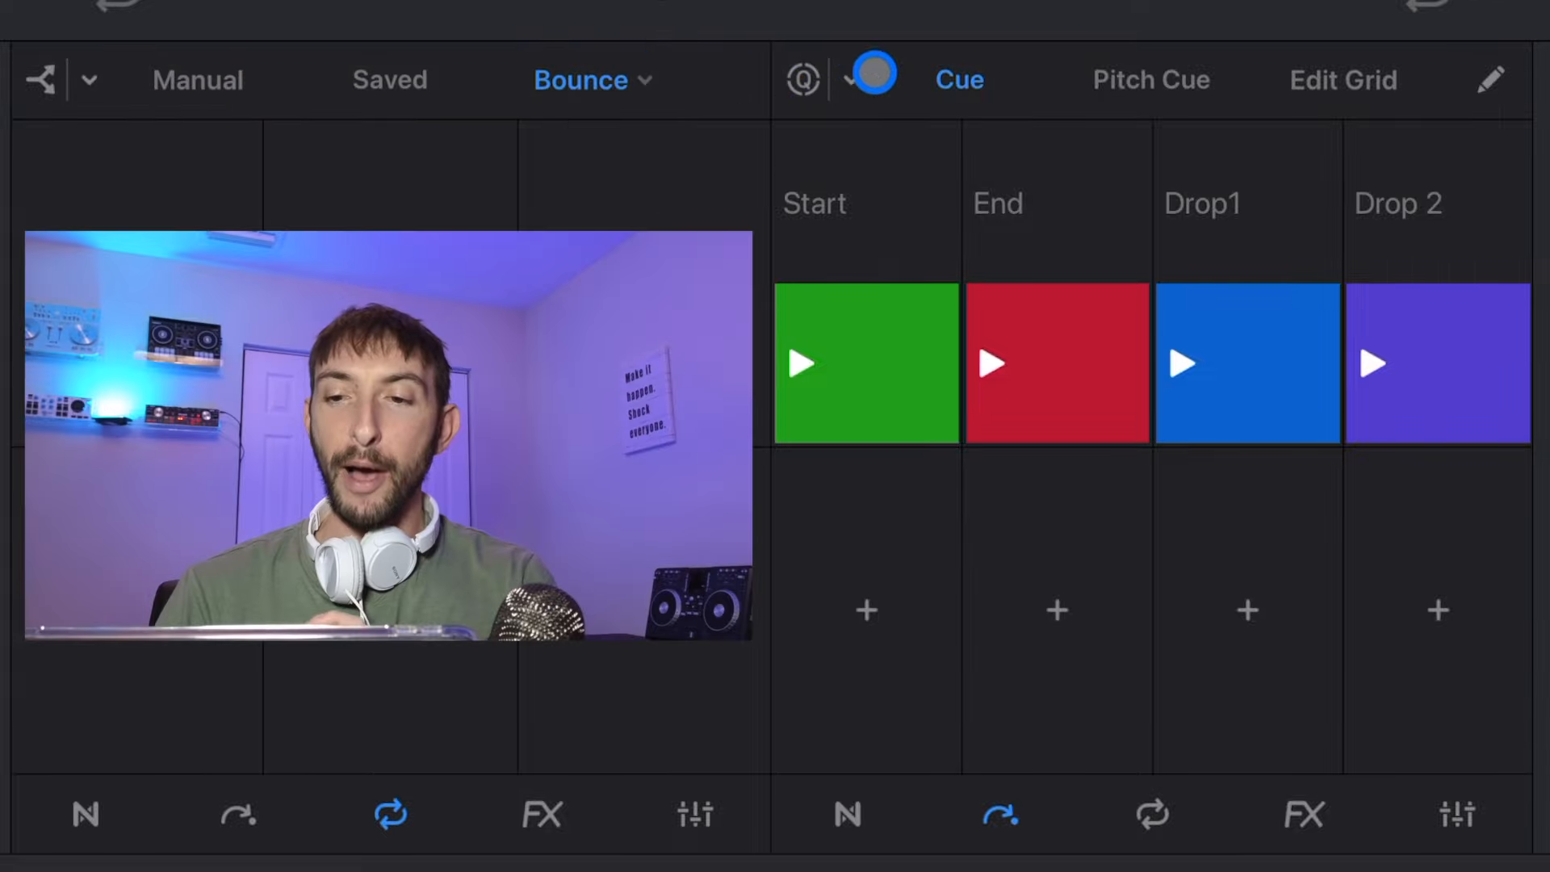
{"action": "left_click", "coordinate": [871, 77]}
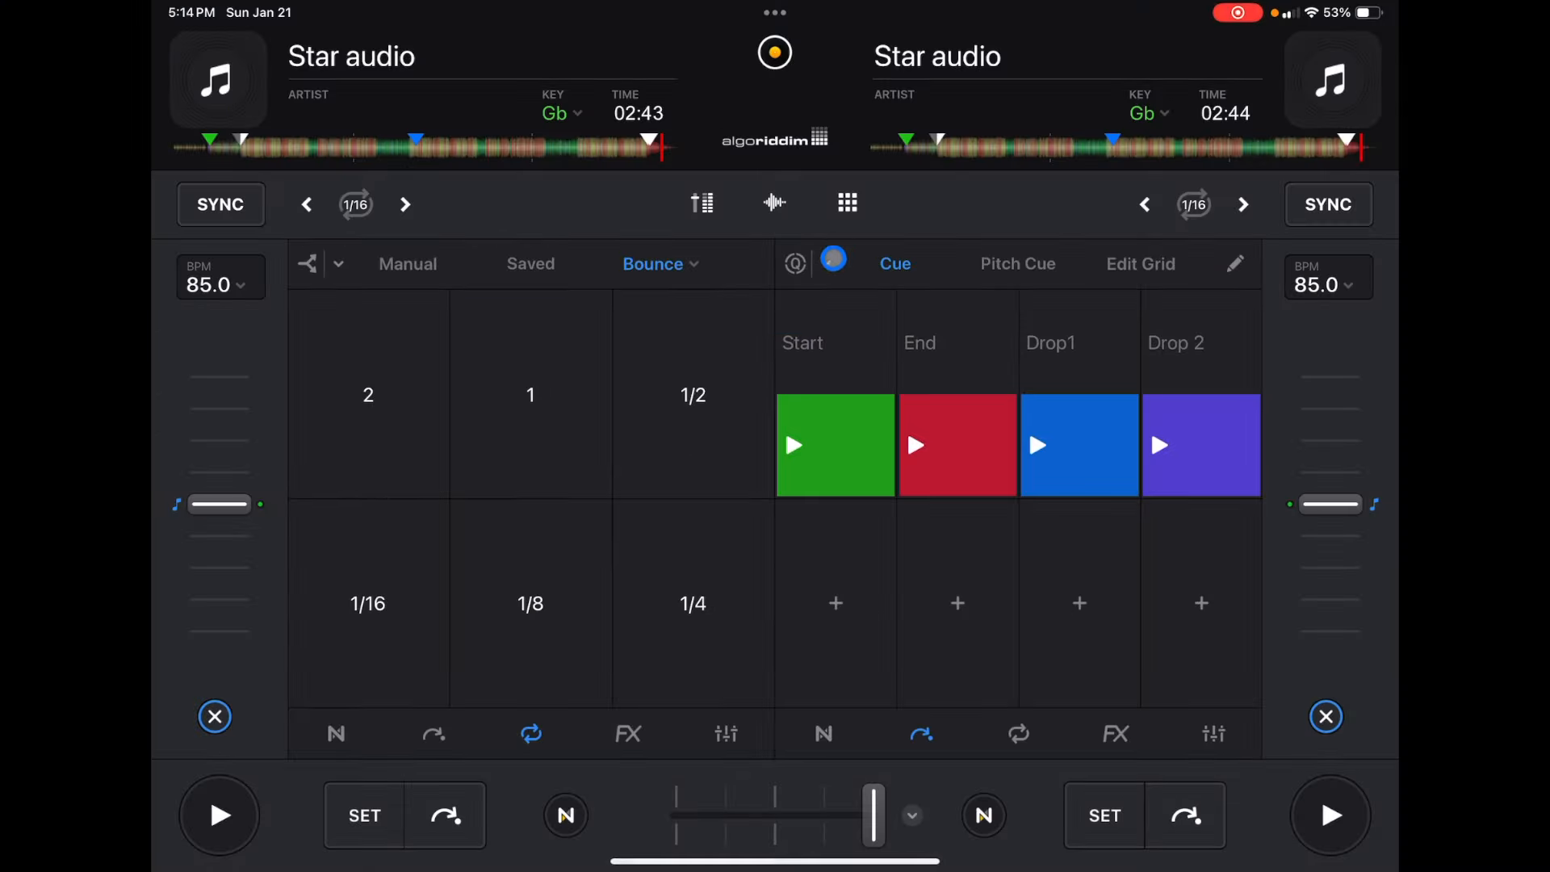
{"action": "left_click", "coordinate": [794, 264]}
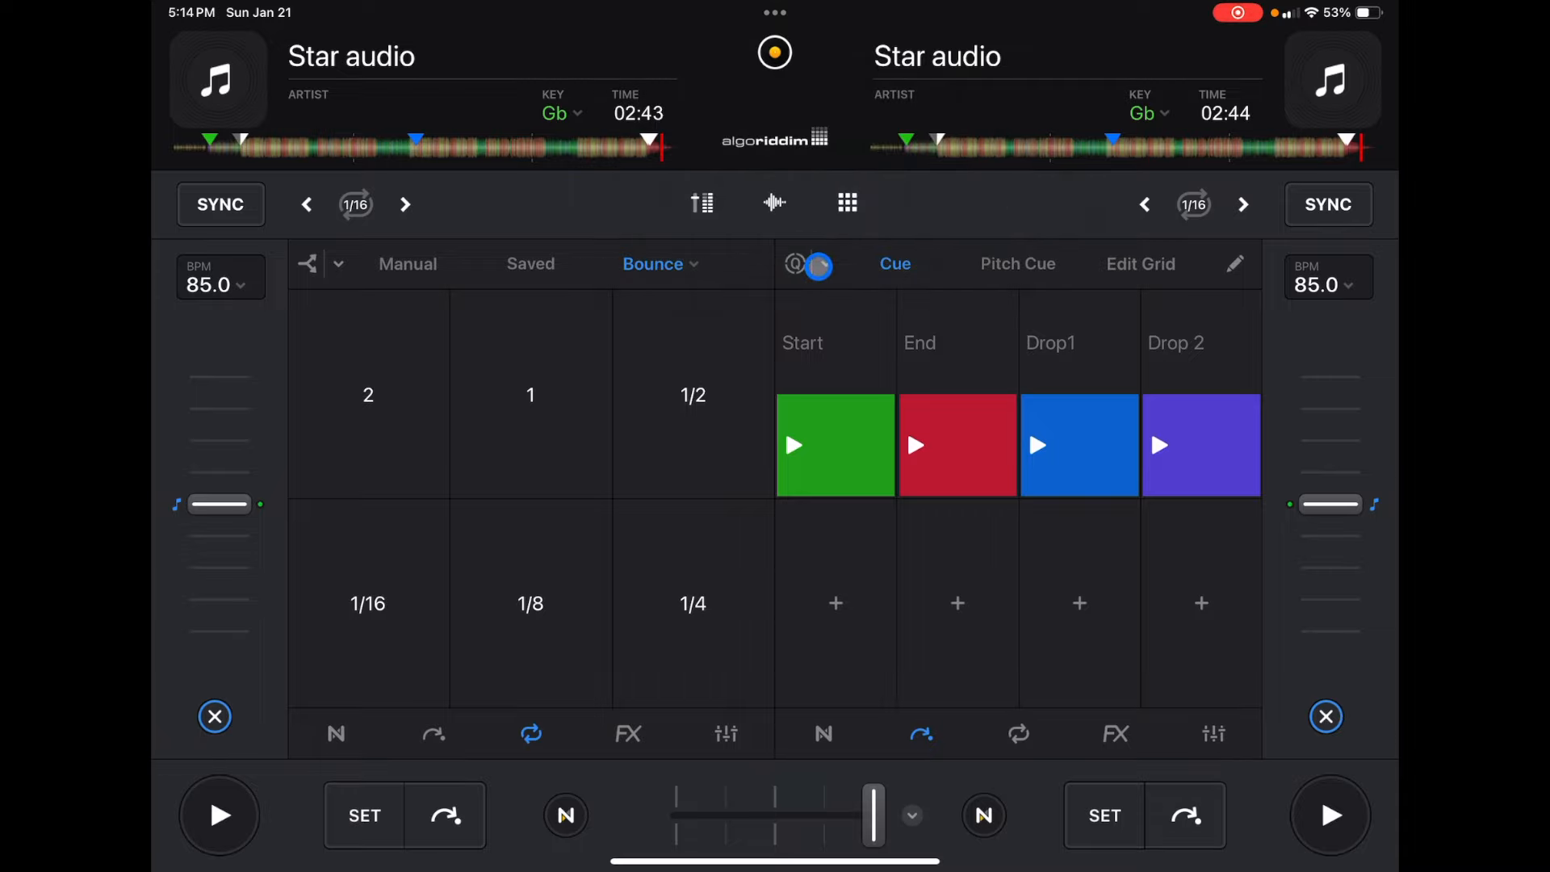
{"action": "left_click", "coordinate": [818, 265]}
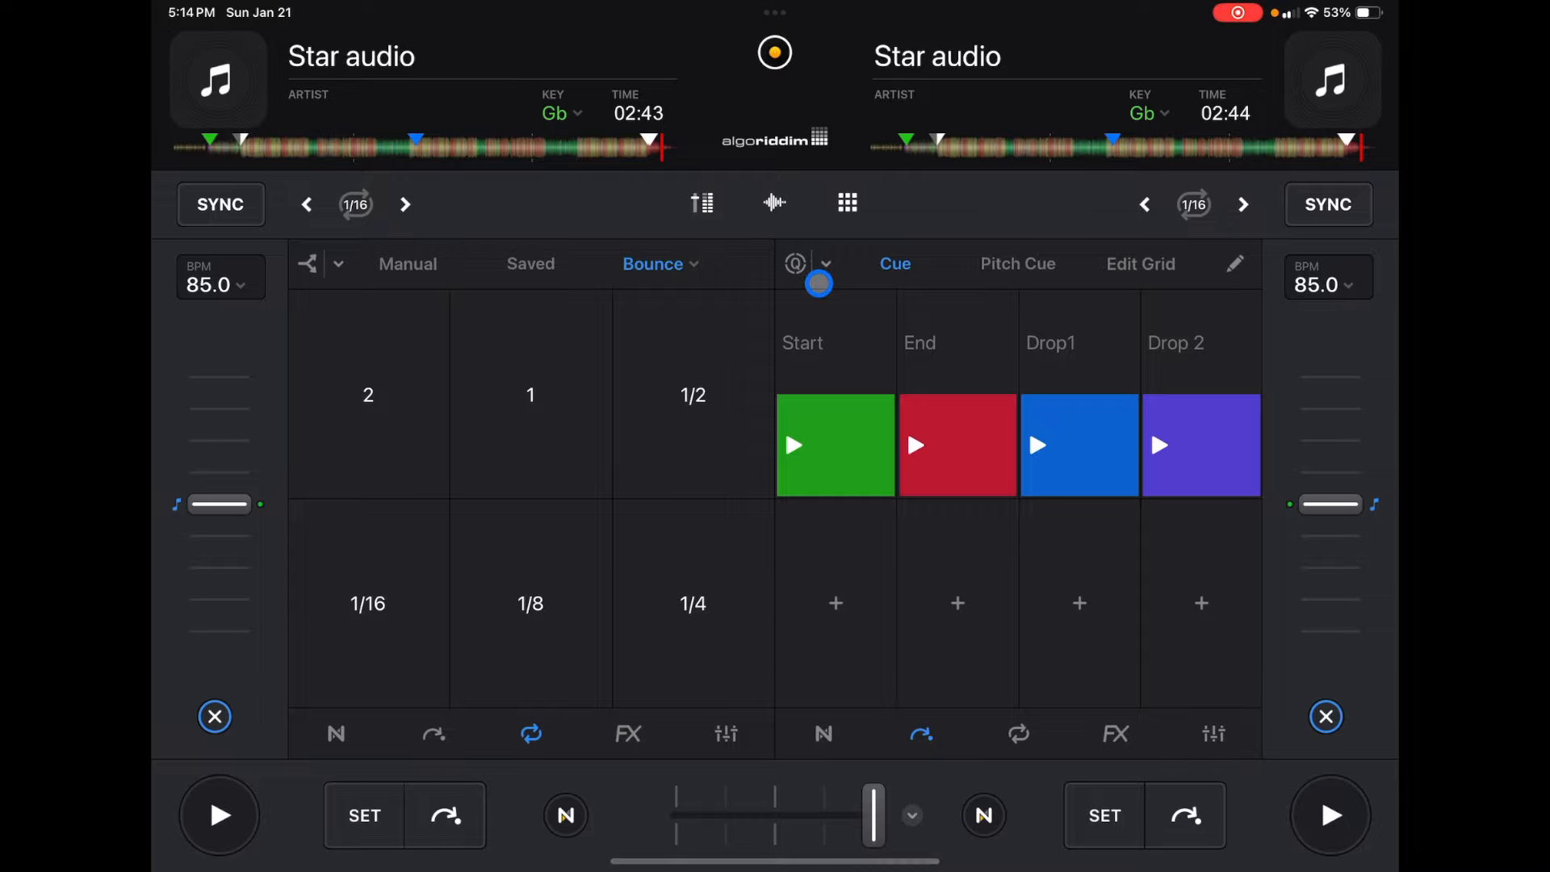
Step: Use Pitch Cue pads to shift the right deck's track +2 semitones to Ab
{"action": "left_click", "coordinate": [1017, 264]}
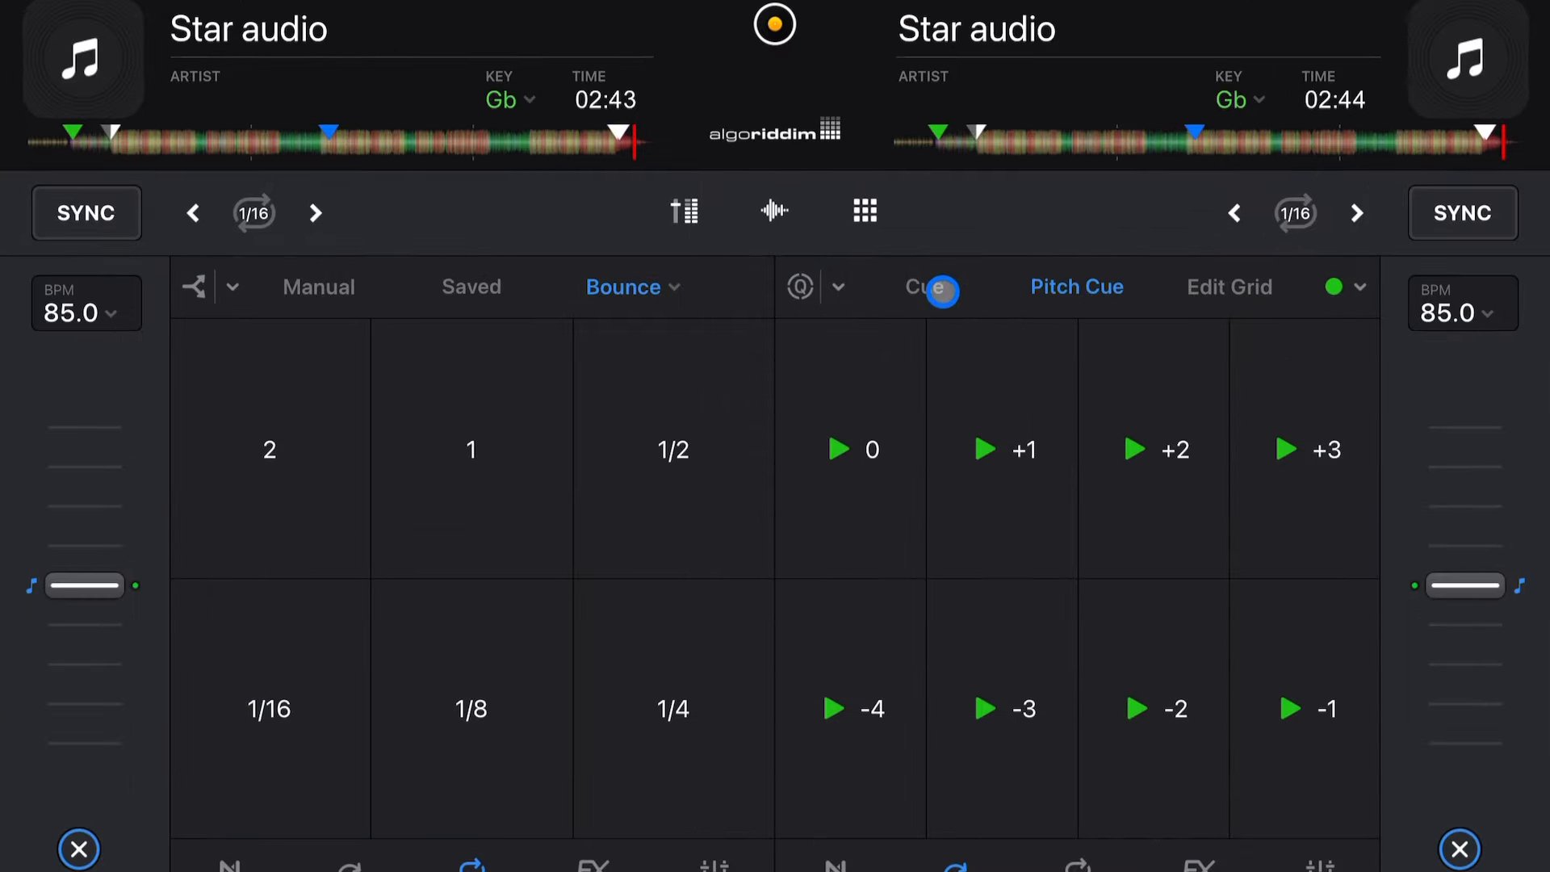
{"action": "left_click", "coordinate": [924, 286]}
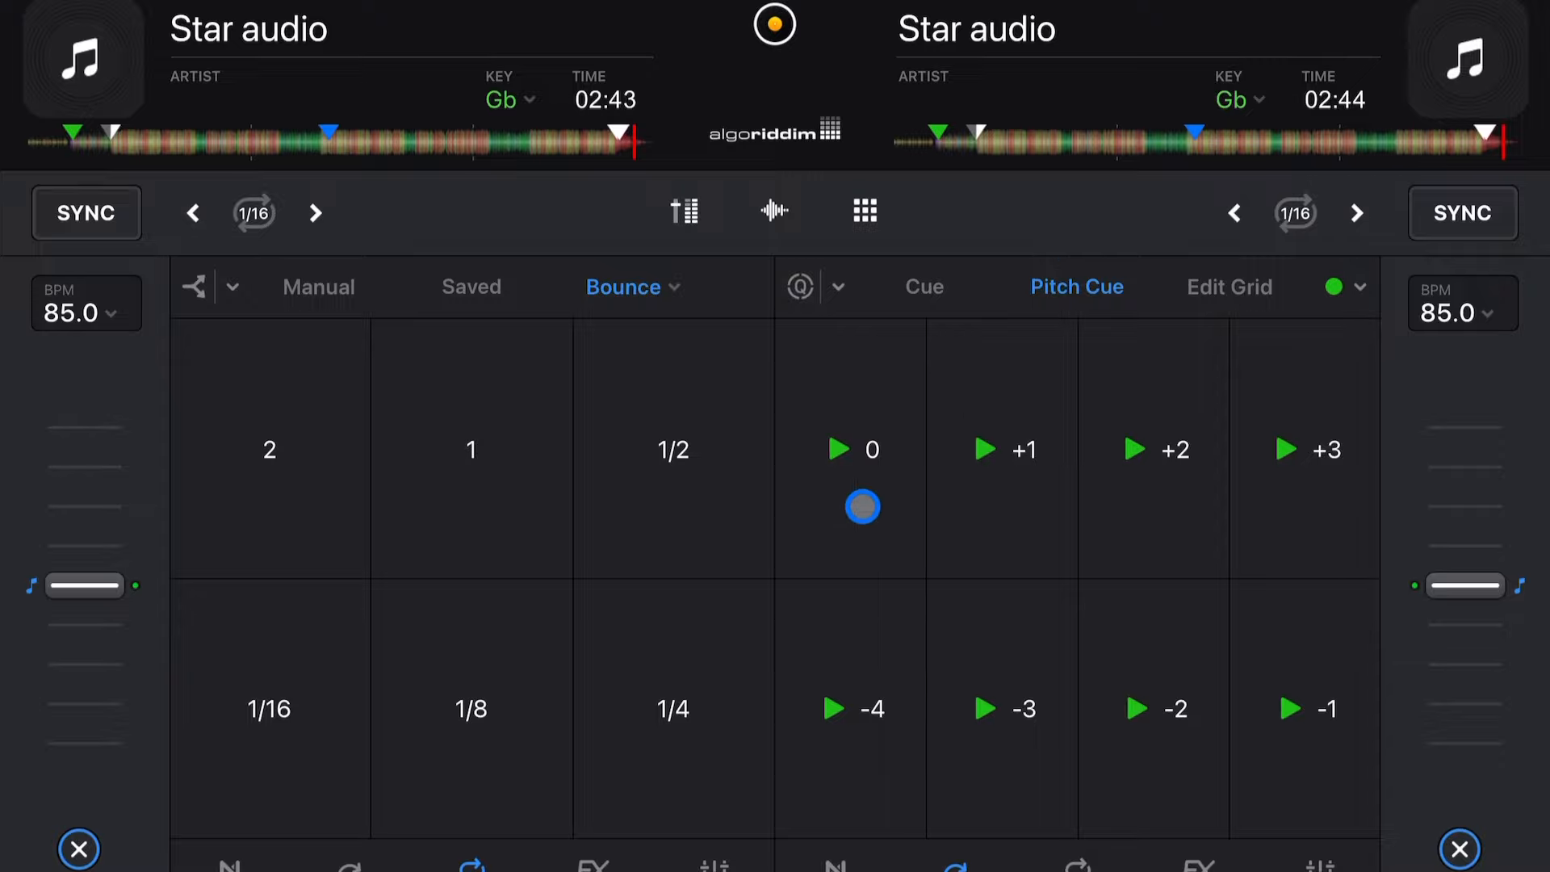
{"action": "left_click", "coordinate": [1154, 449]}
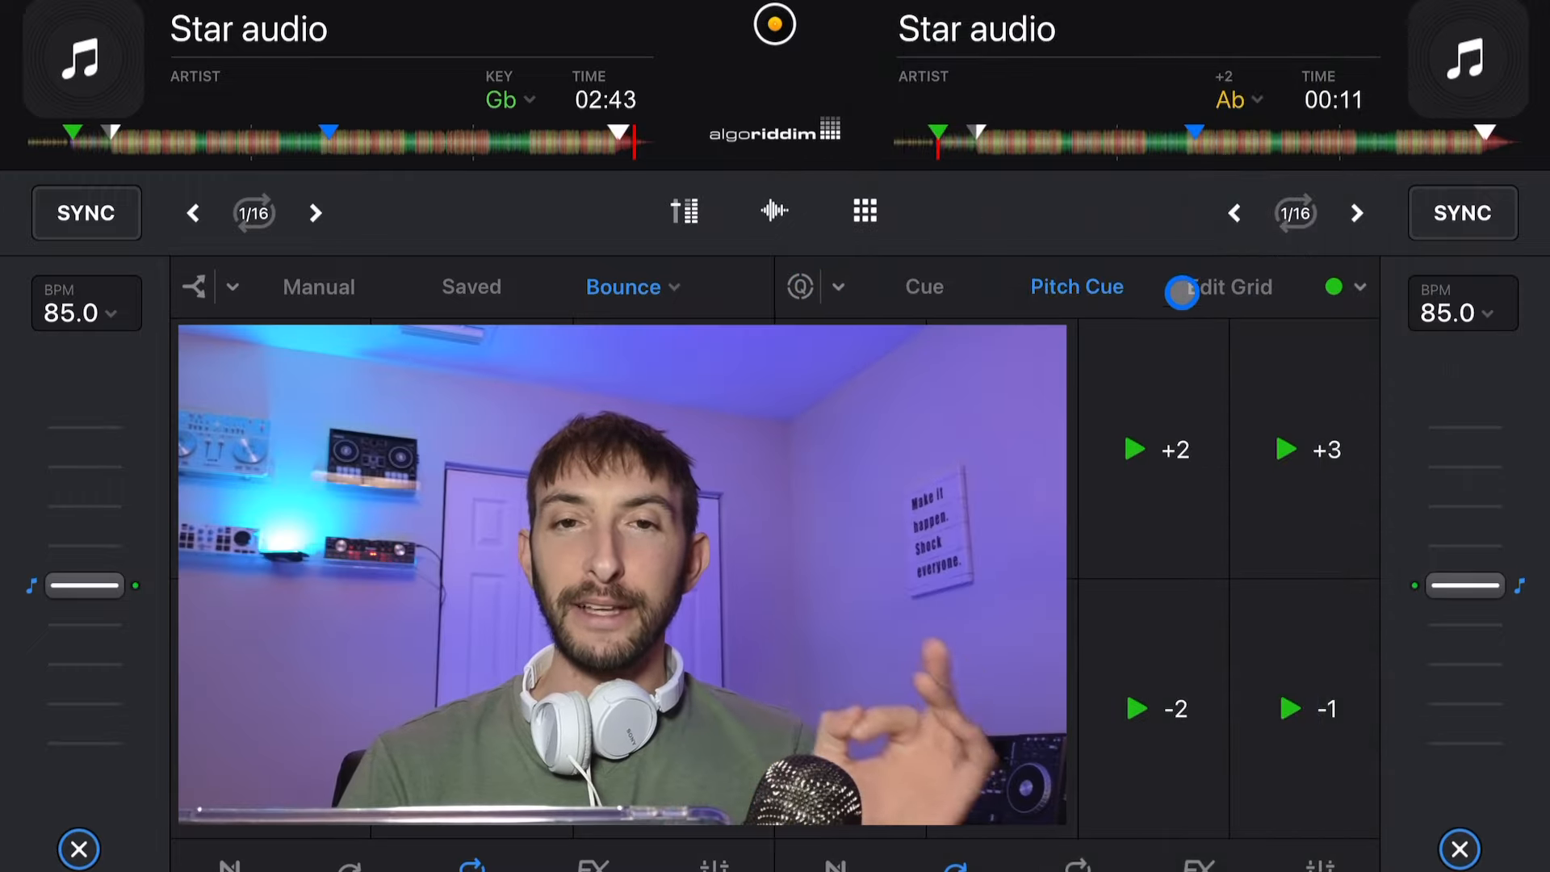
{"action": "left_click", "coordinate": [1223, 287]}
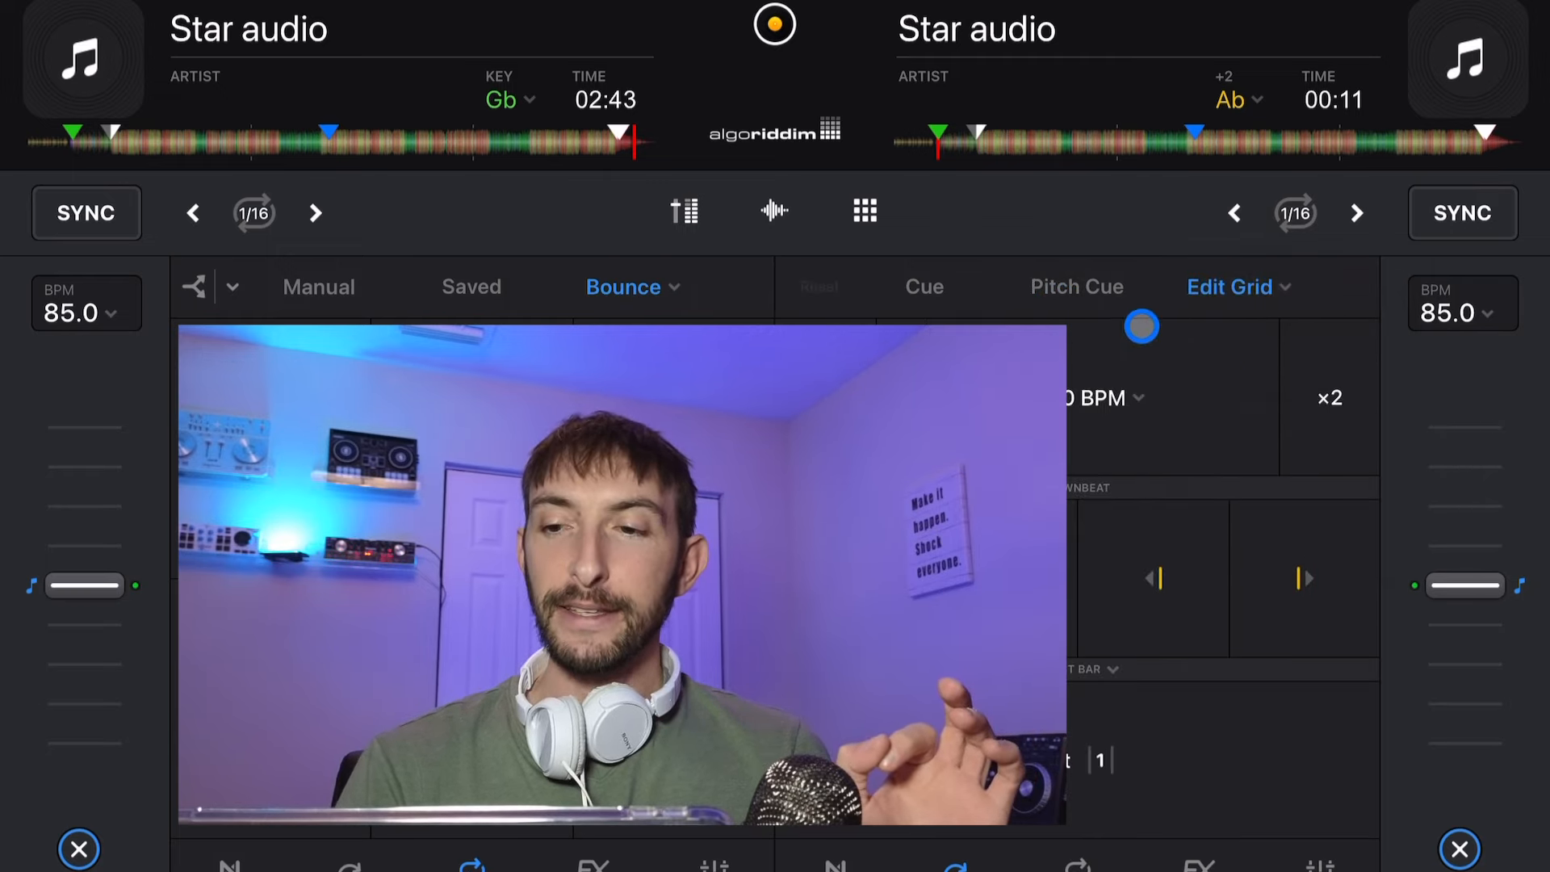
Step: Switch the right deck to Slice pads and set the slice repeat length to 1
{"action": "left_click", "coordinate": [1229, 286]}
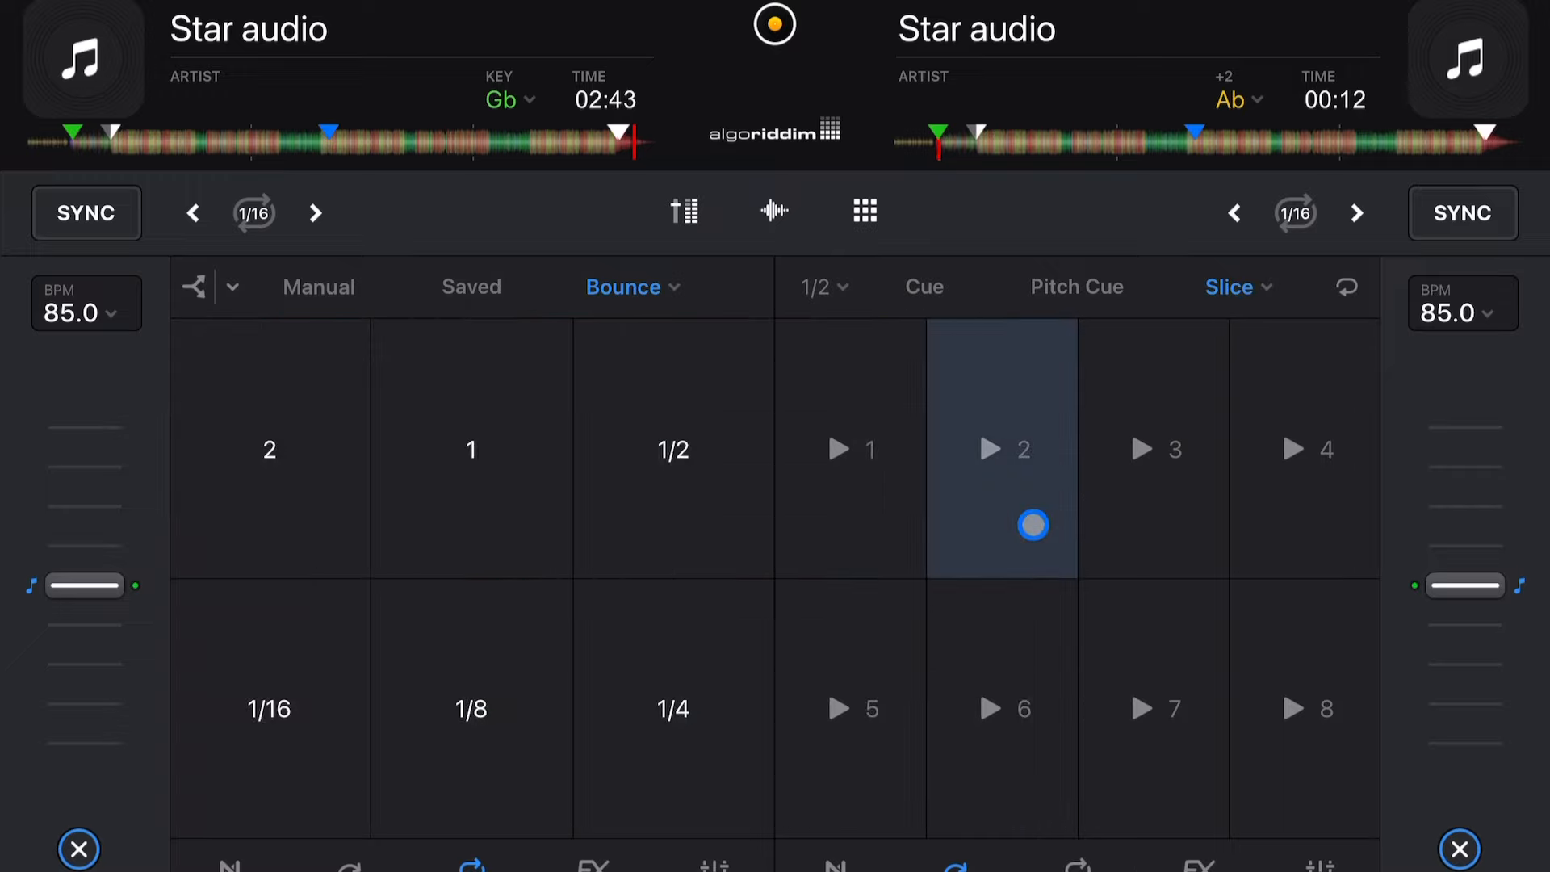
{"action": "left_click", "coordinate": [848, 449]}
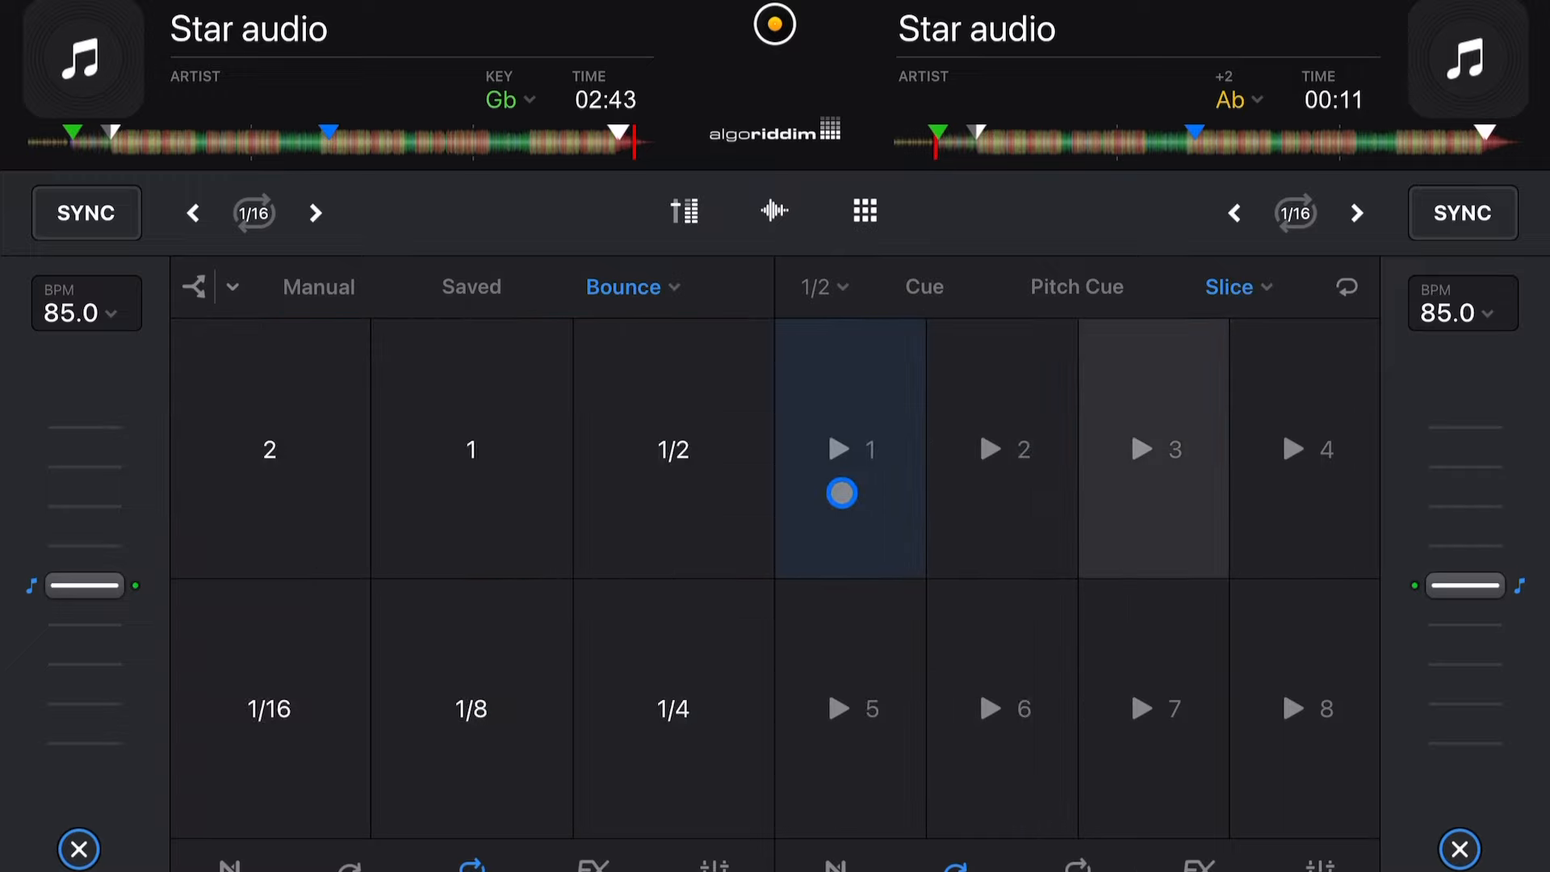
{"action": "left_click", "coordinate": [849, 449]}
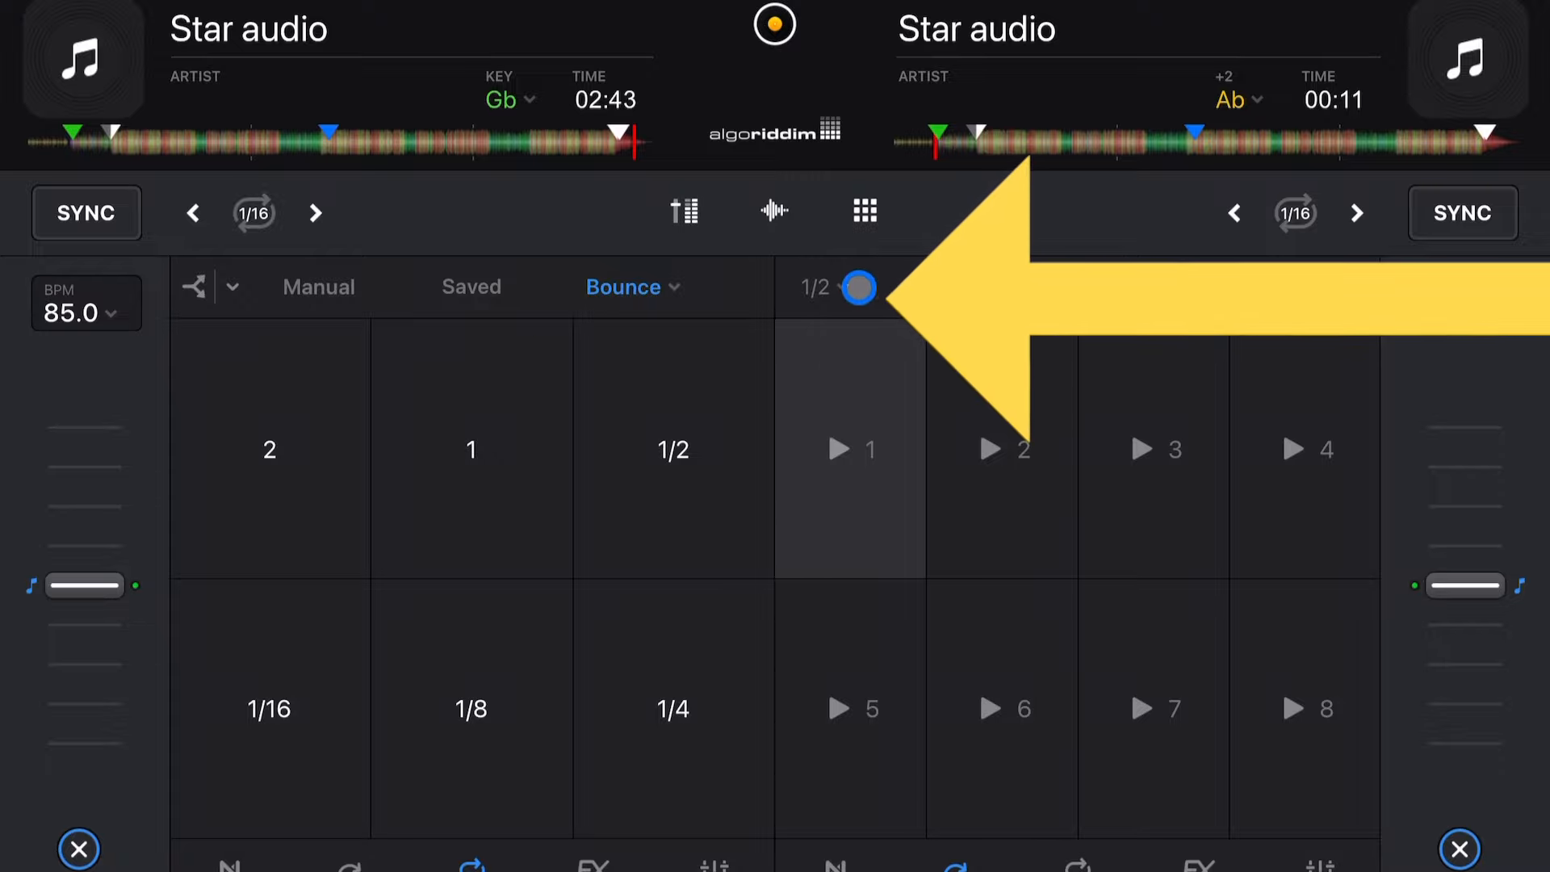
{"action": "left_click", "coordinate": [828, 287]}
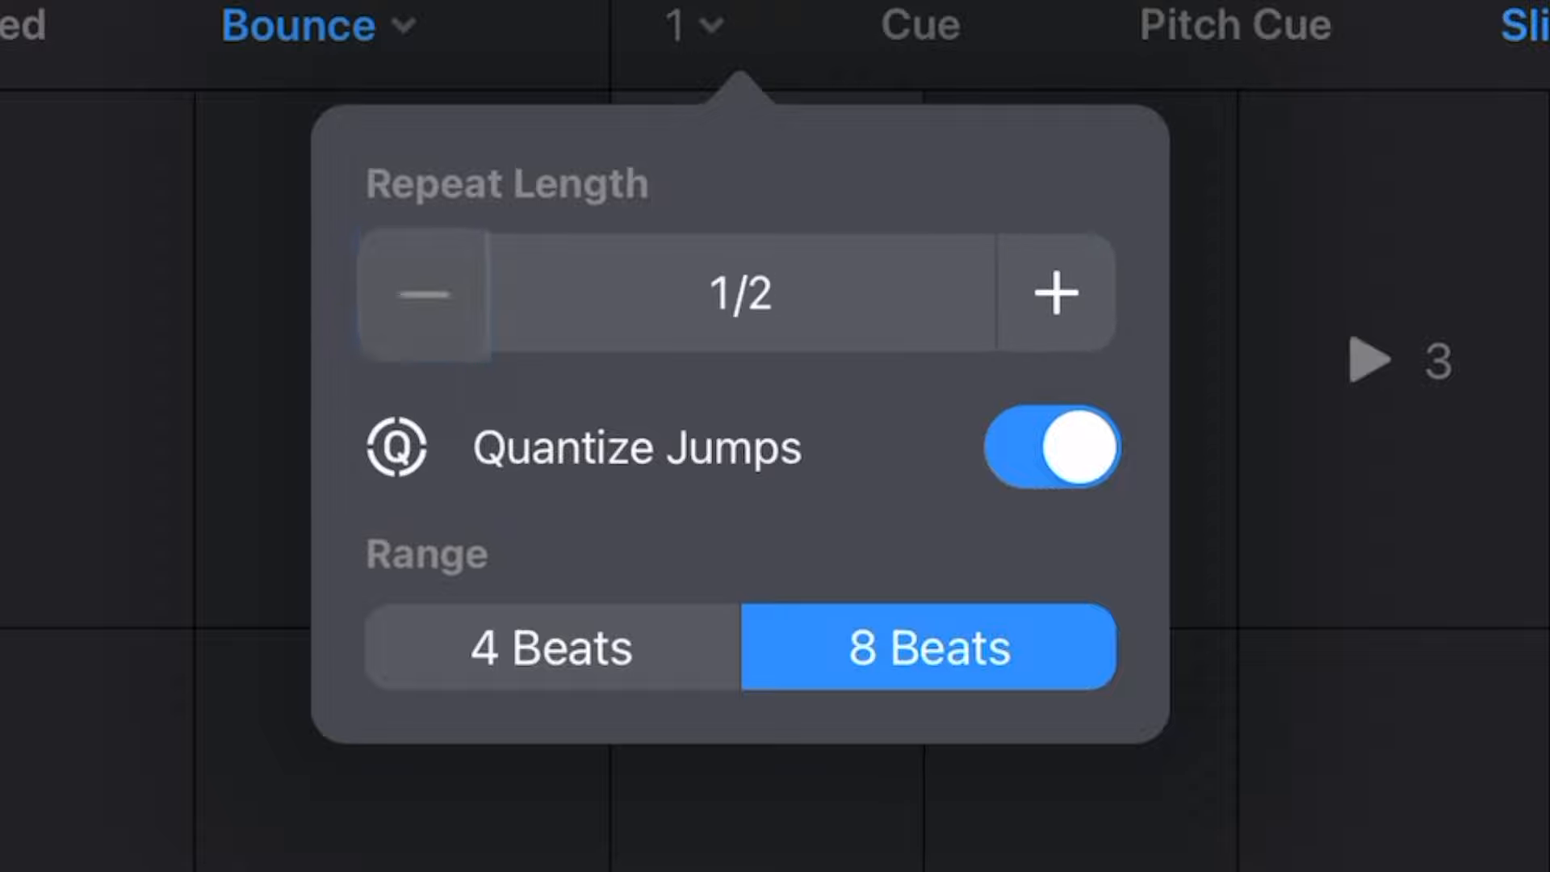
{"action": "left_click", "coordinate": [1057, 291]}
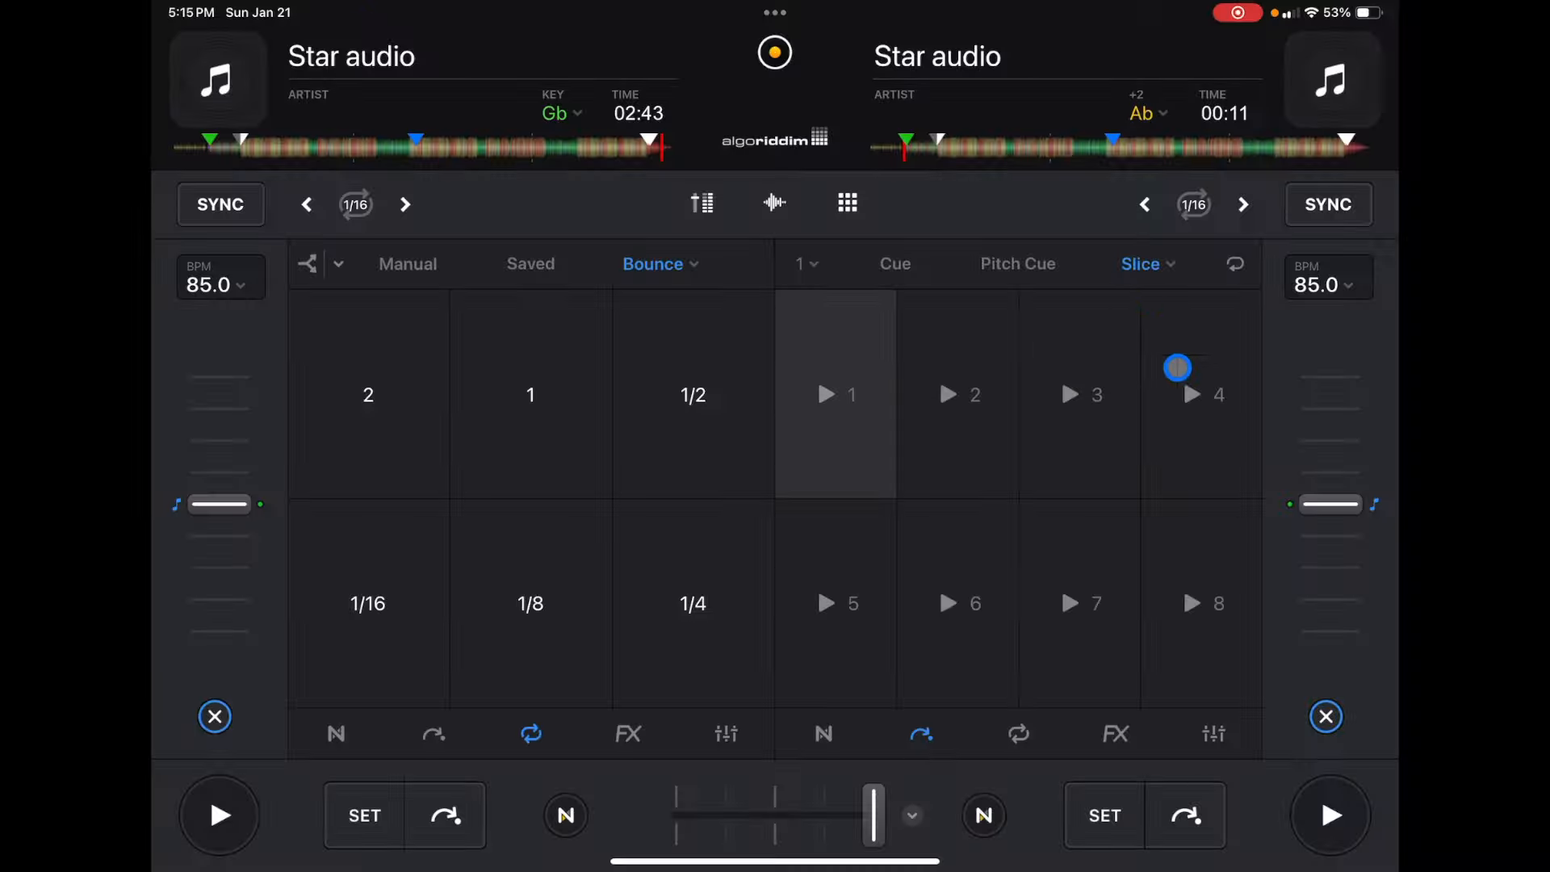
Step: Cycle the right deck through Cue and Pitch Cue pads, ending back on Slice
{"action": "left_click", "coordinate": [894, 263]}
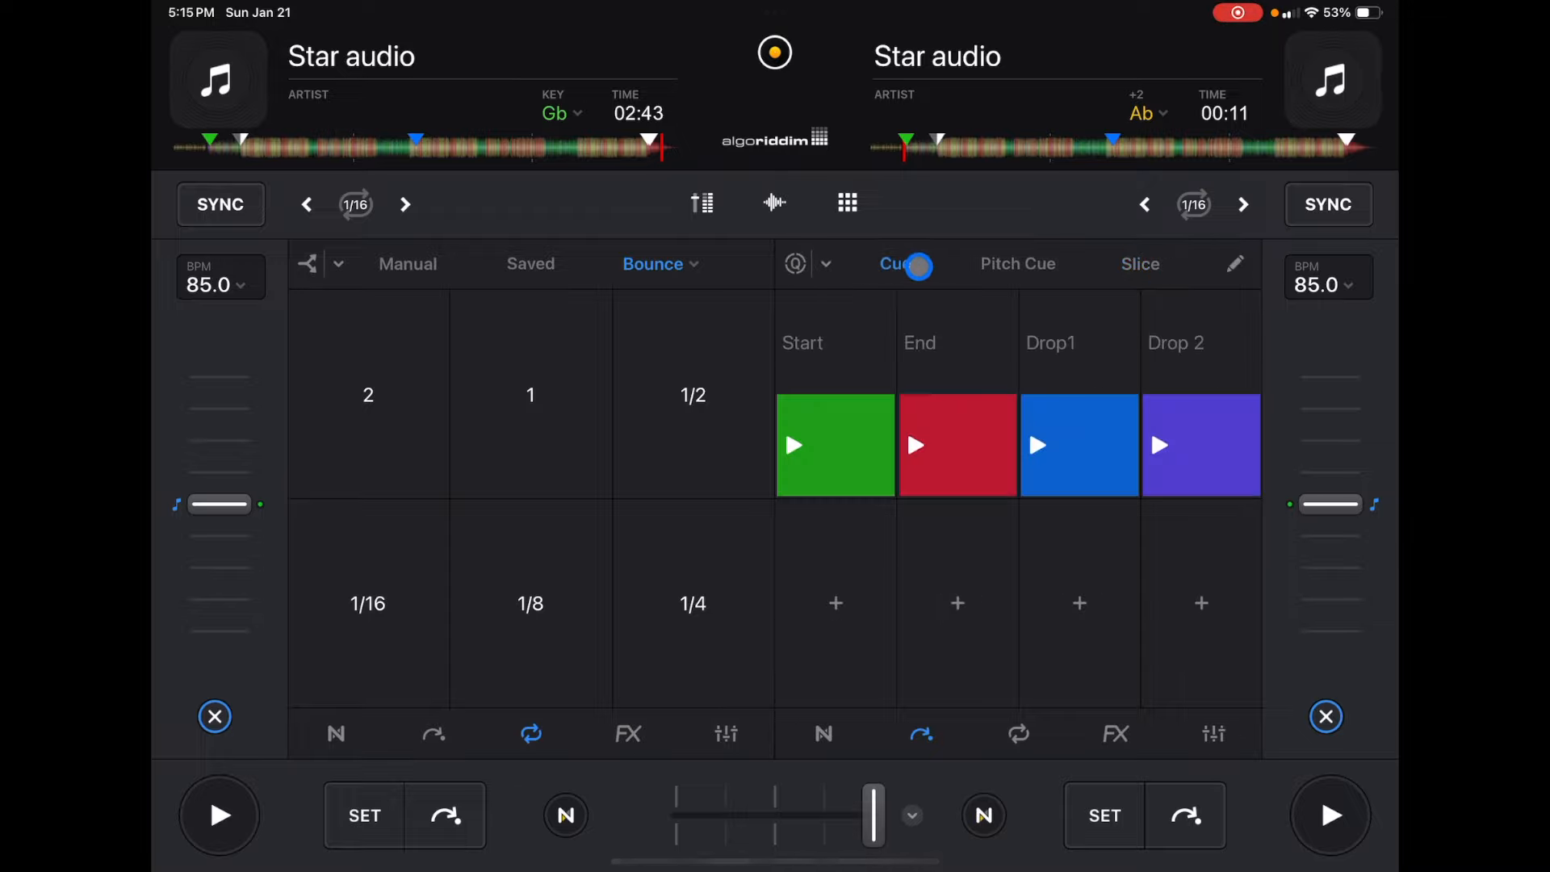
{"action": "left_click", "coordinate": [1016, 264]}
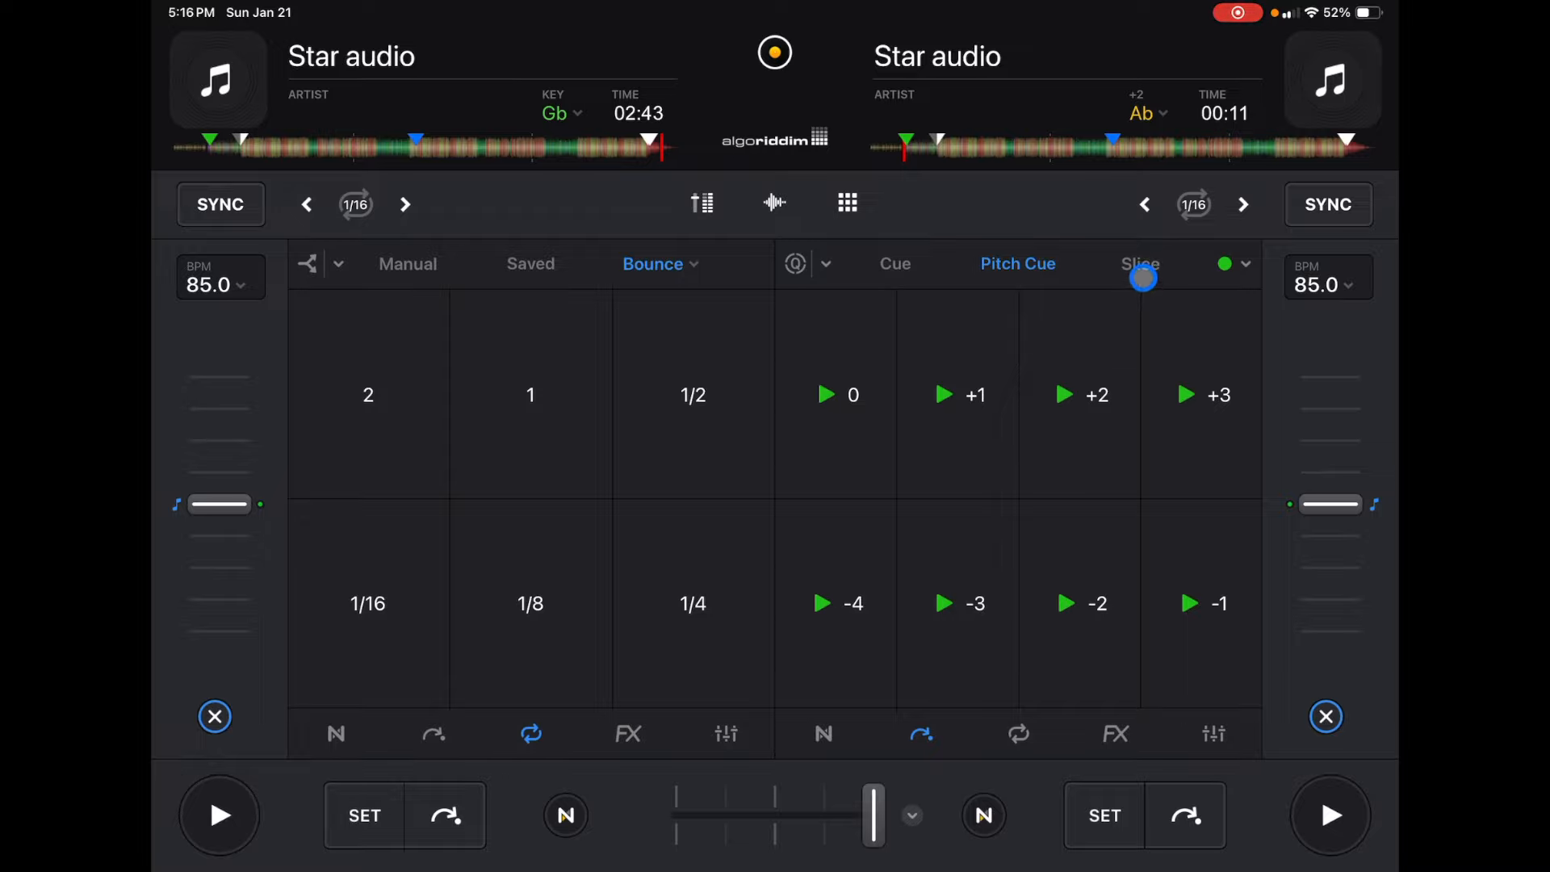
{"action": "left_click", "coordinate": [1141, 264]}
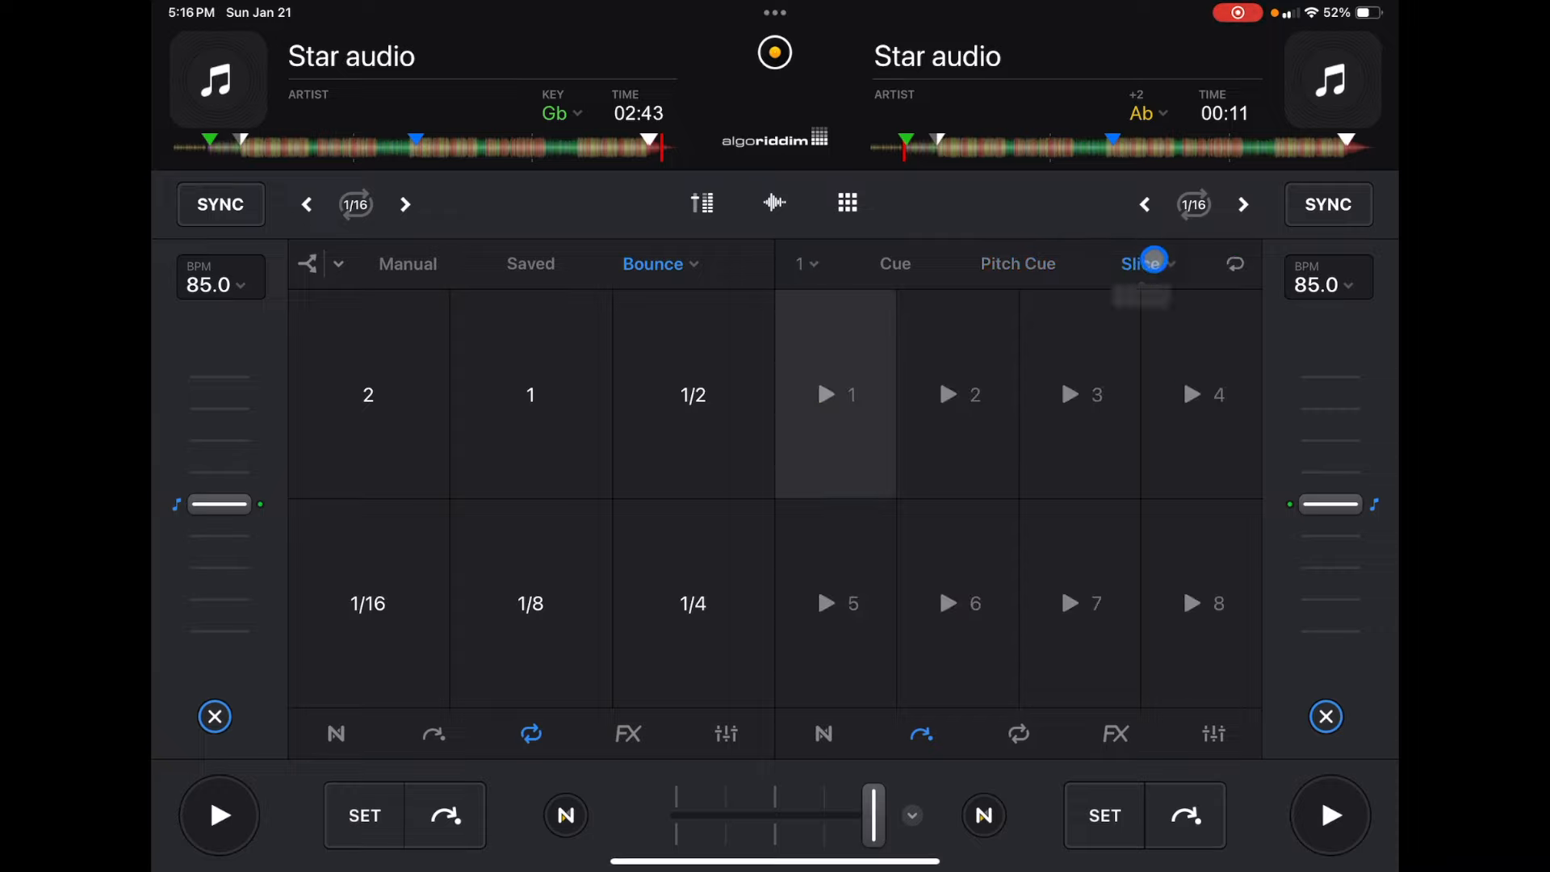
Step: Switch the right deck's pads to Skip mode with 16-beat jumps and Automix points
{"action": "left_click", "coordinate": [1141, 264]}
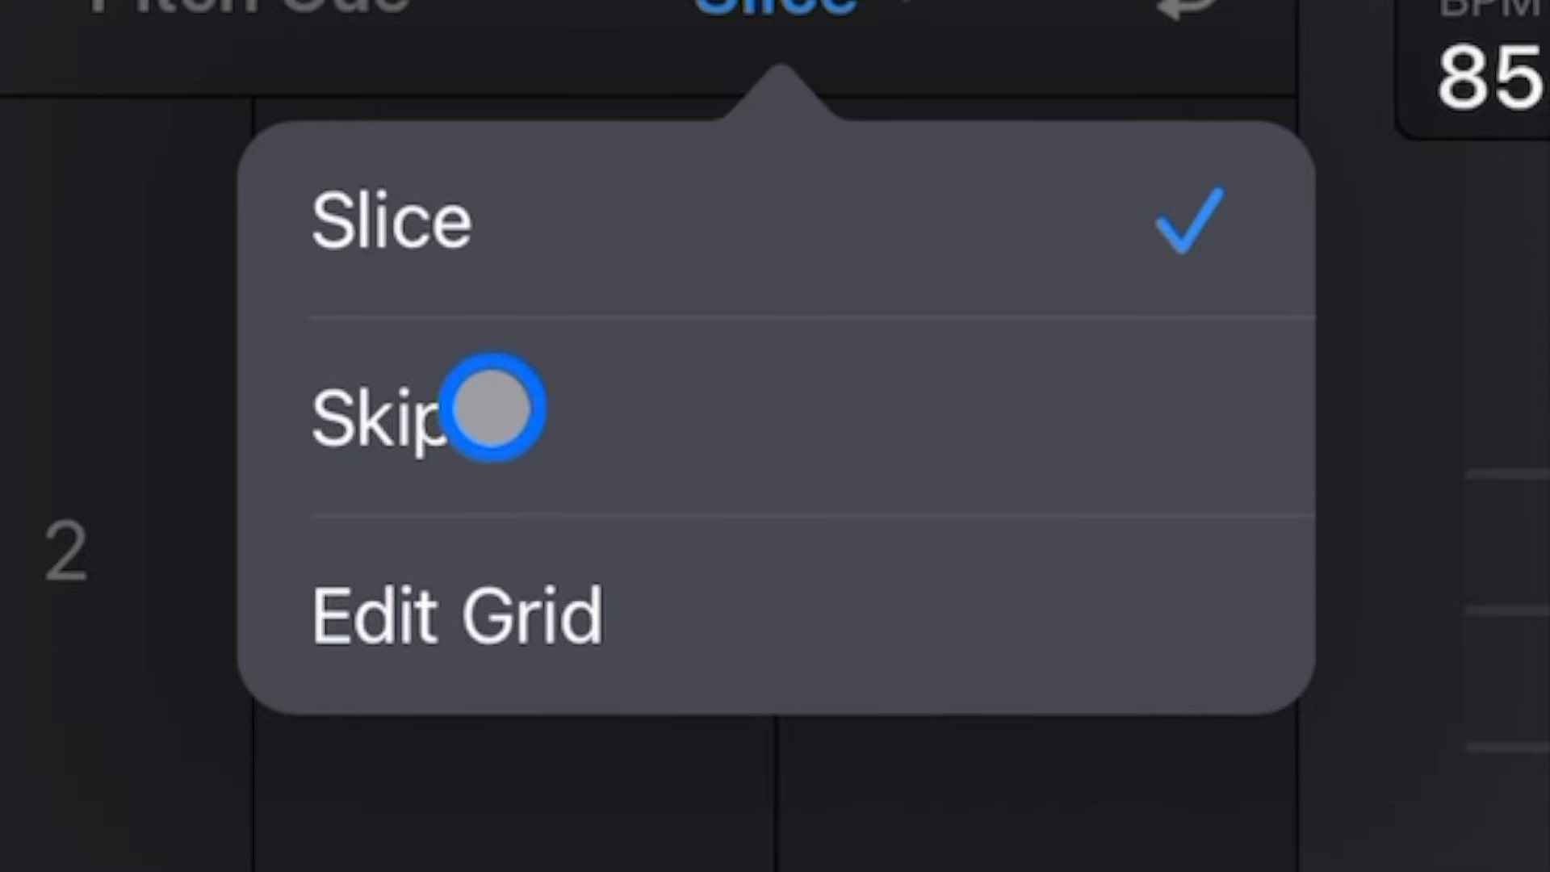
{"action": "left_click", "coordinate": [380, 410]}
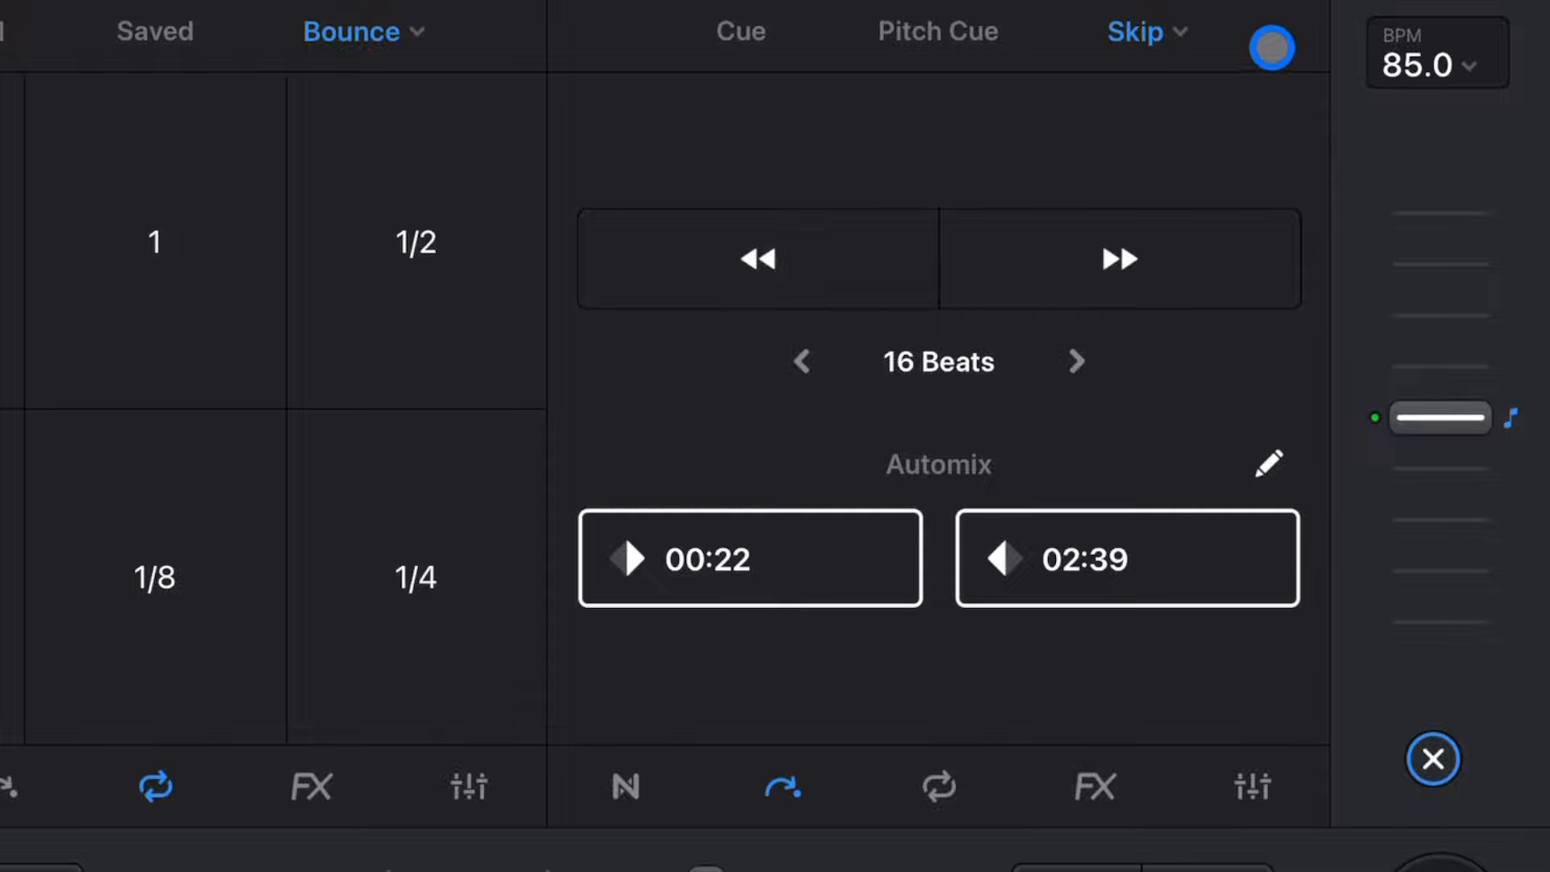
{"action": "left_click", "coordinate": [1133, 31]}
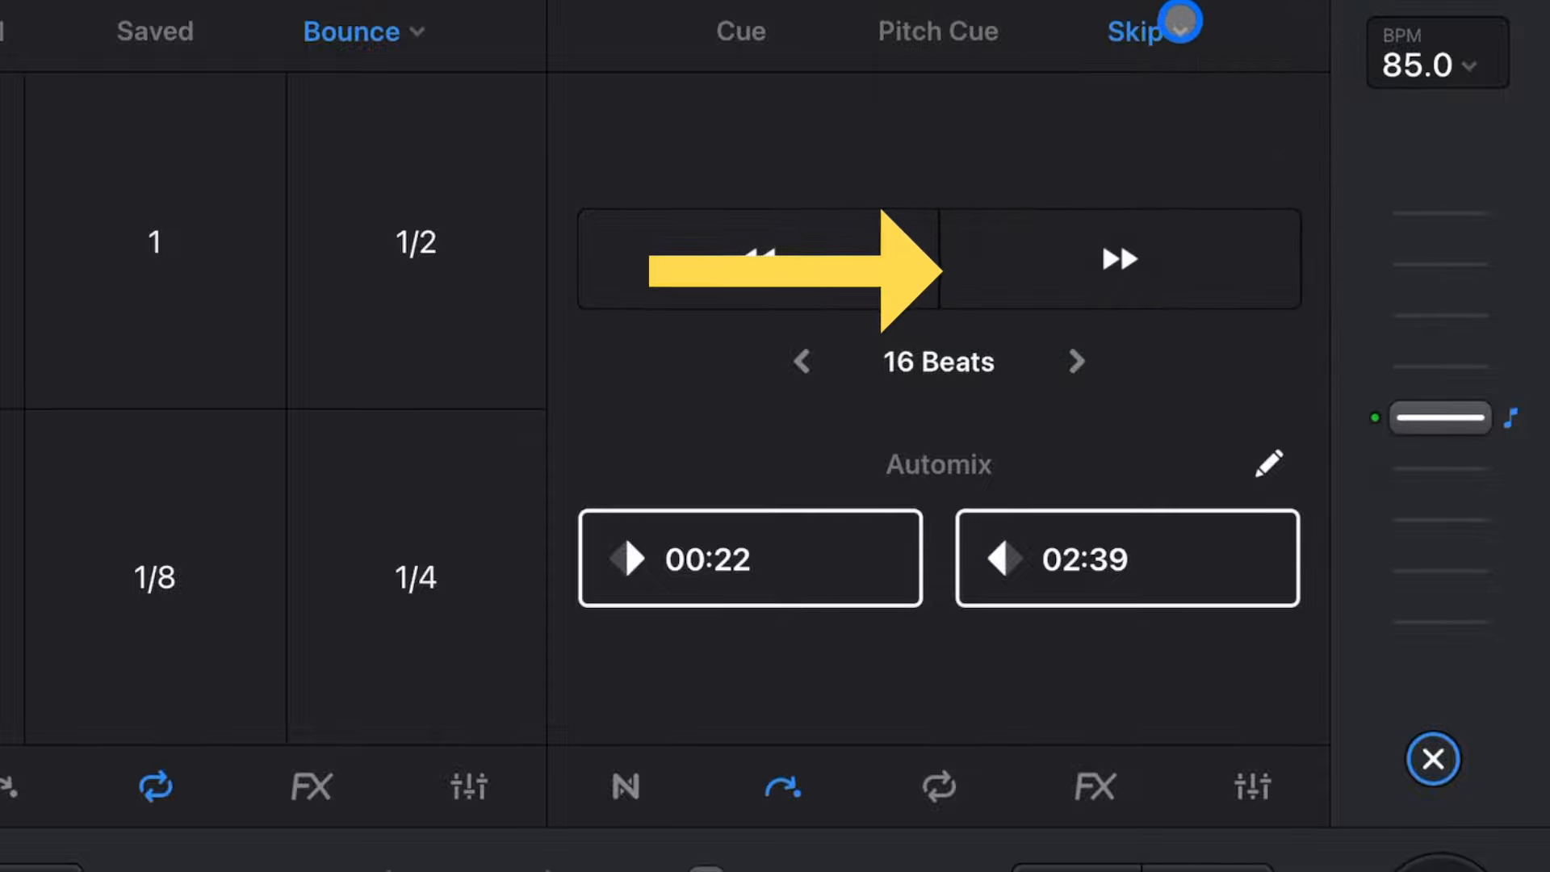
{"action": "left_click", "coordinate": [1137, 31]}
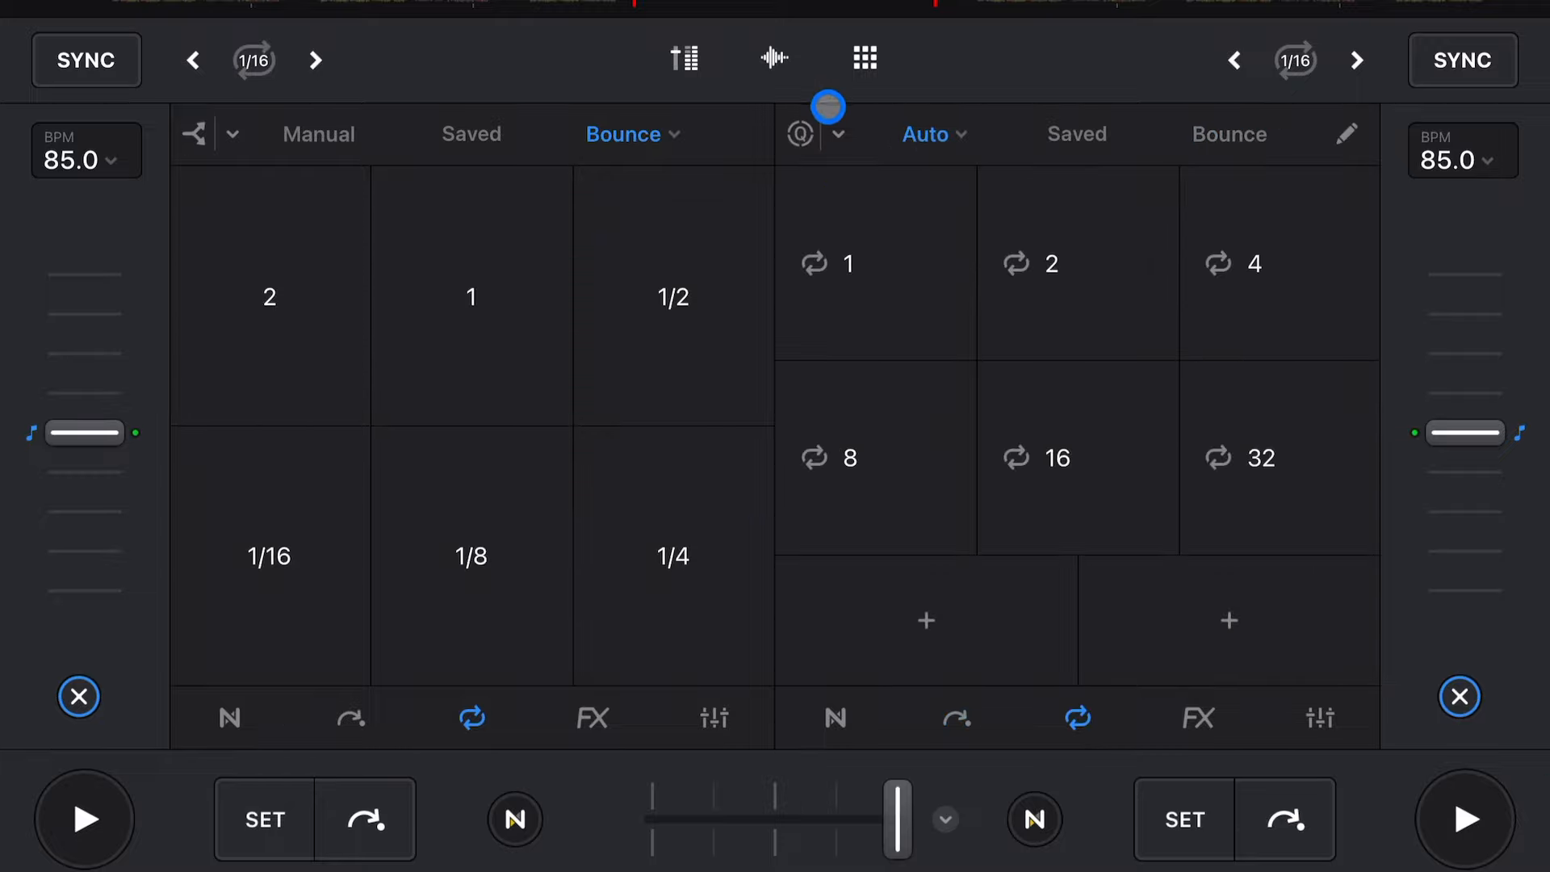
Step: View saved loops, then switch the right deck to Bounce pads and start a one-beat loop
{"action": "left_click", "coordinate": [1076, 133]}
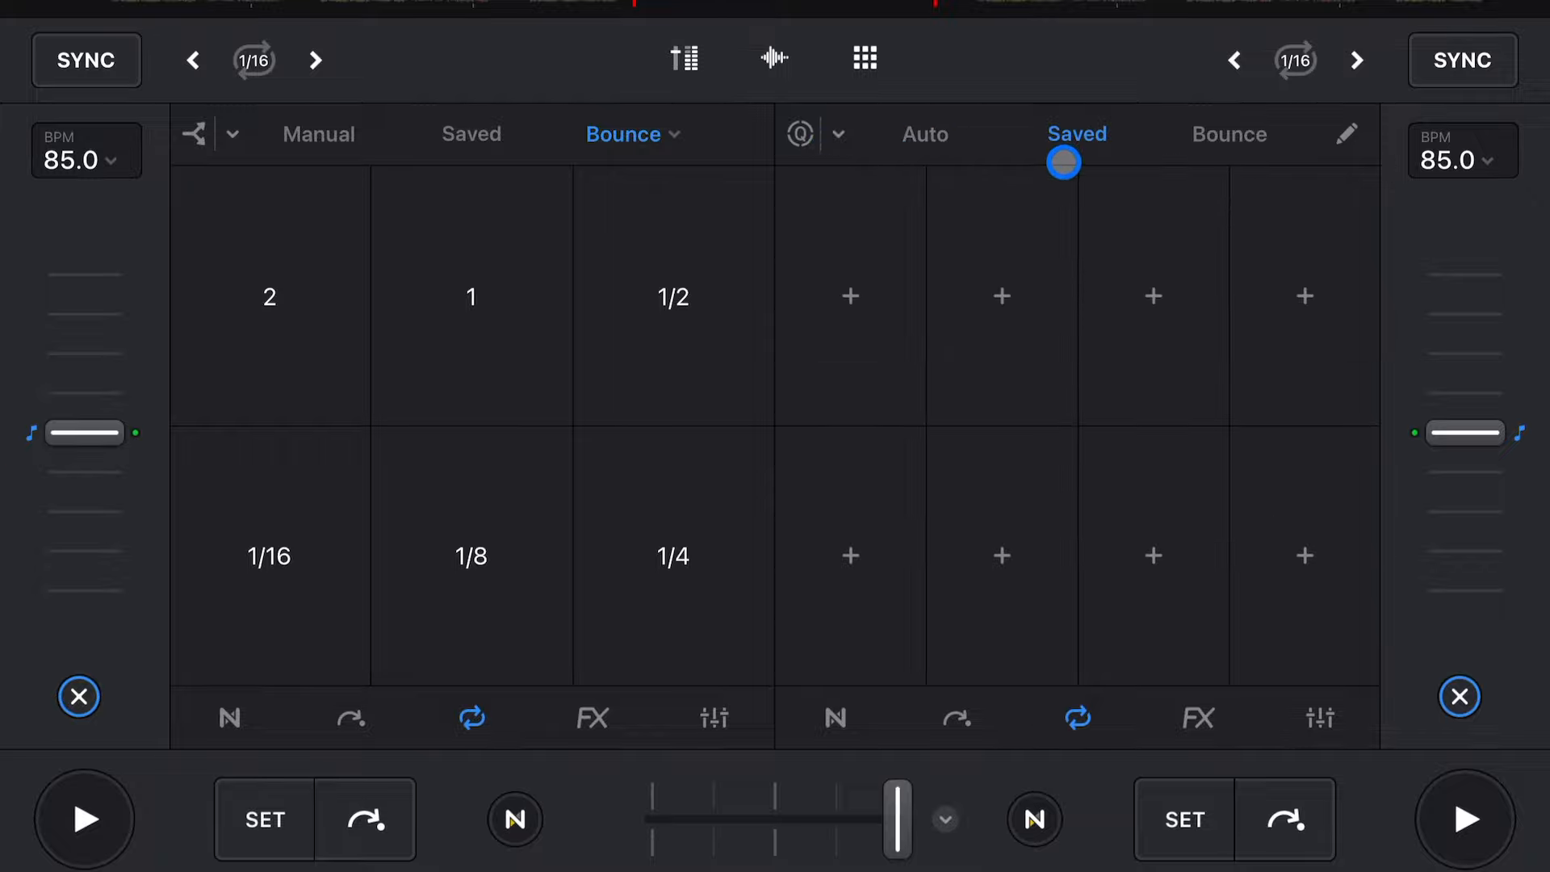
{"action": "left_click", "coordinate": [838, 133]}
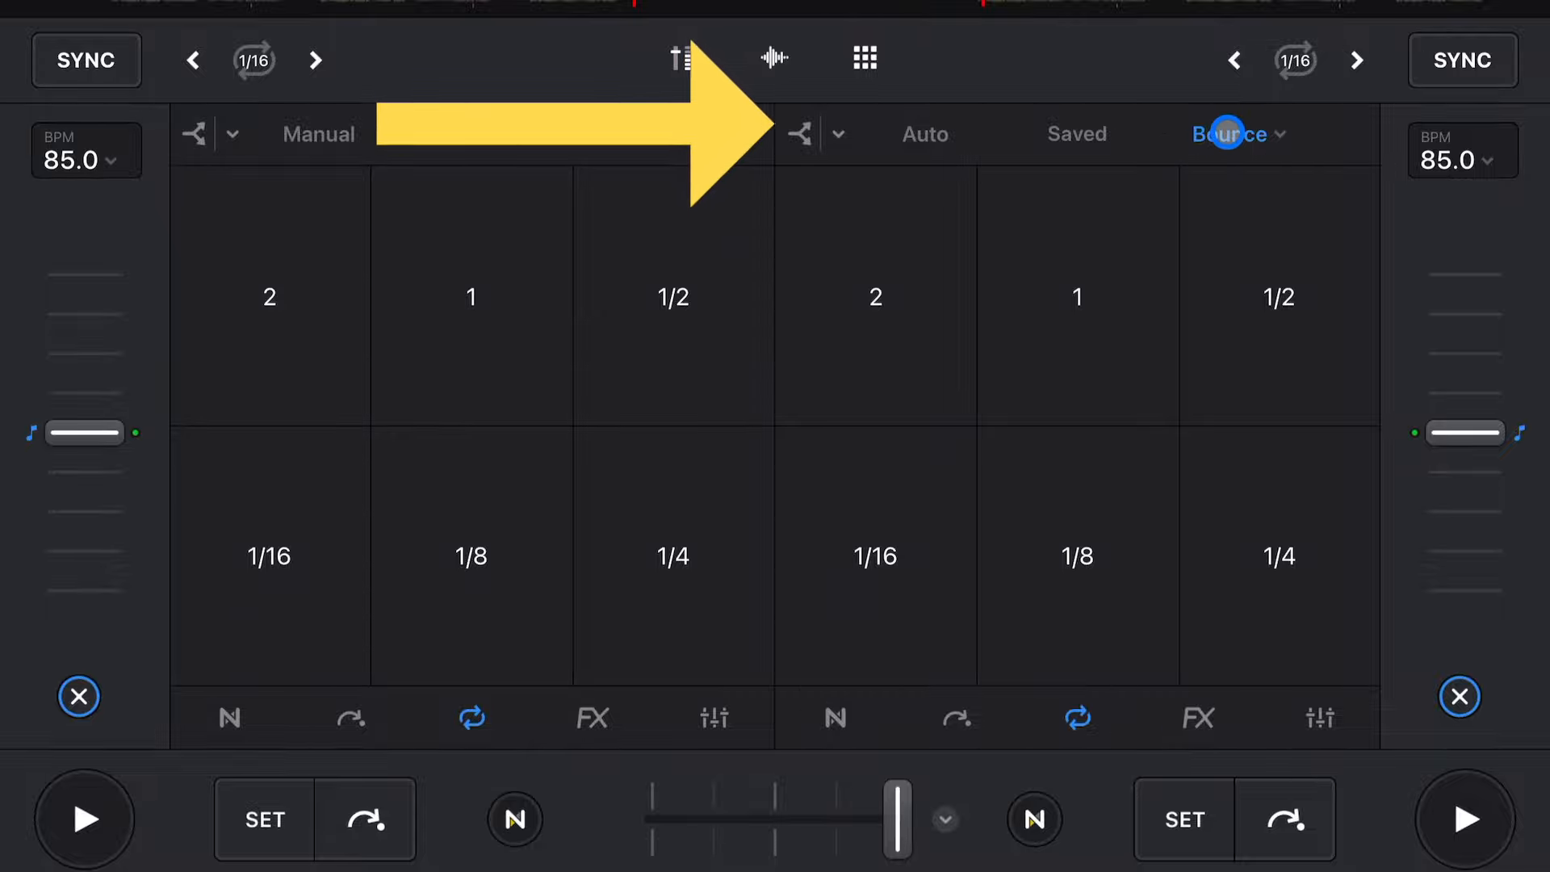
{"action": "left_click", "coordinate": [835, 135]}
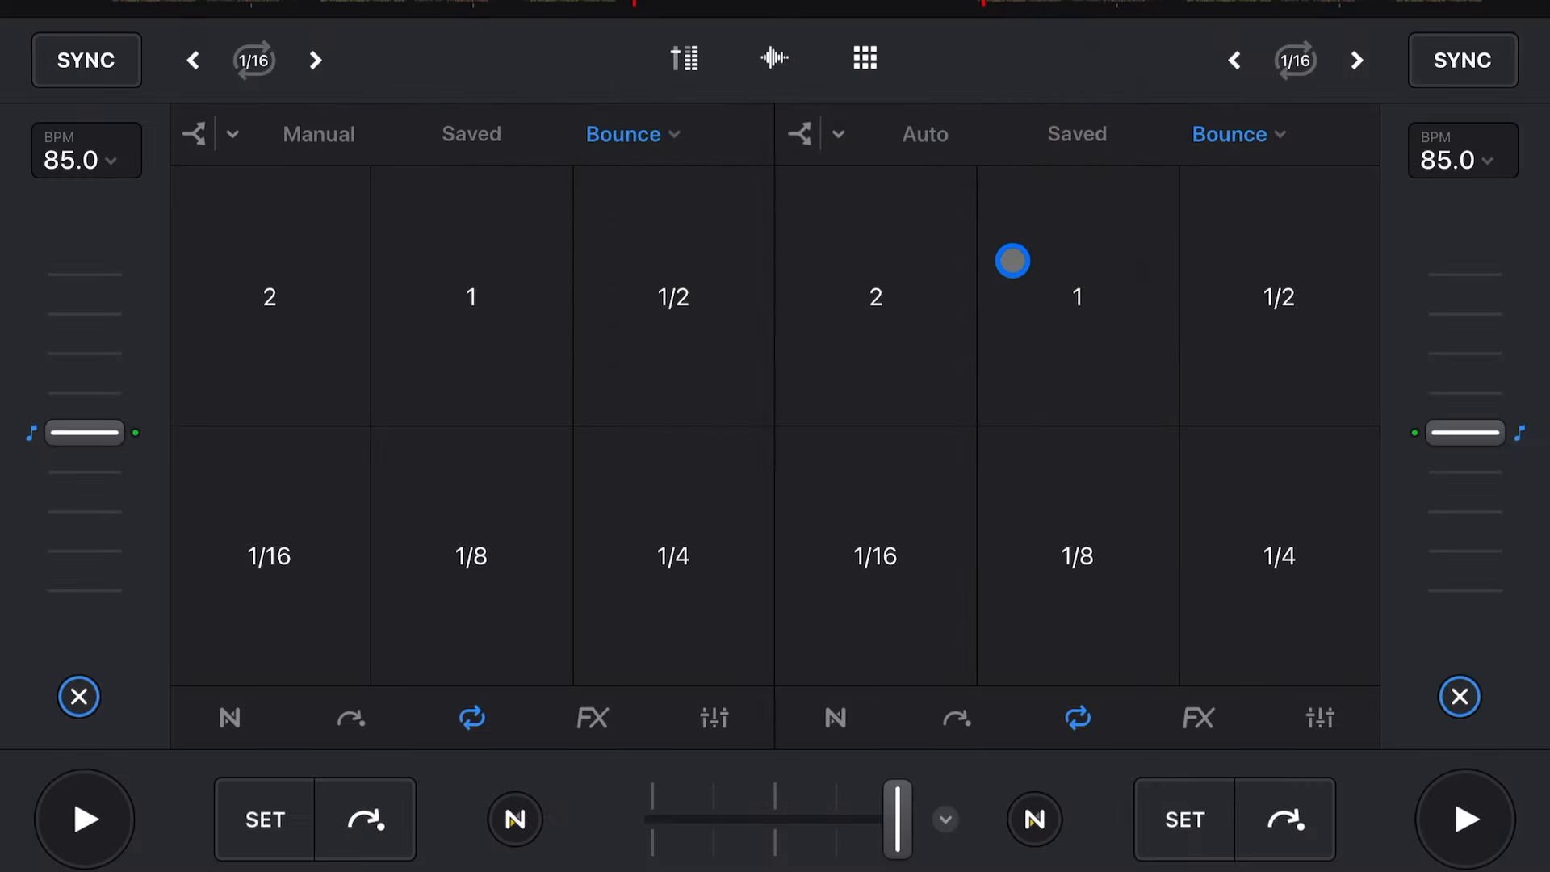
{"action": "left_click", "coordinate": [839, 133]}
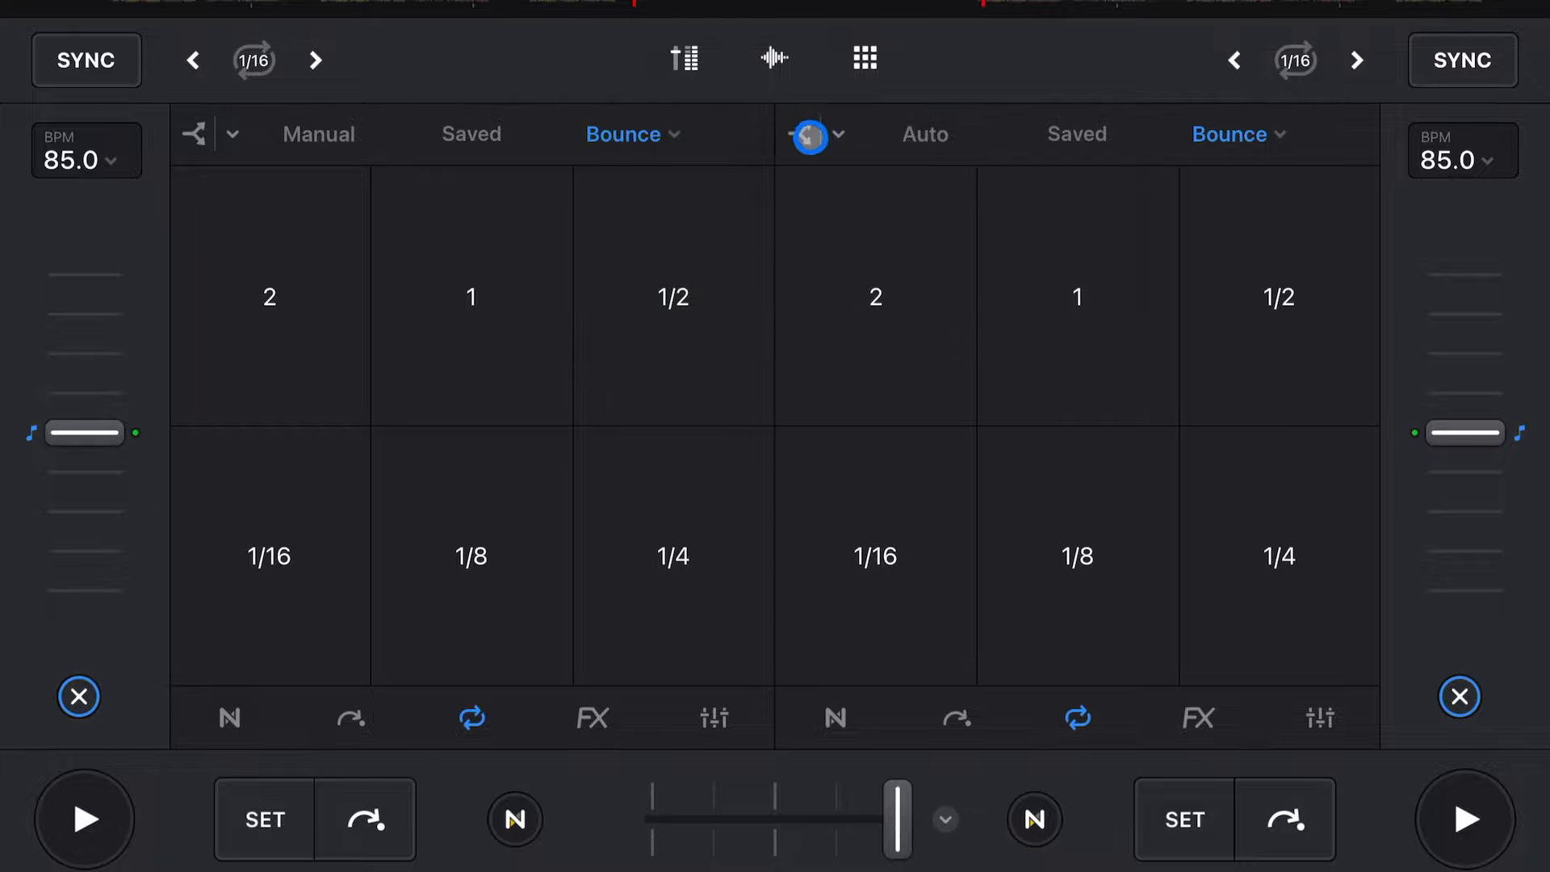
{"action": "left_click", "coordinate": [809, 135]}
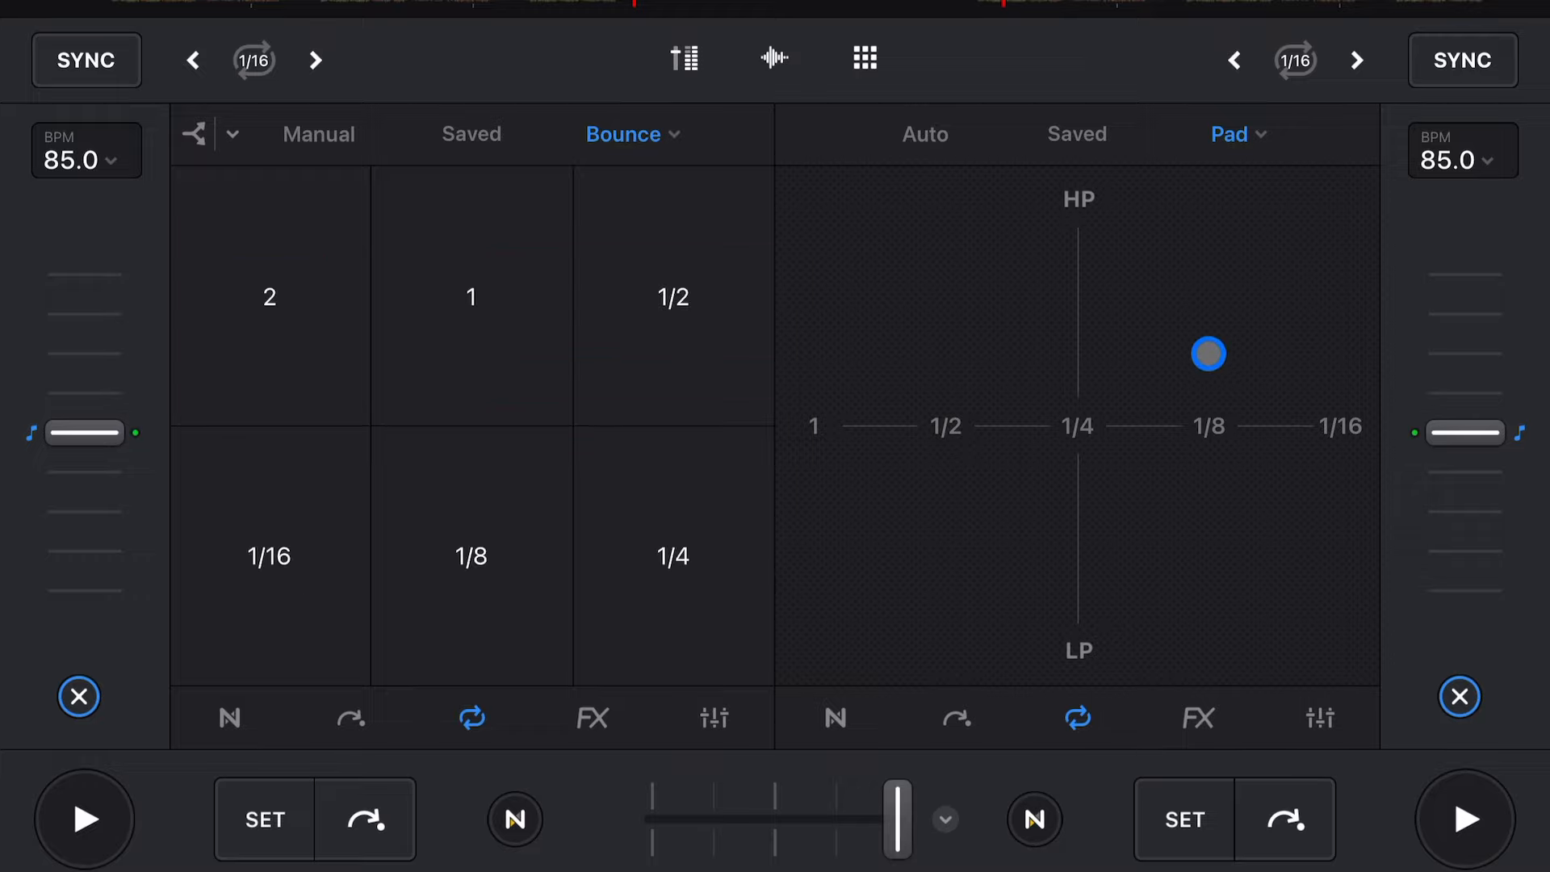
Step: Open the right deck's Reverb, Reverb and Stutter Delay slots and scroll through the effect list
{"action": "left_click", "coordinate": [1199, 717]}
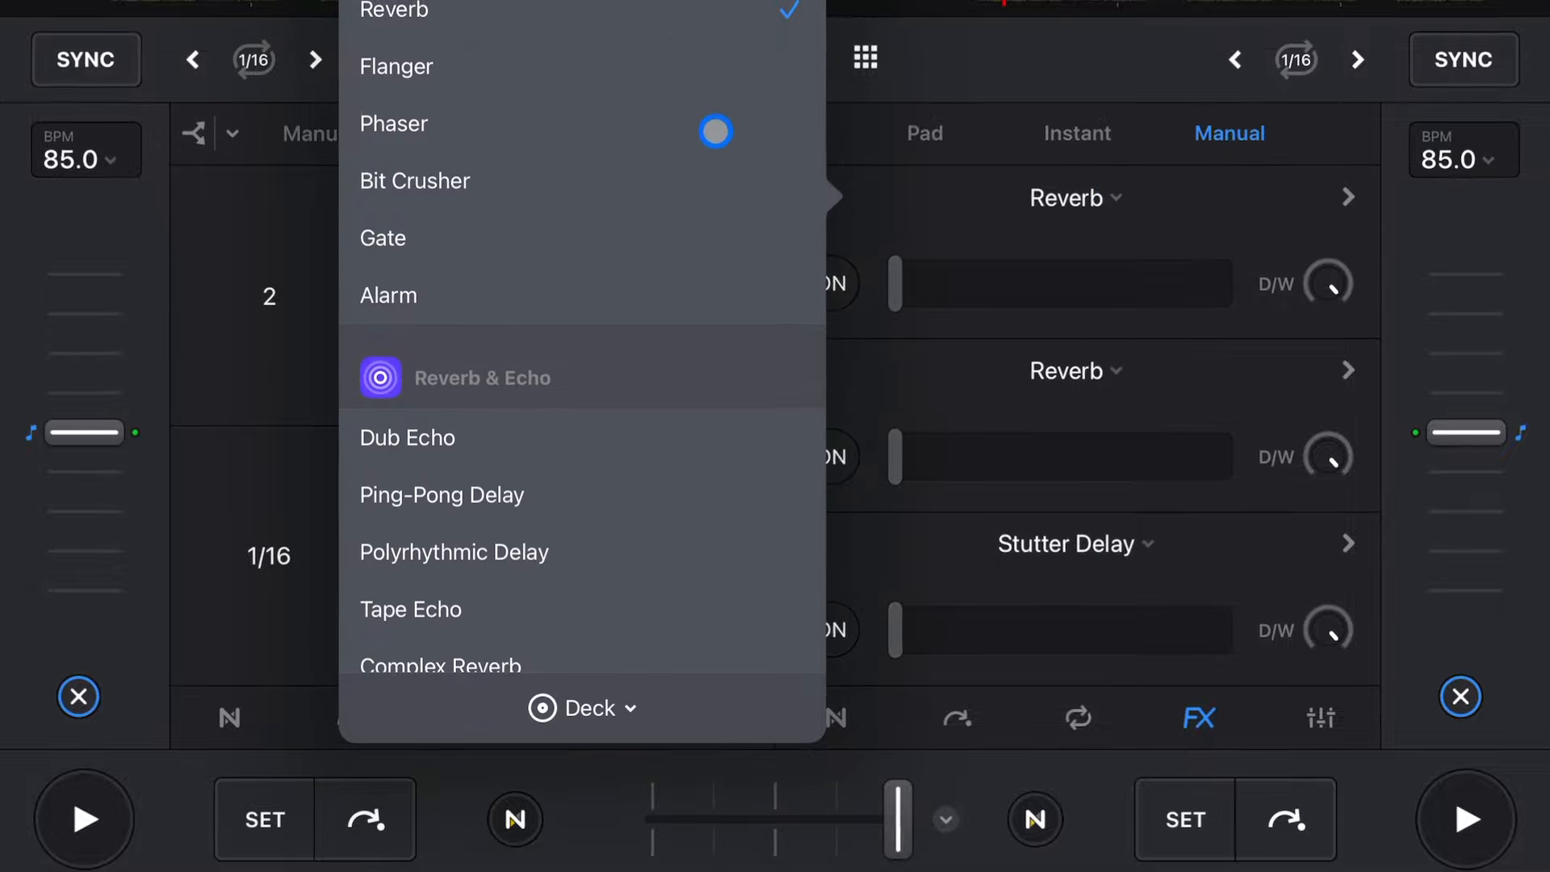
{"action": "scroll", "scroll_direction": "down", "scroll_amount": 3}
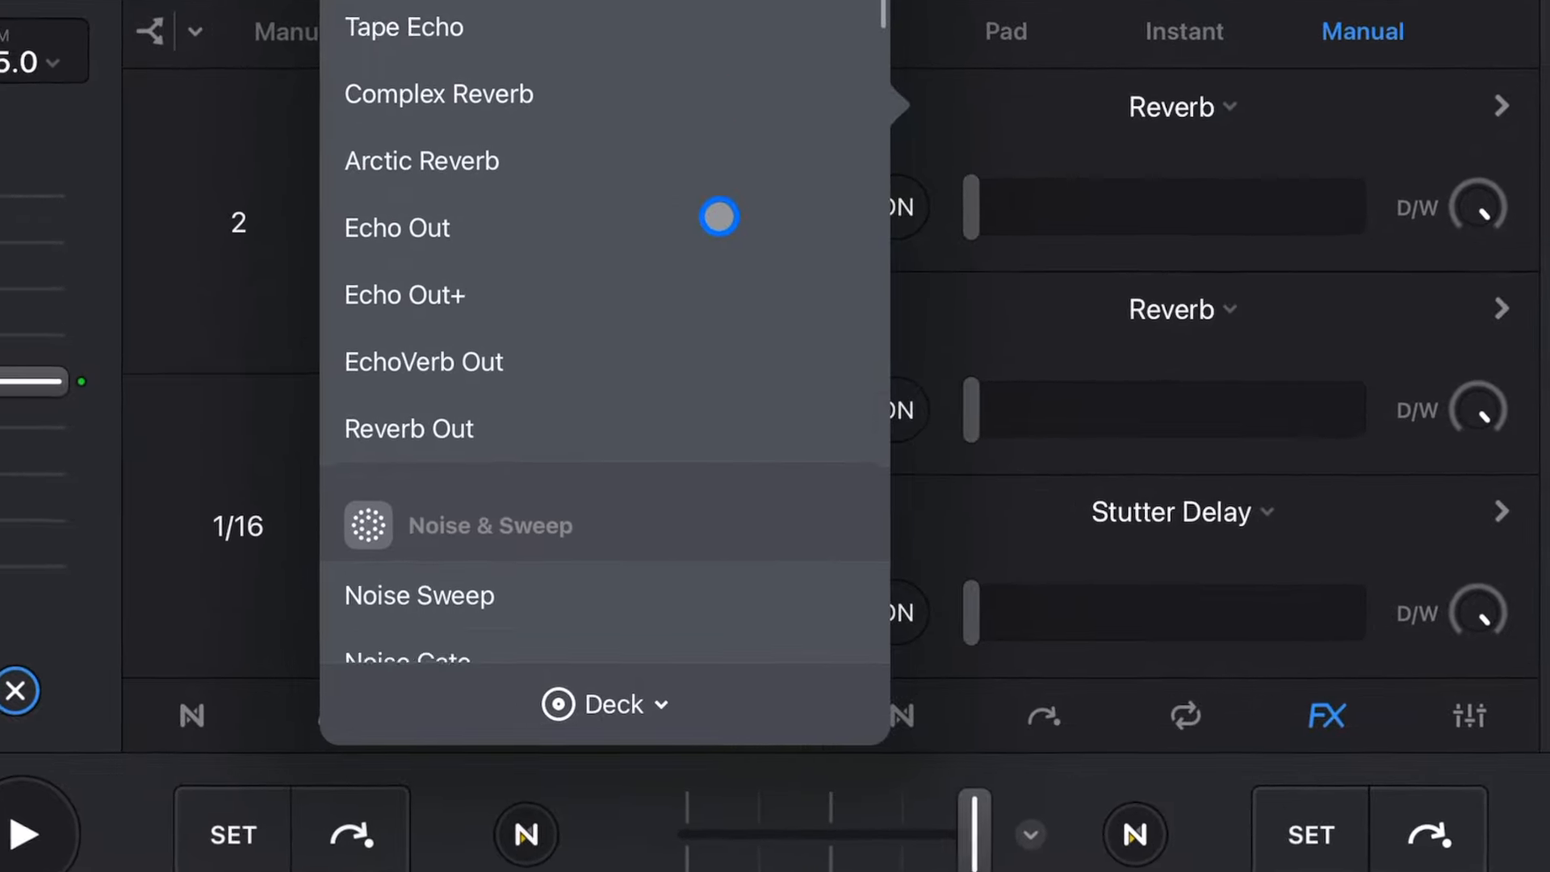
{"action": "scroll", "scroll_direction": "down", "scroll_amount": 3}
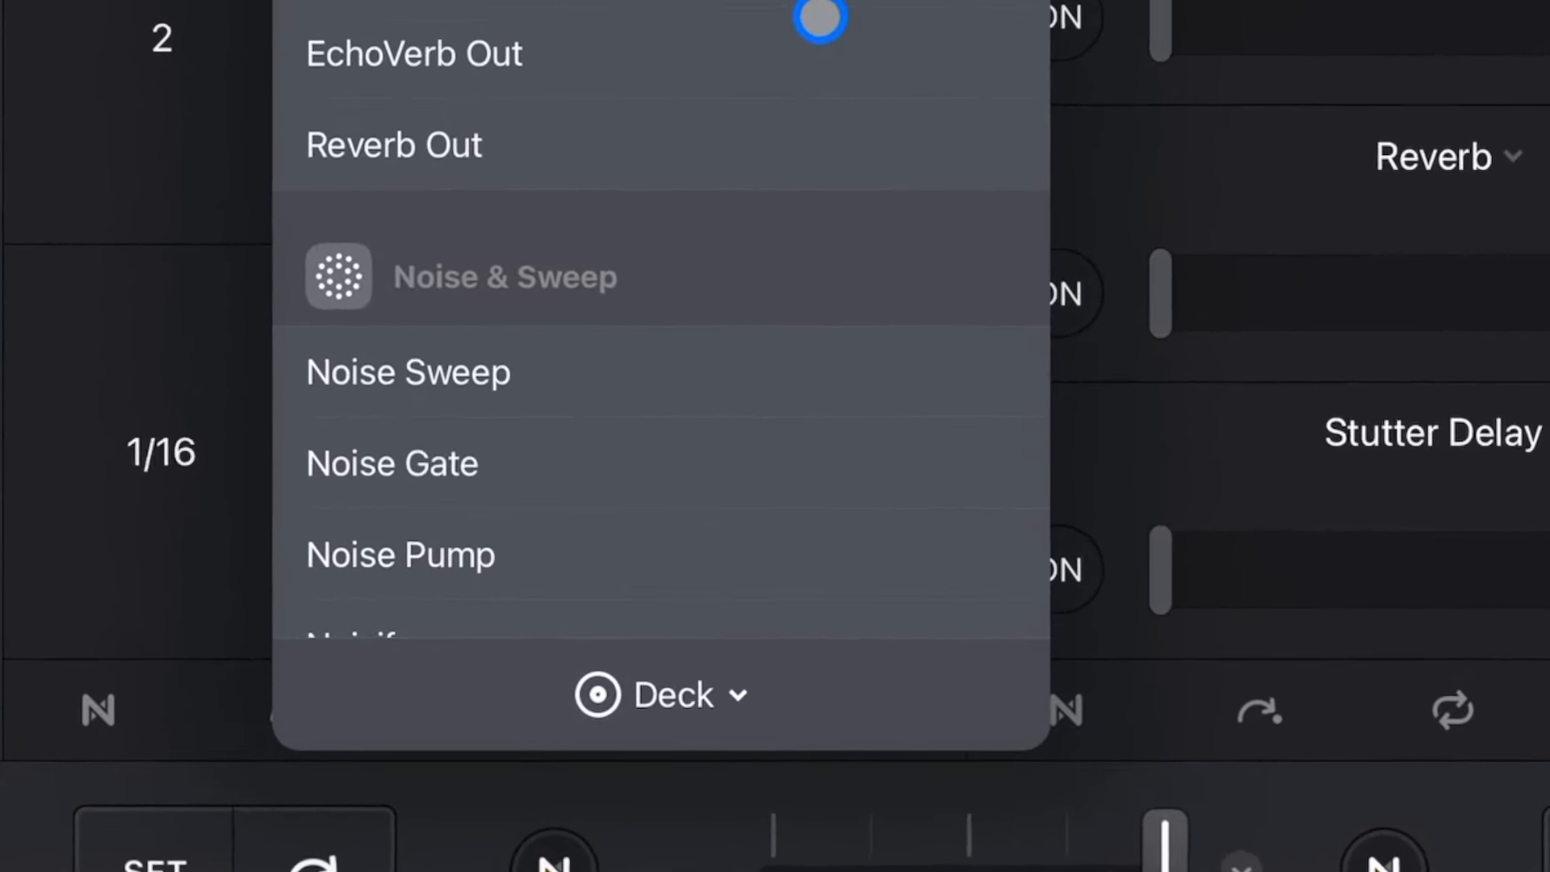
{"action": "left_click", "coordinate": [660, 694]}
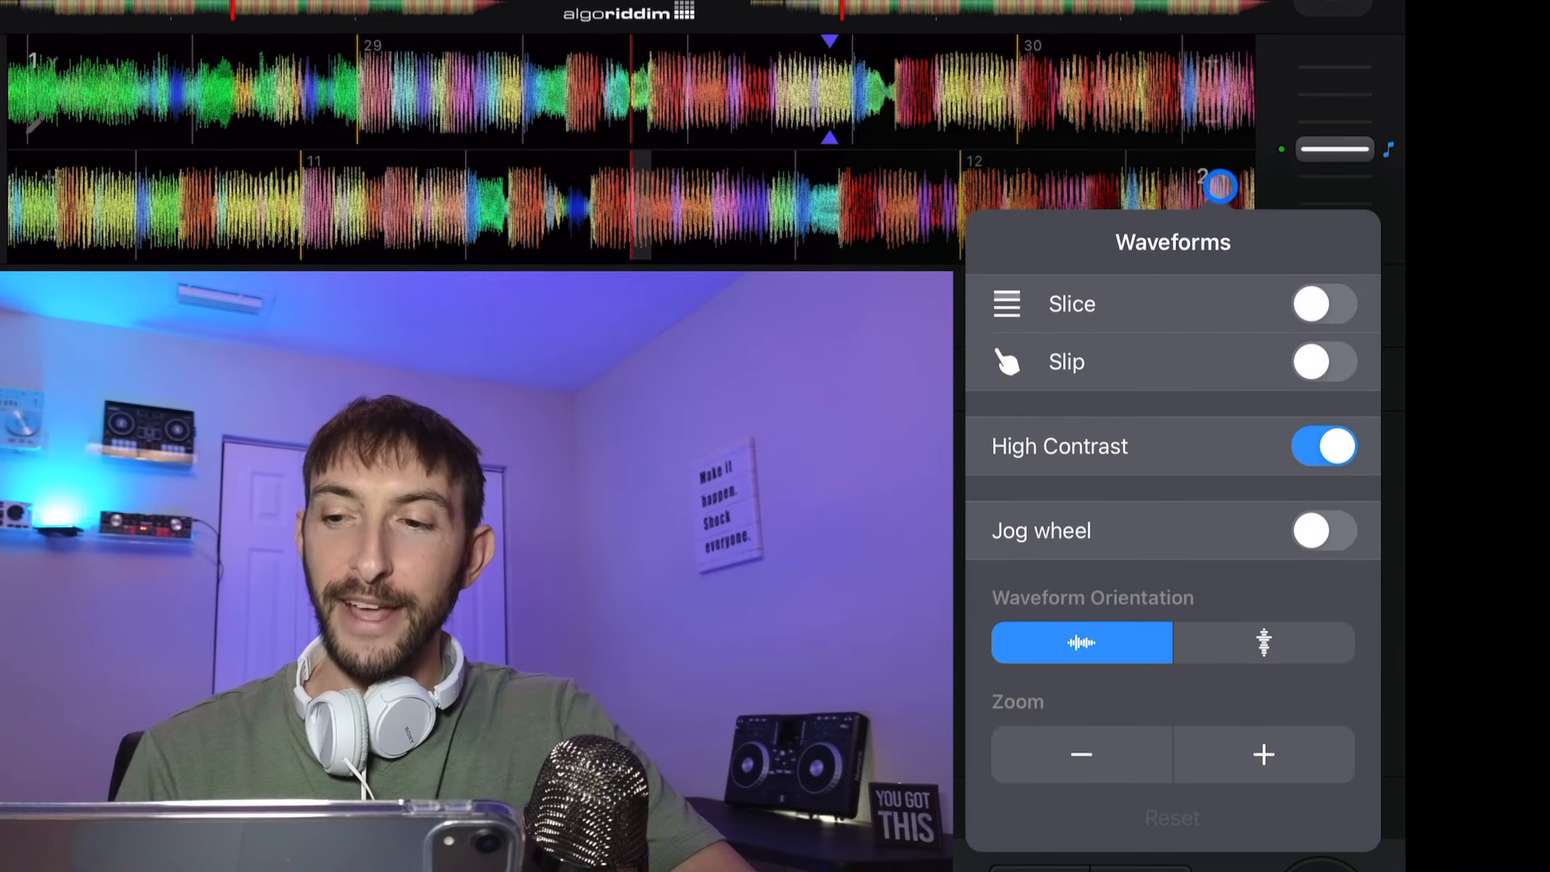
Step: Enable jog wheels beside the waveforms, open Edit Grid, and switch to Looper mode
{"action": "left_click", "coordinate": [1323, 530]}
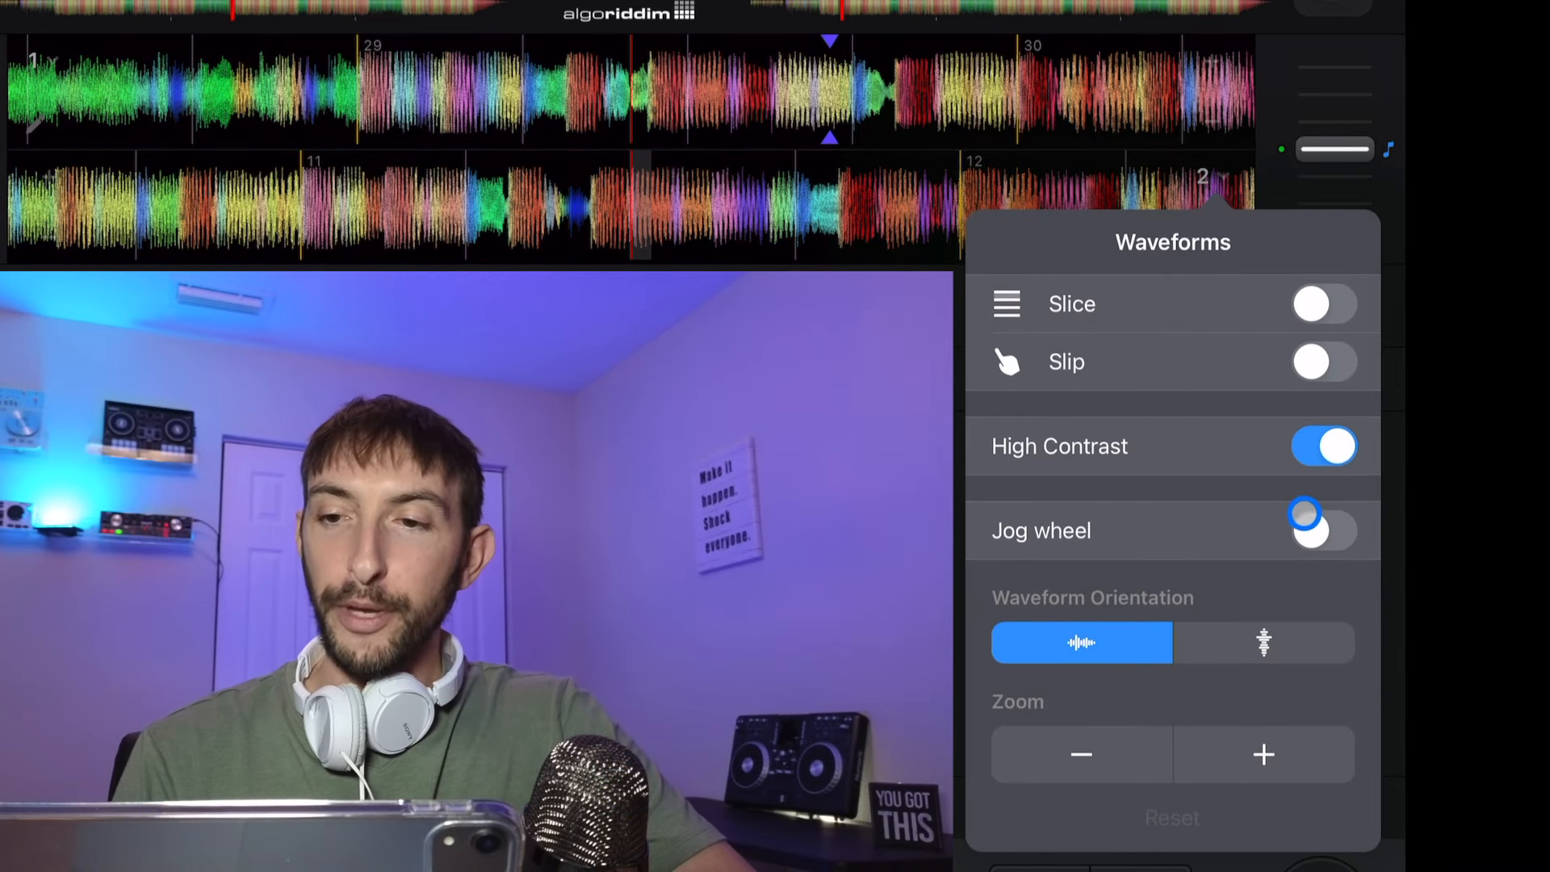
{"action": "left_click", "coordinate": [1324, 529]}
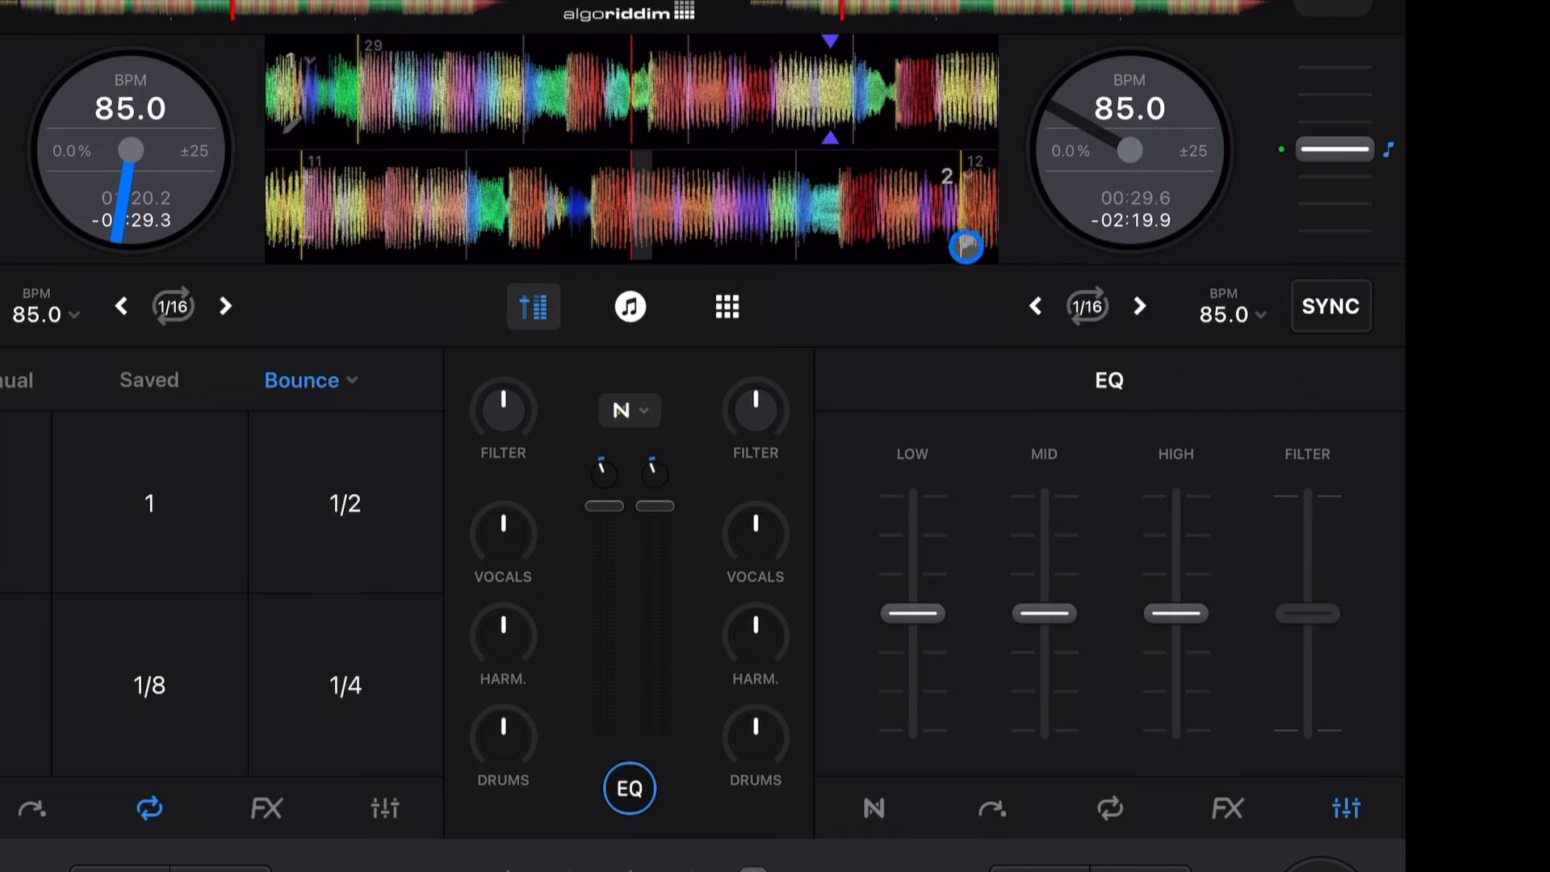
{"action": "left_click", "coordinate": [965, 247]}
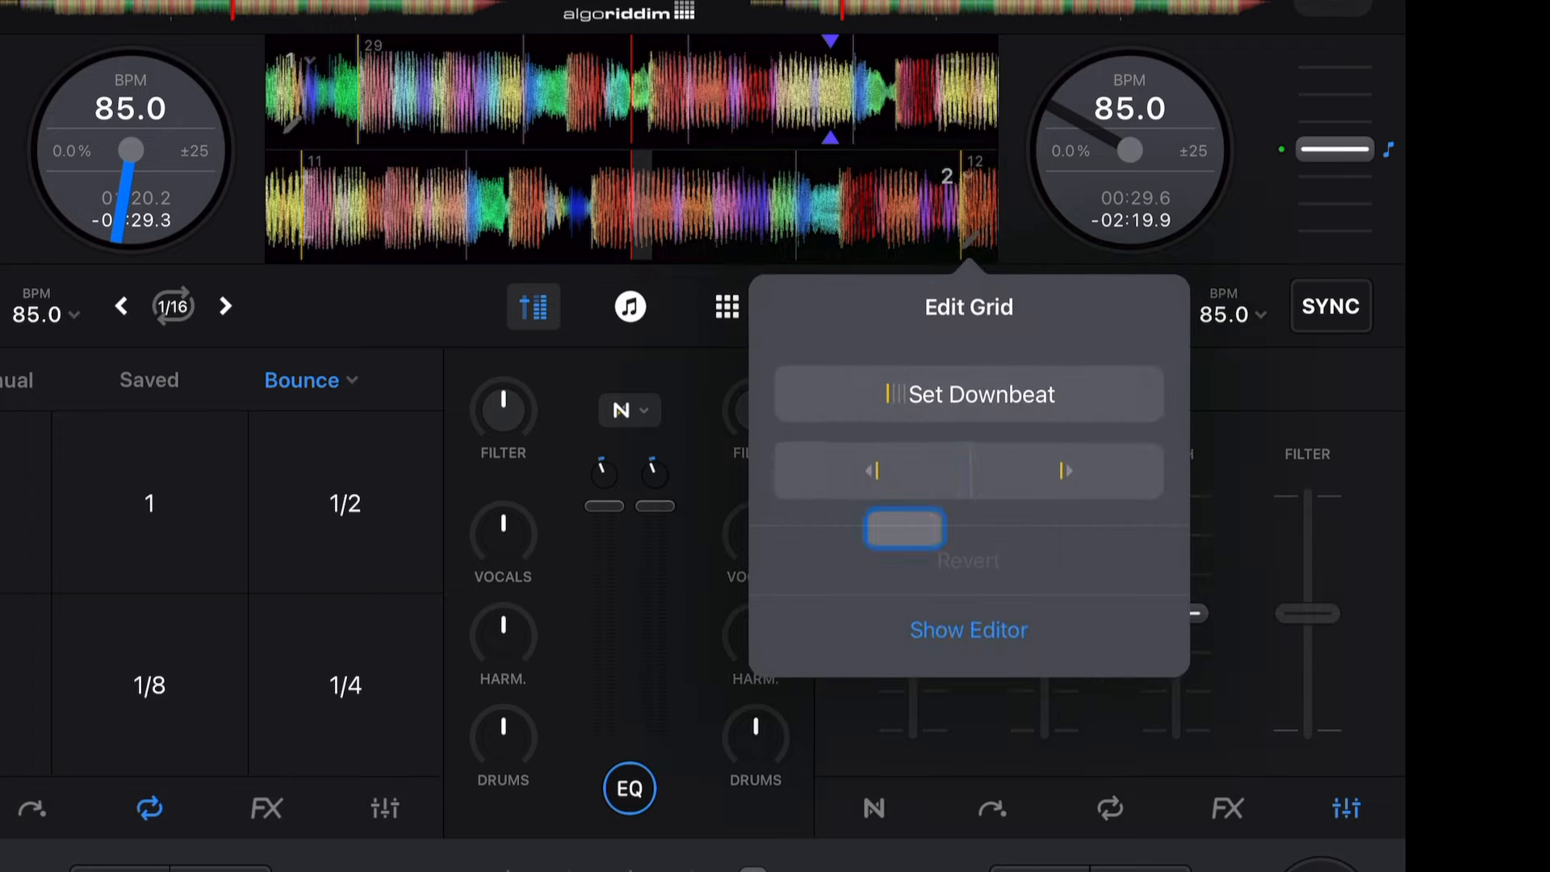
{"action": "left_click", "coordinate": [967, 394]}
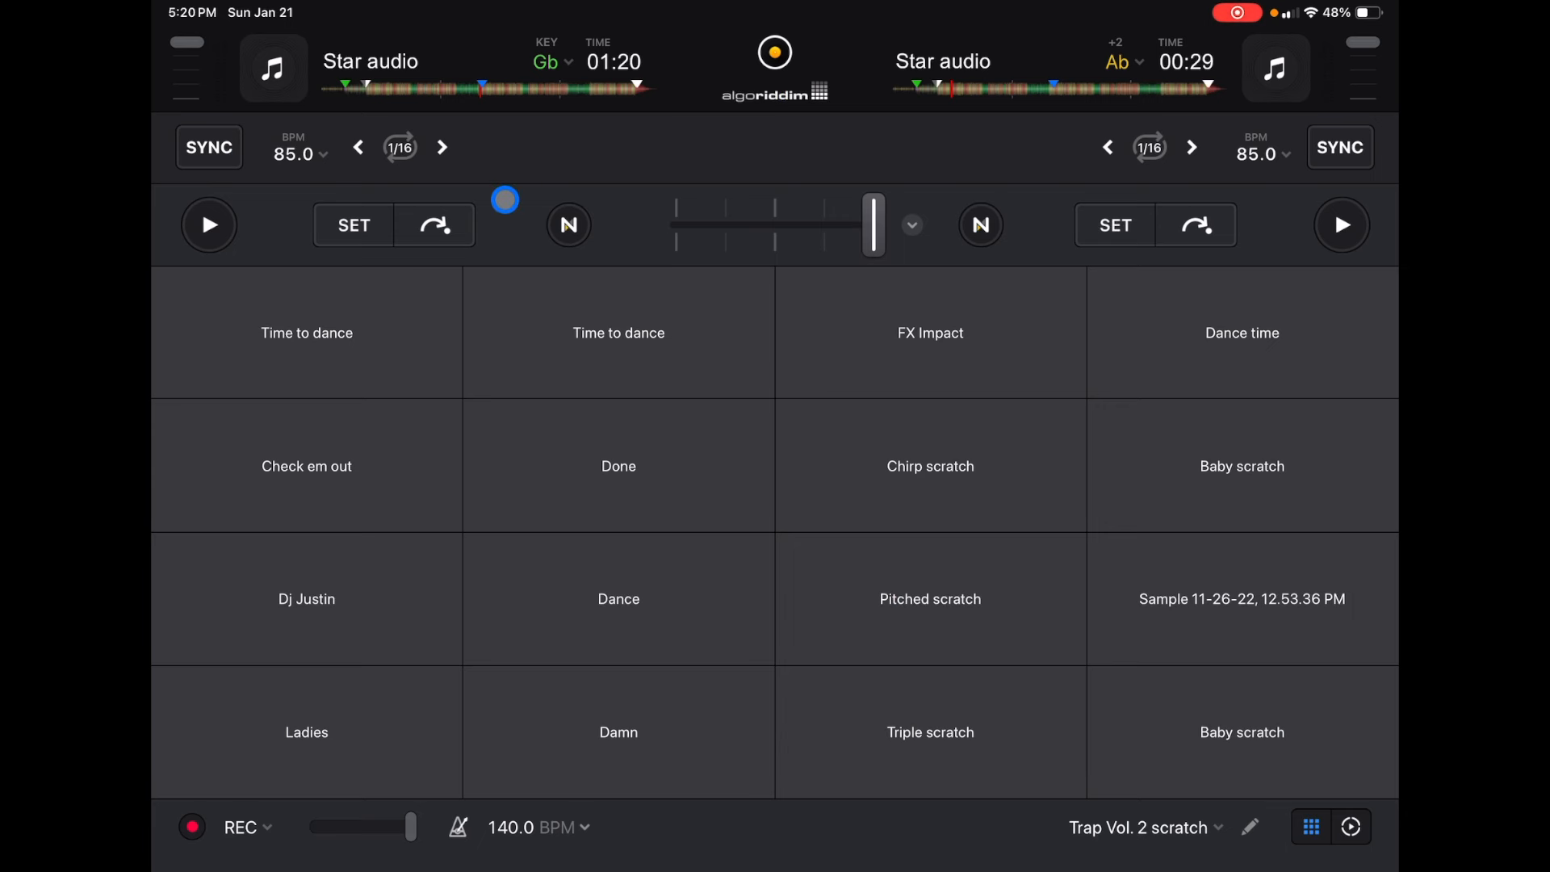
{"action": "left_click", "coordinate": [538, 827]}
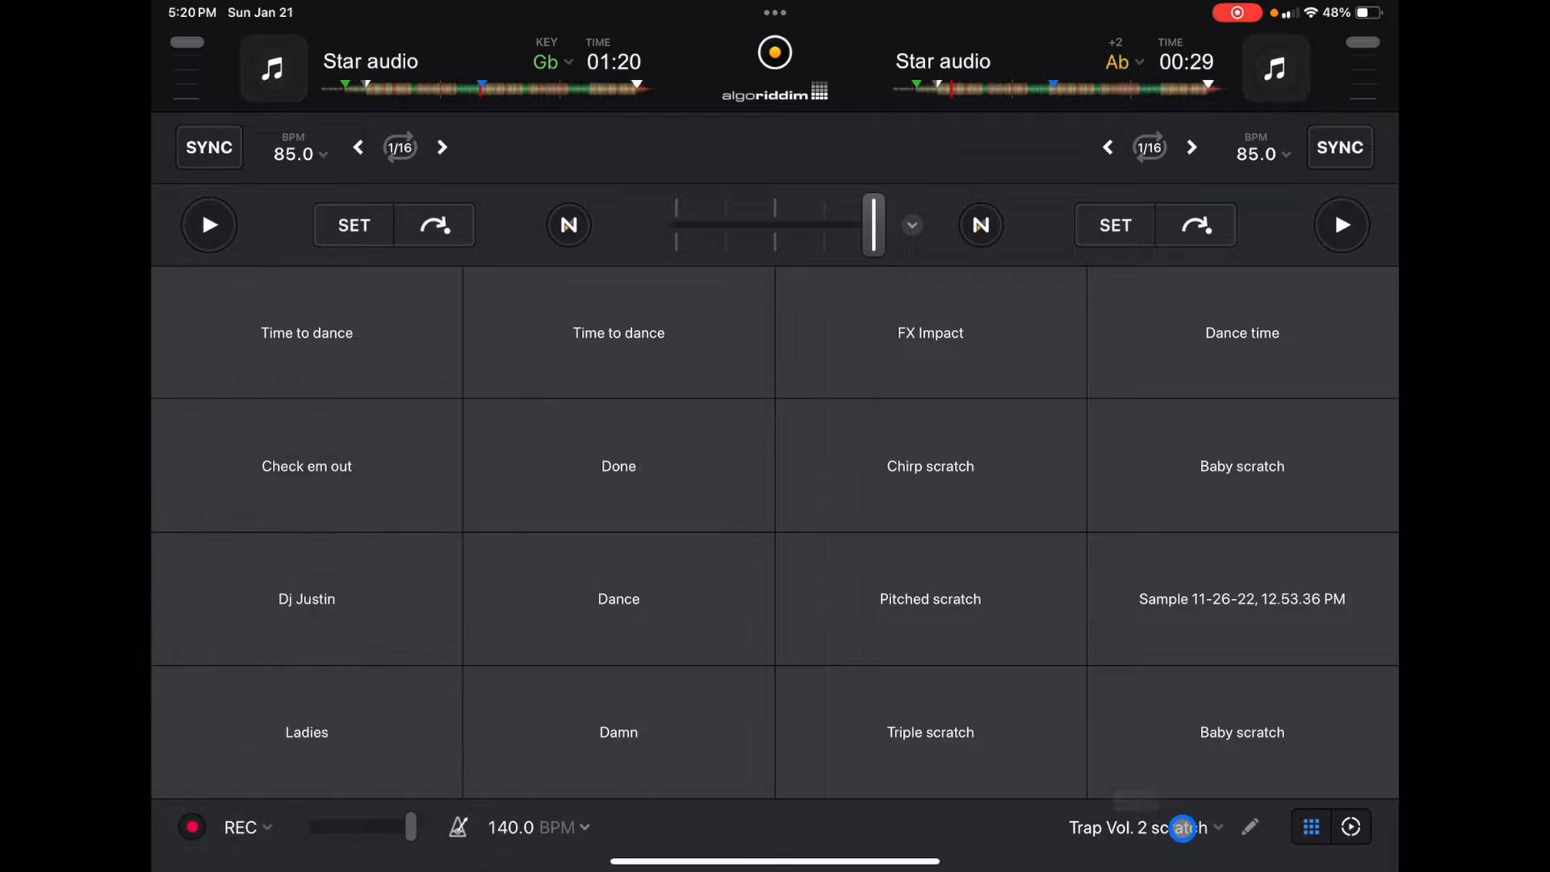
{"action": "left_click", "coordinate": [1141, 828]}
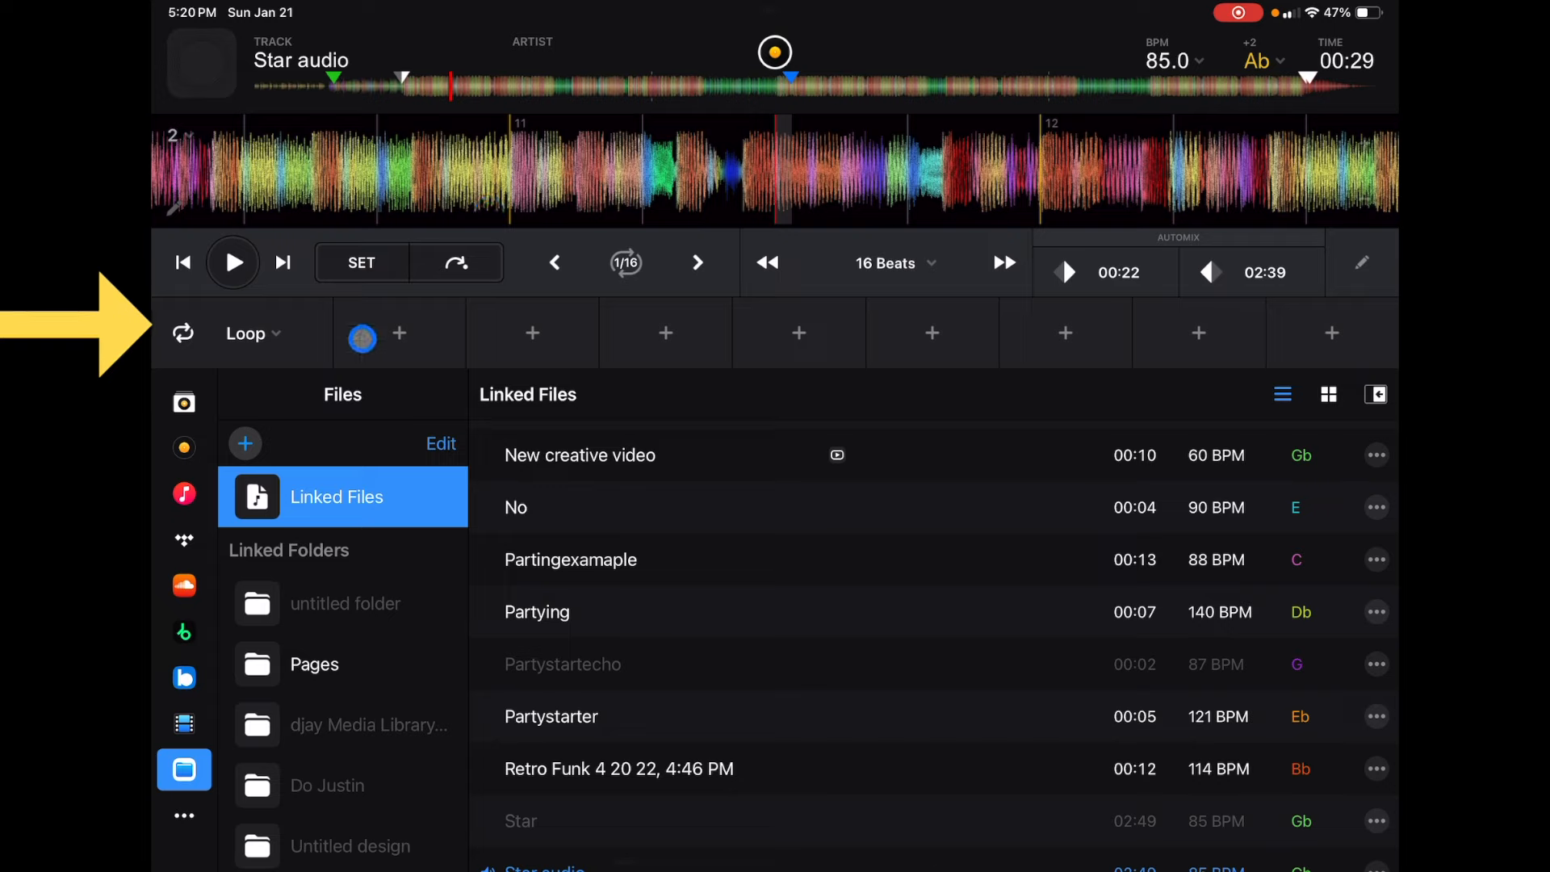
Step: Set the One Deck pad row to Cue Points, then change it to Beat Grid
{"action": "left_click", "coordinate": [252, 333]}
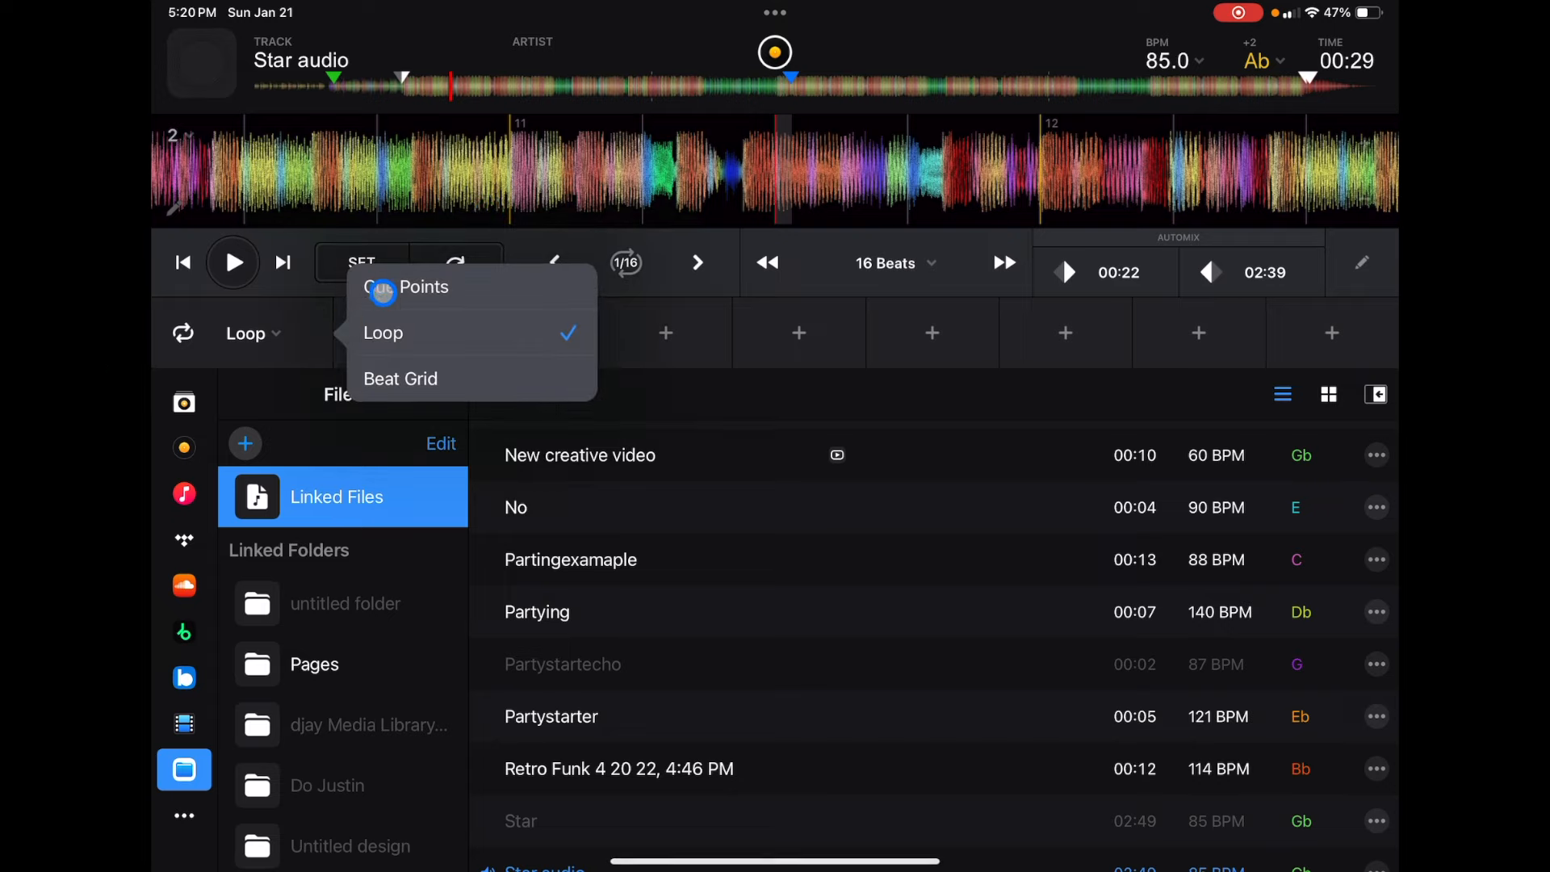
{"action": "left_click", "coordinate": [419, 286]}
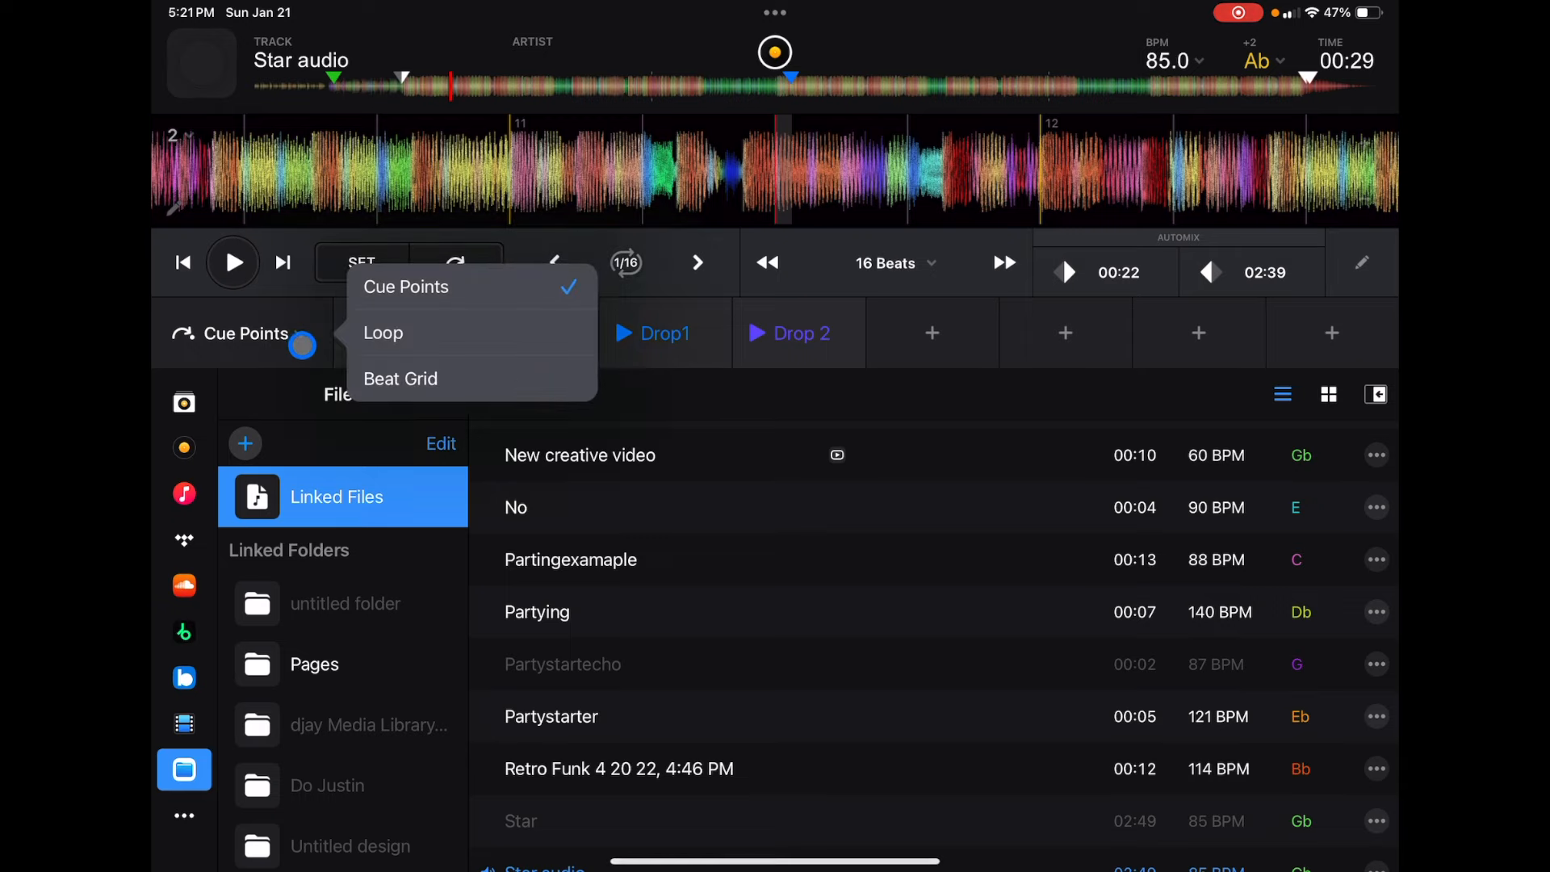
{"action": "left_click", "coordinate": [382, 332]}
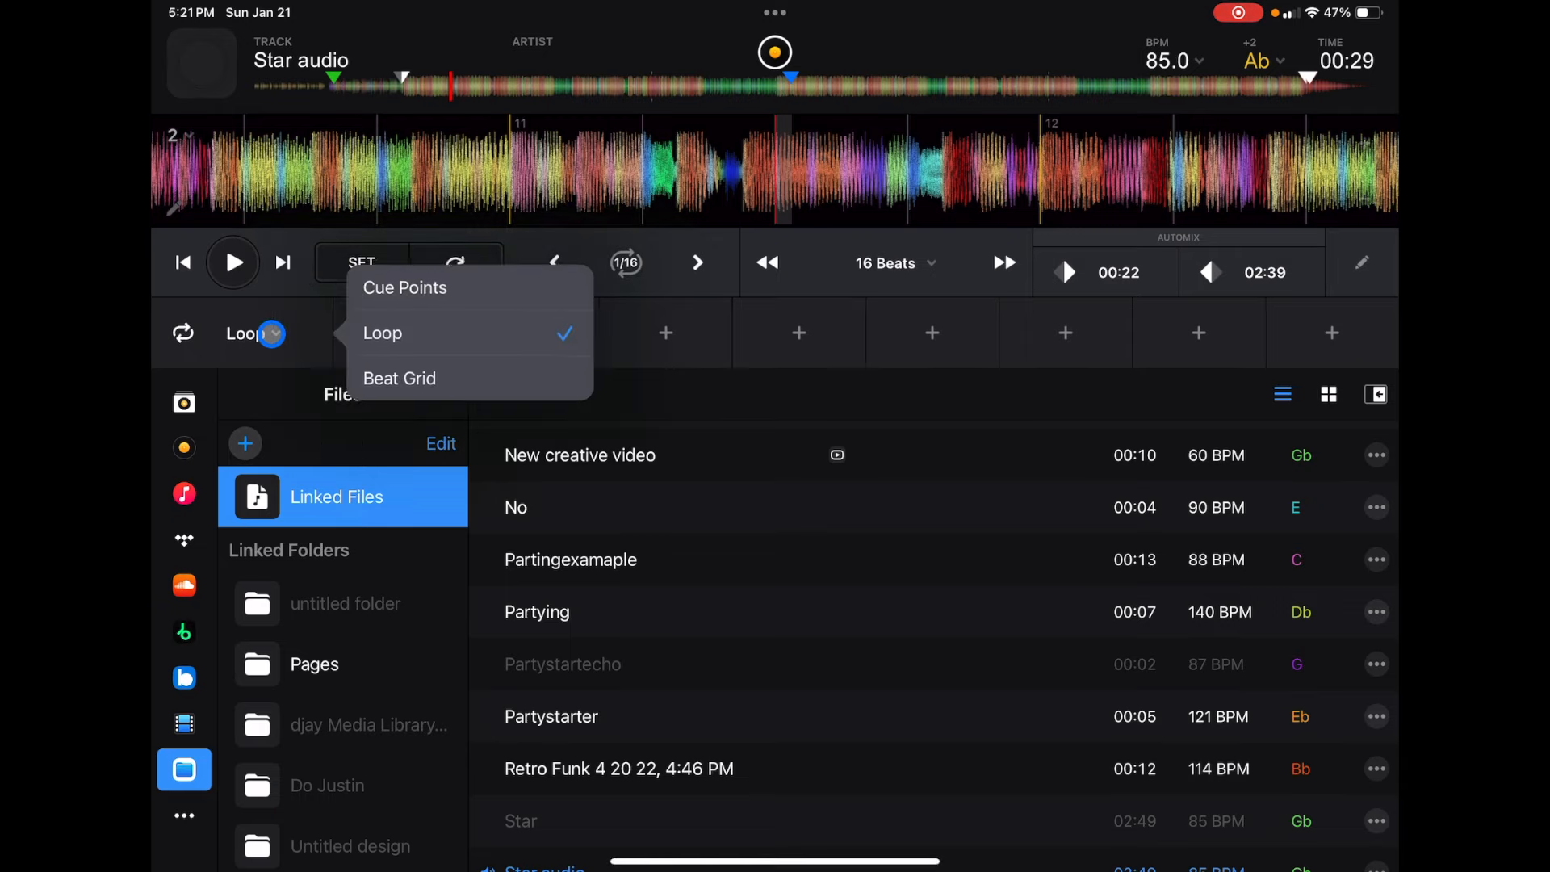
{"action": "left_click", "coordinate": [400, 378]}
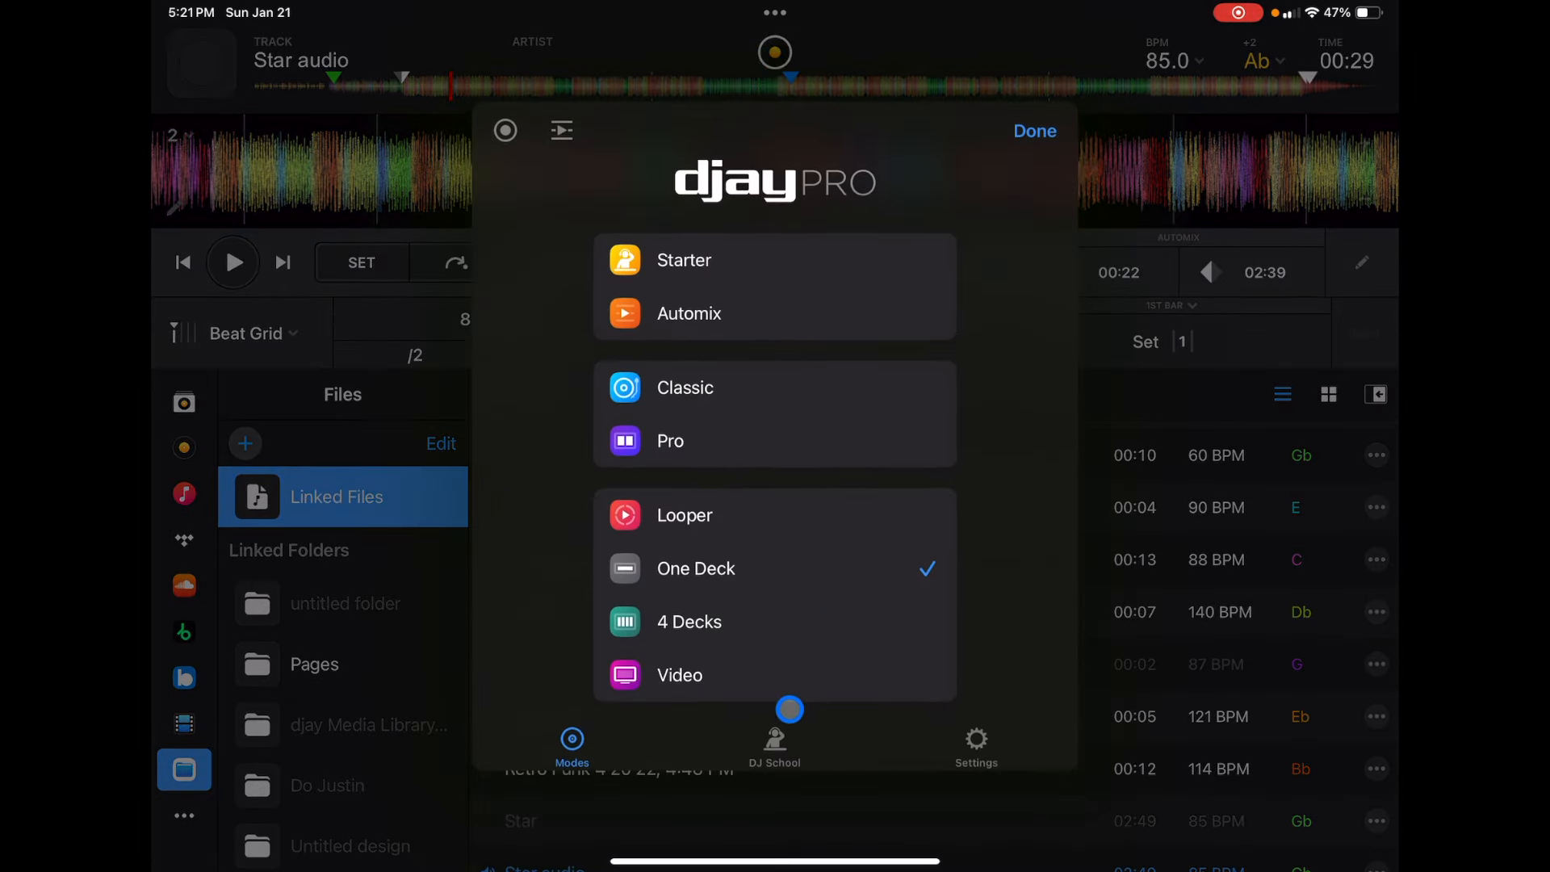
Step: Enter Video mode, give the right deck a visualizer, and open the overlay and Transition menus
{"action": "left_click", "coordinate": [679, 674]}
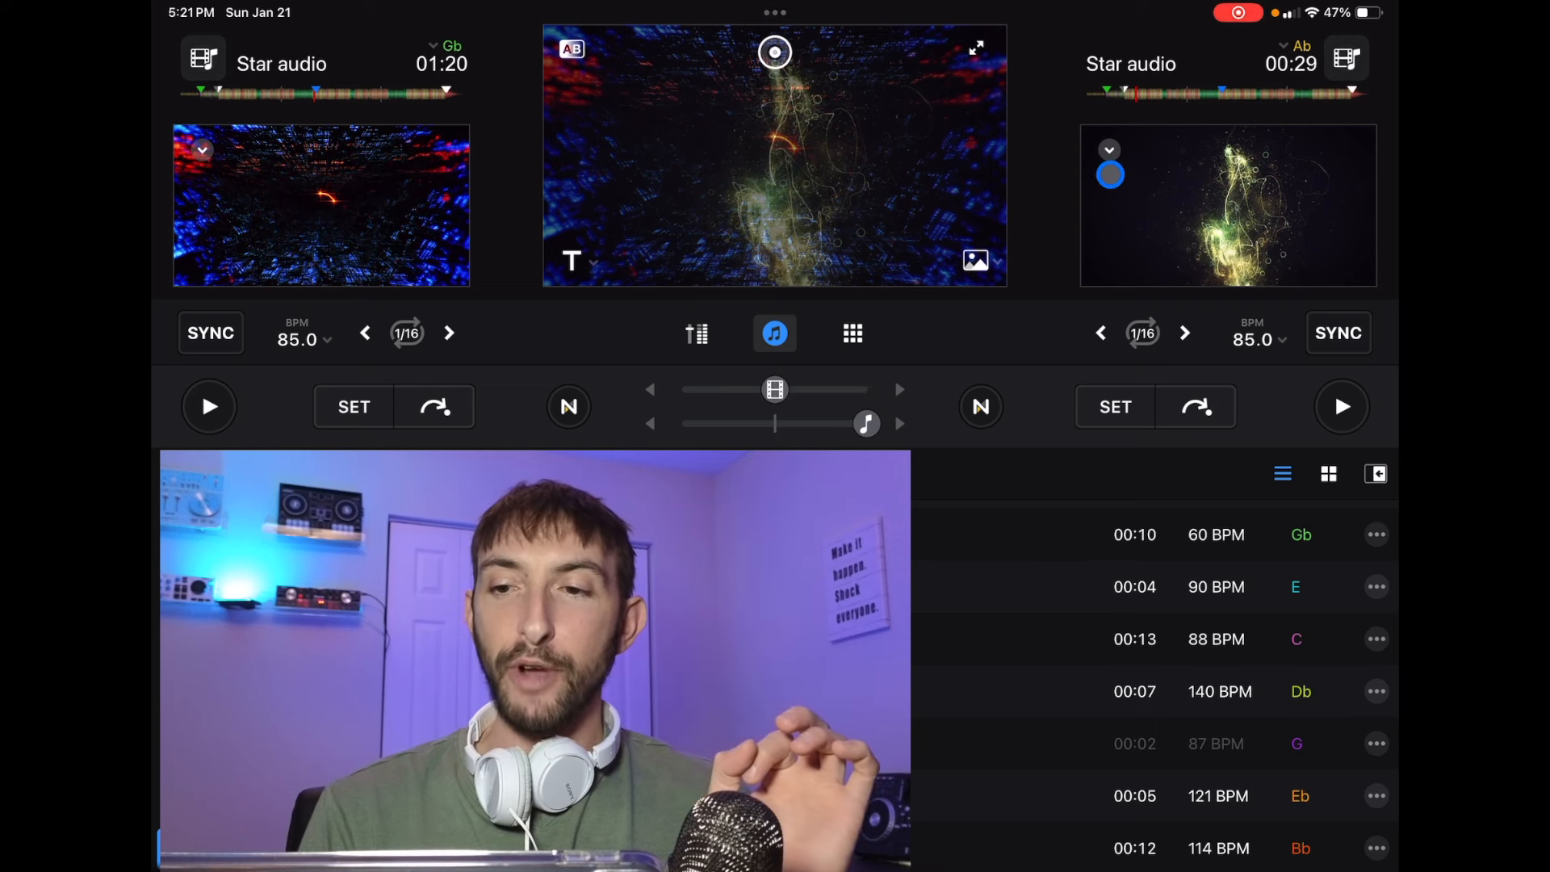
{"action": "left_click", "coordinate": [1108, 149]}
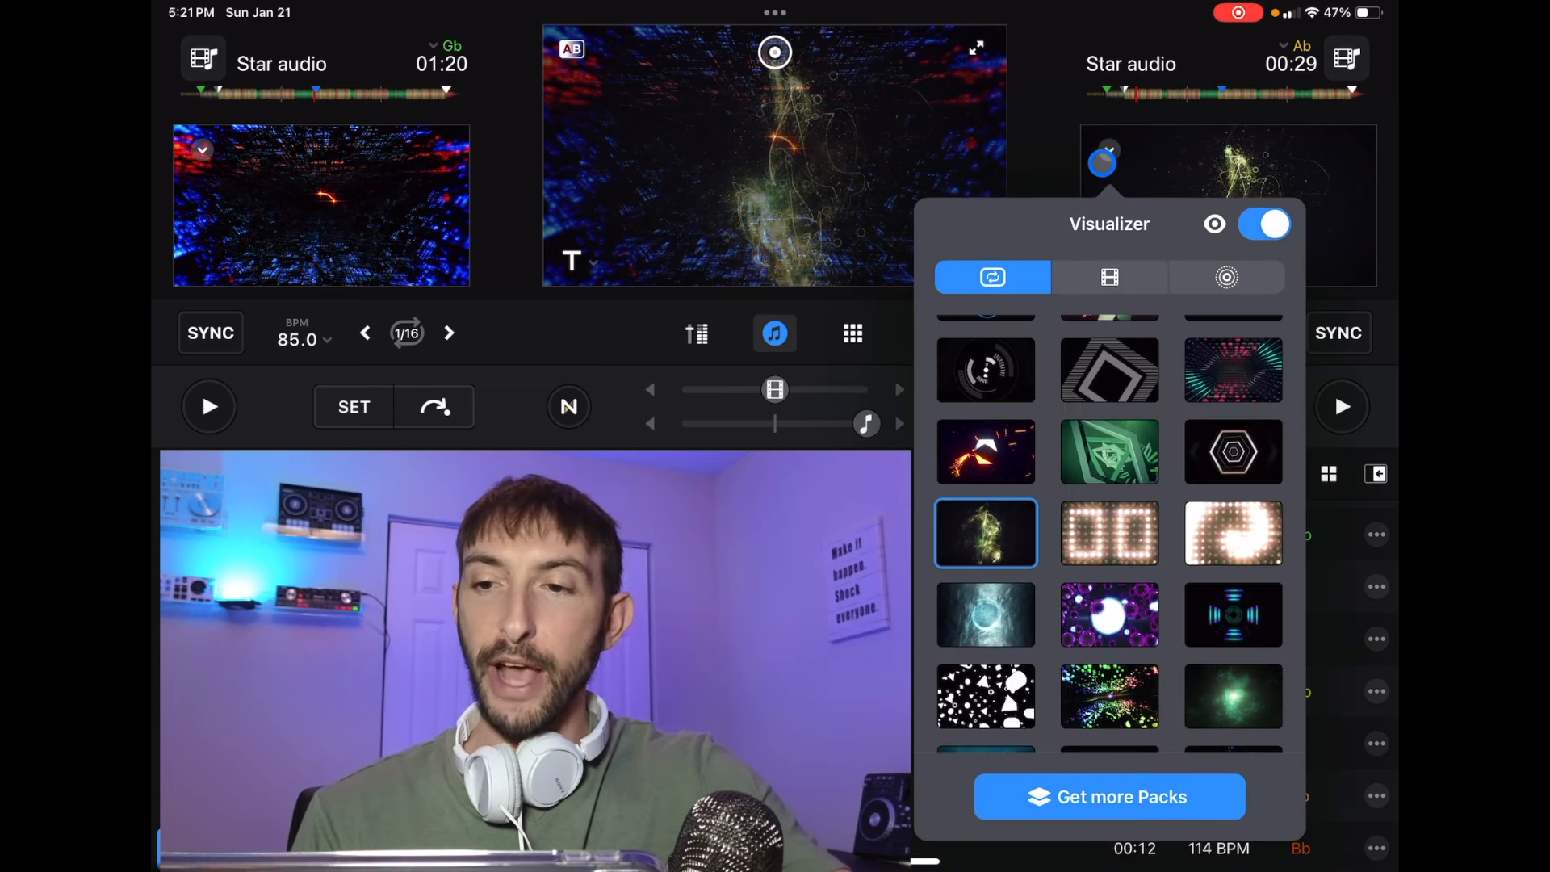
{"action": "scroll", "scroll_direction": "down", "scroll_amount": 3}
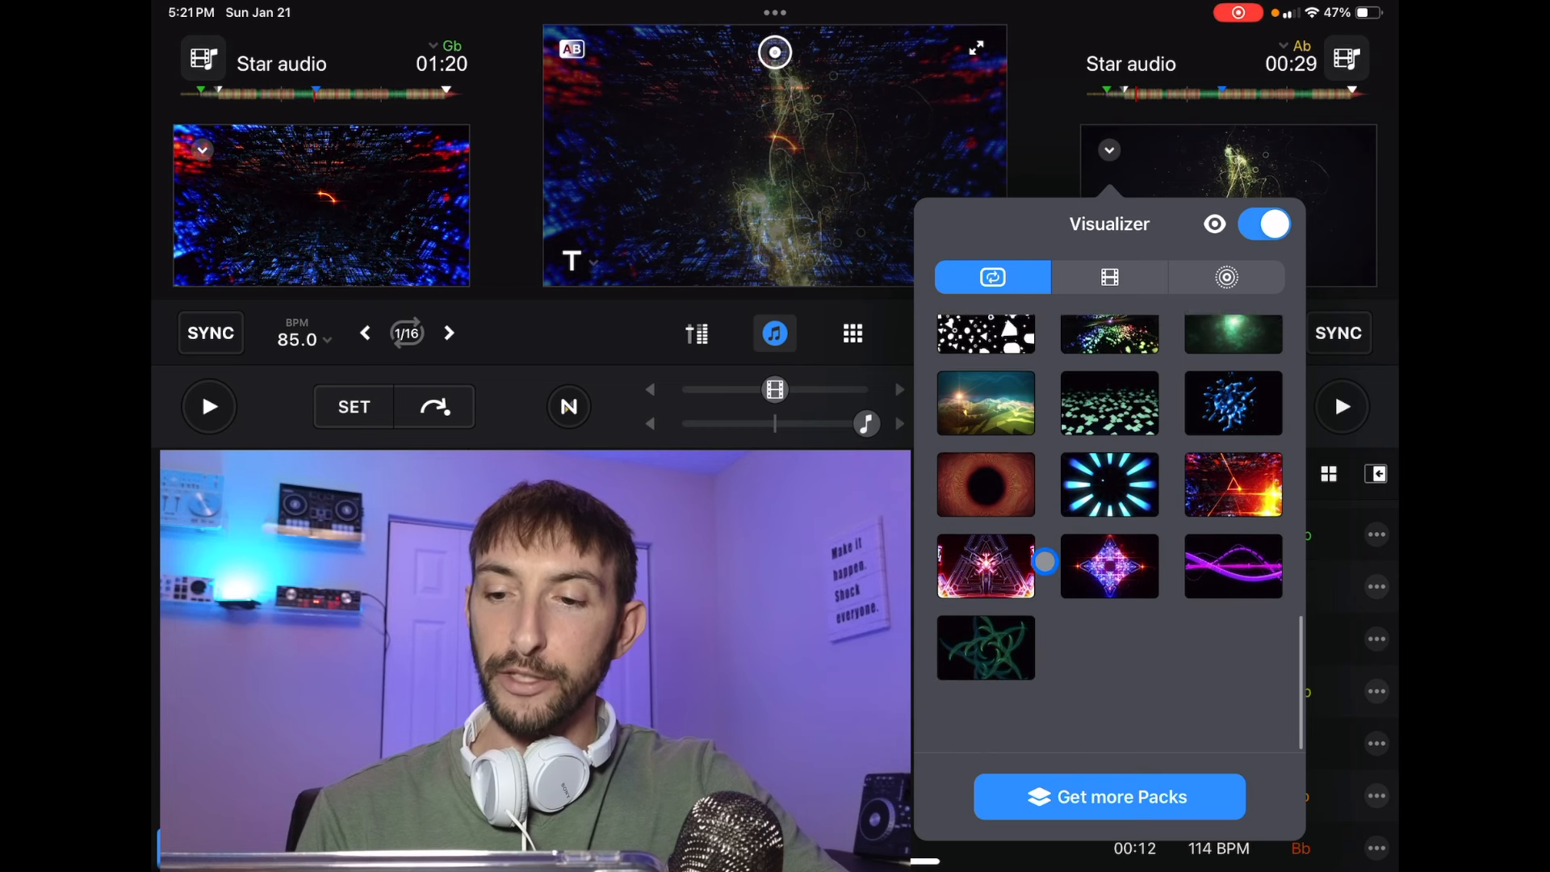
{"action": "left_click", "coordinate": [986, 565]}
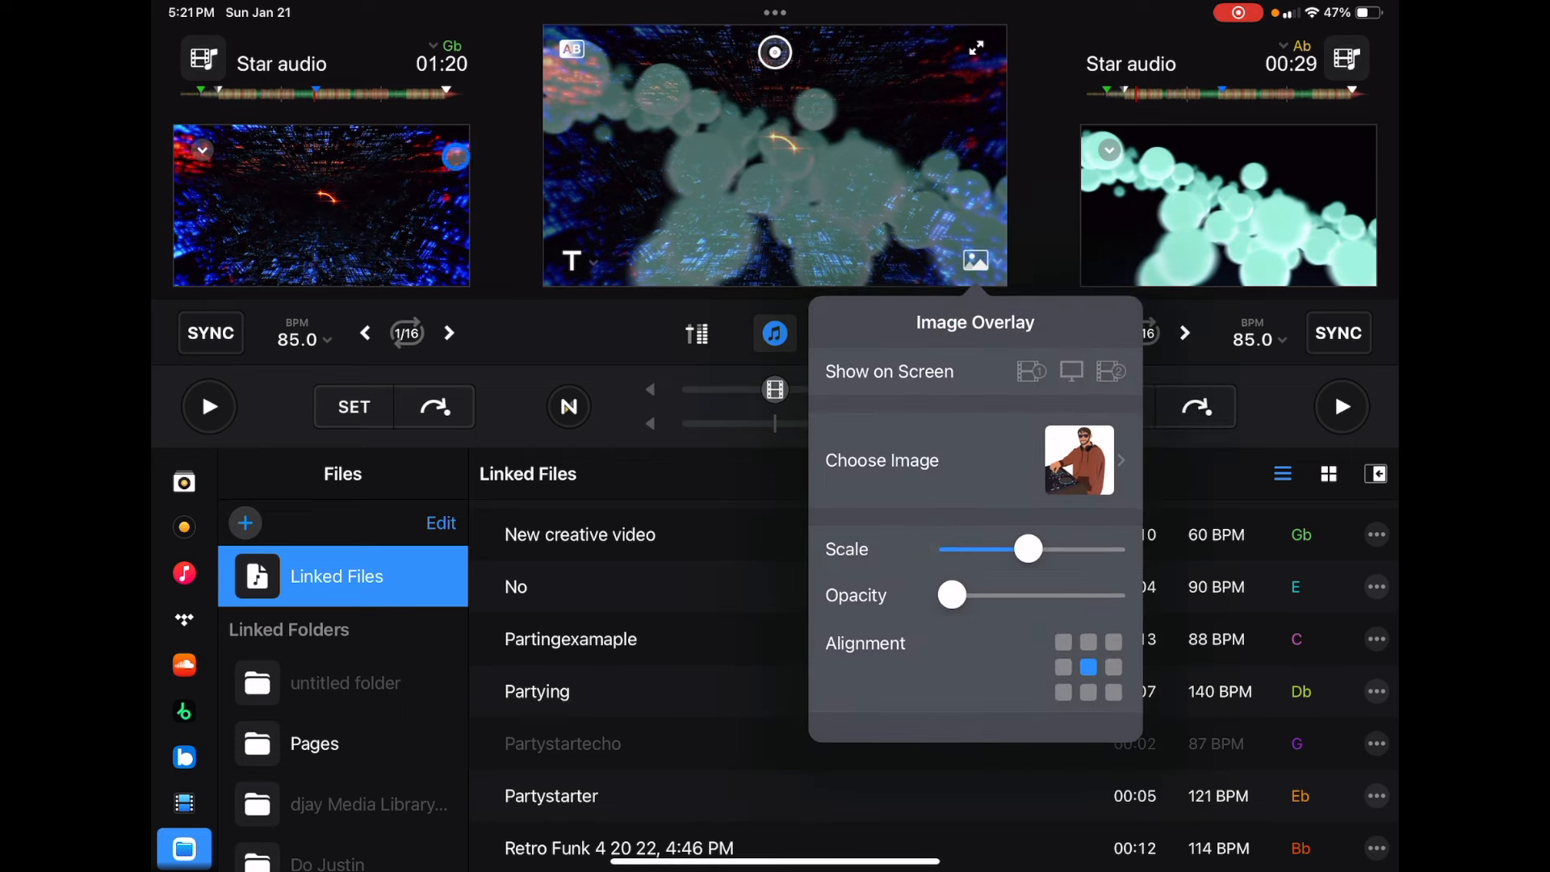
{"action": "left_click", "coordinate": [570, 260]}
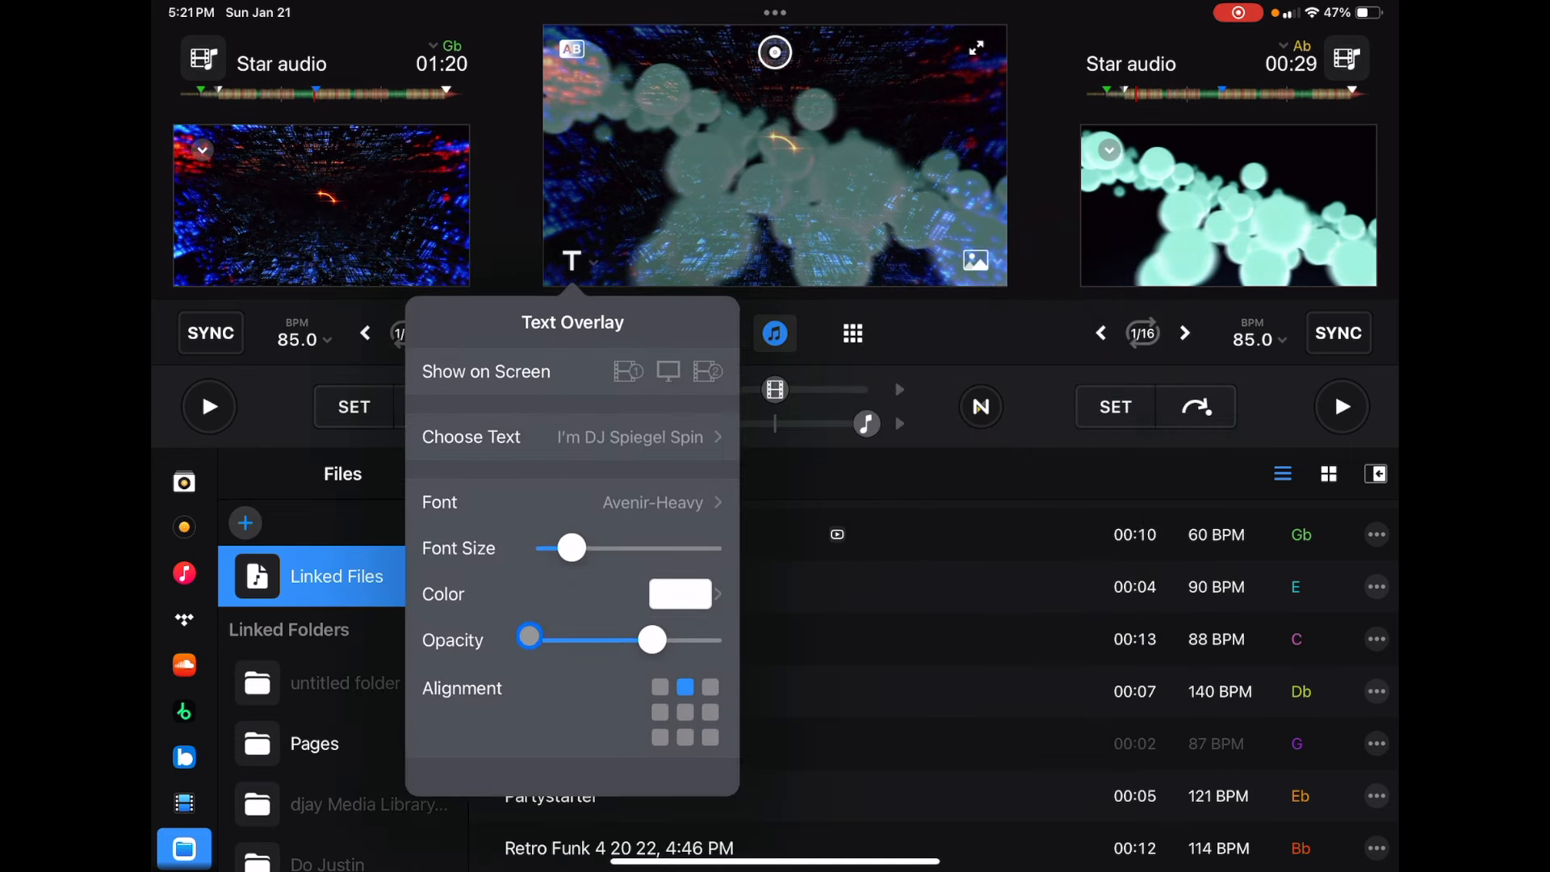
{"action": "left_click", "coordinate": [571, 49]}
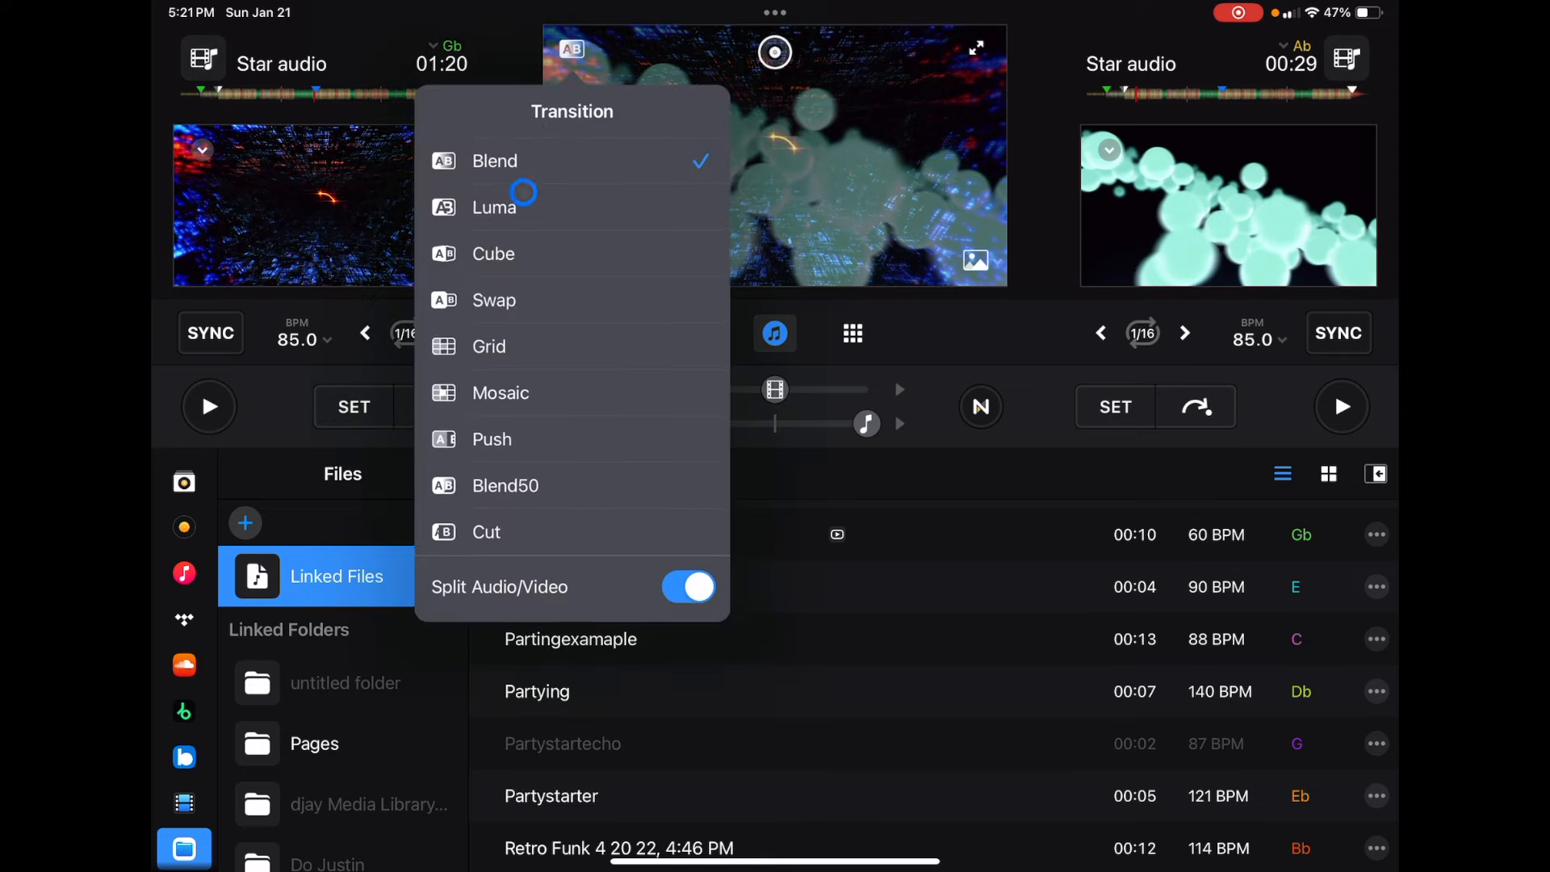